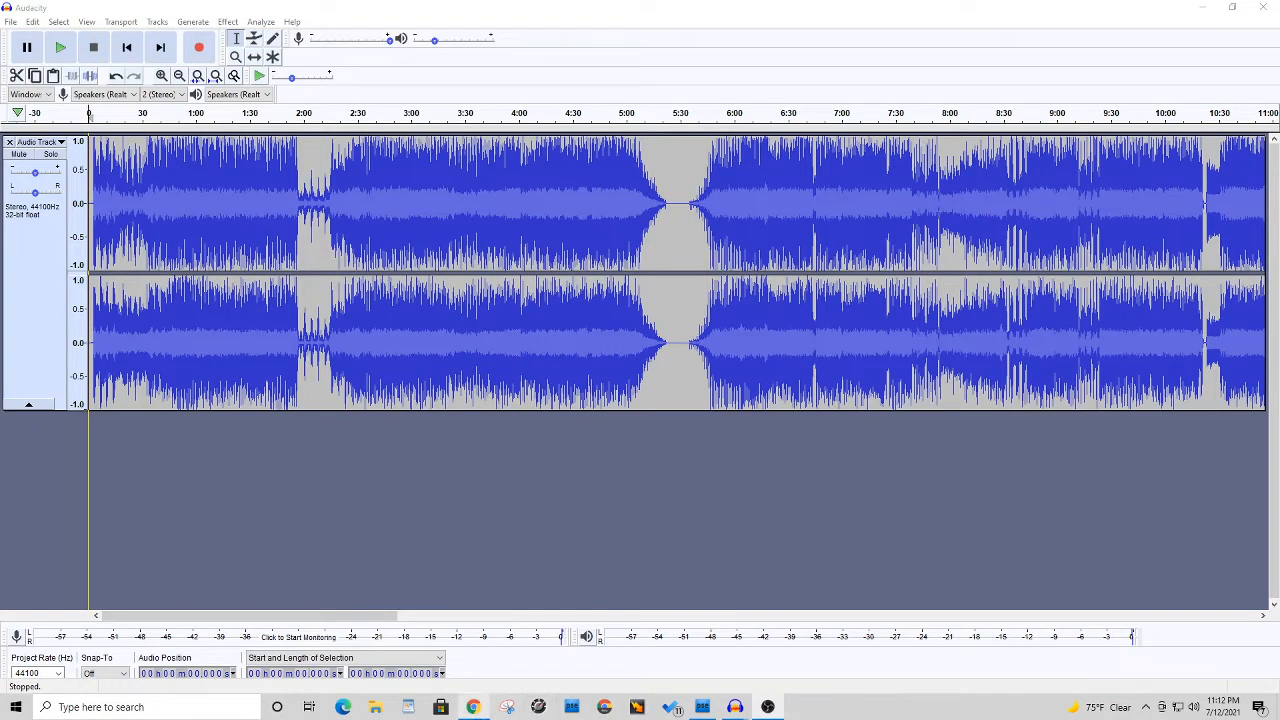
mouse_move(473, 707)
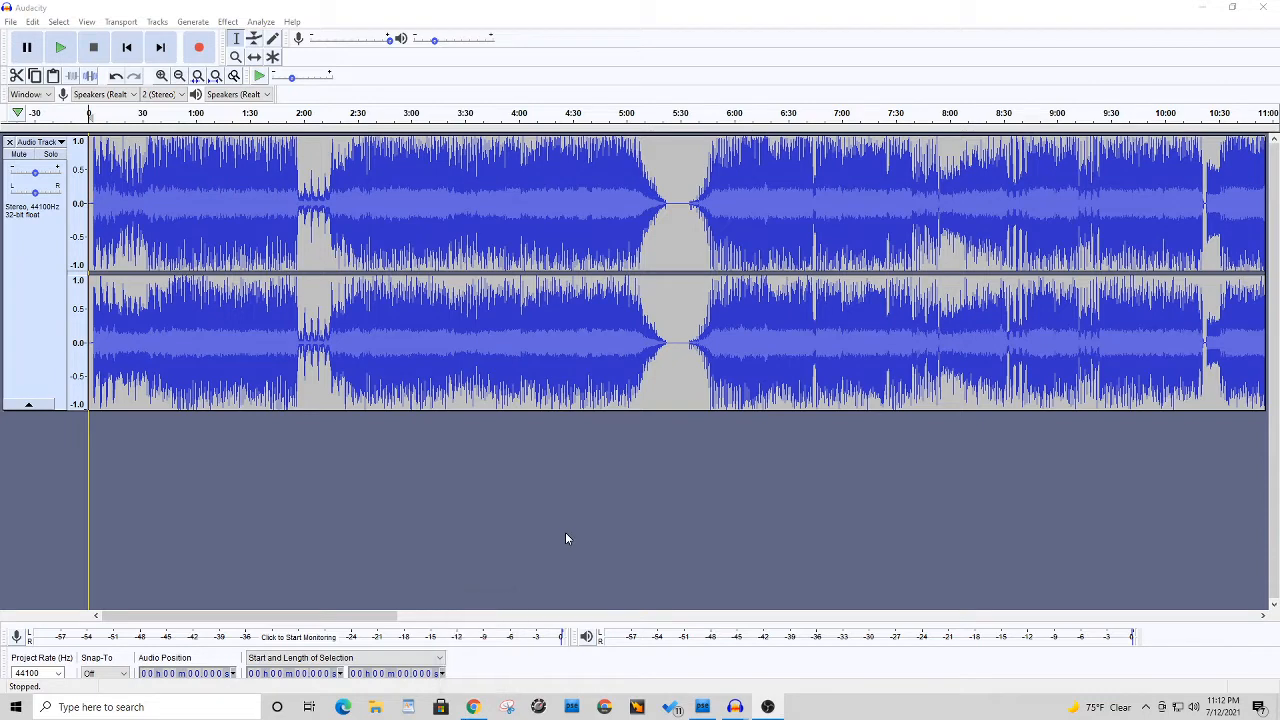
mouse_move(462, 580)
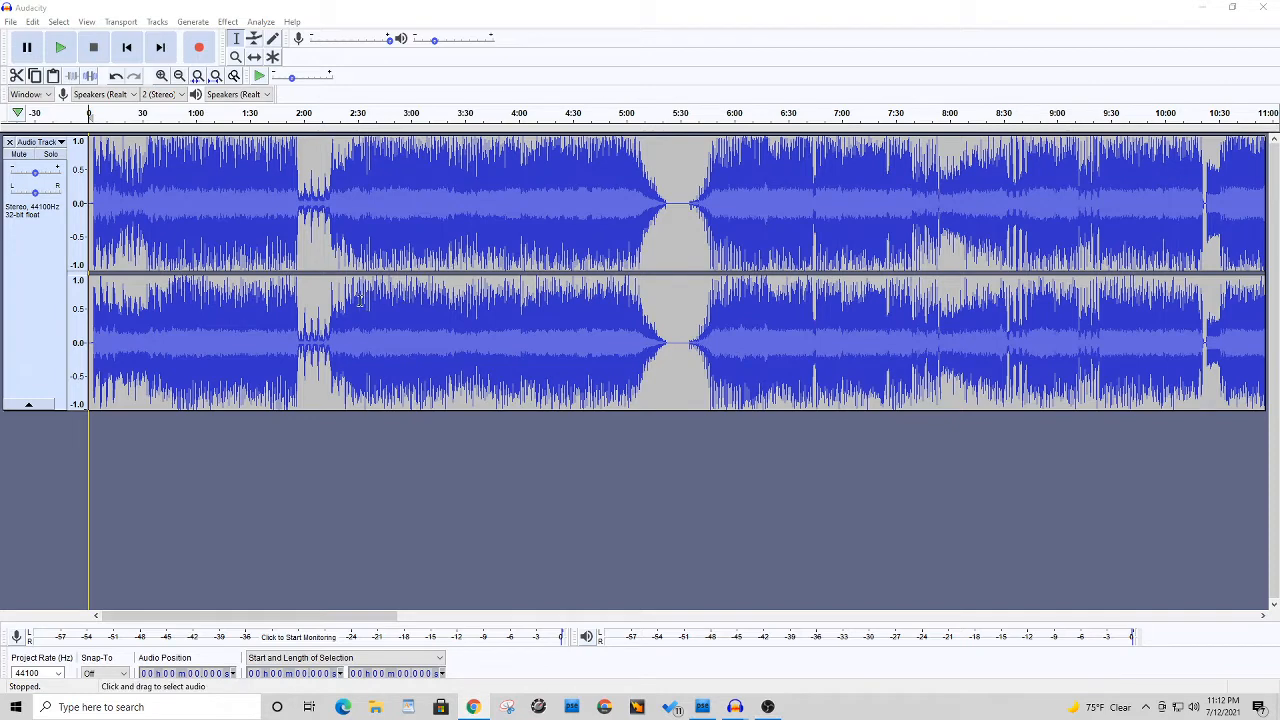
mouse_move(320, 373)
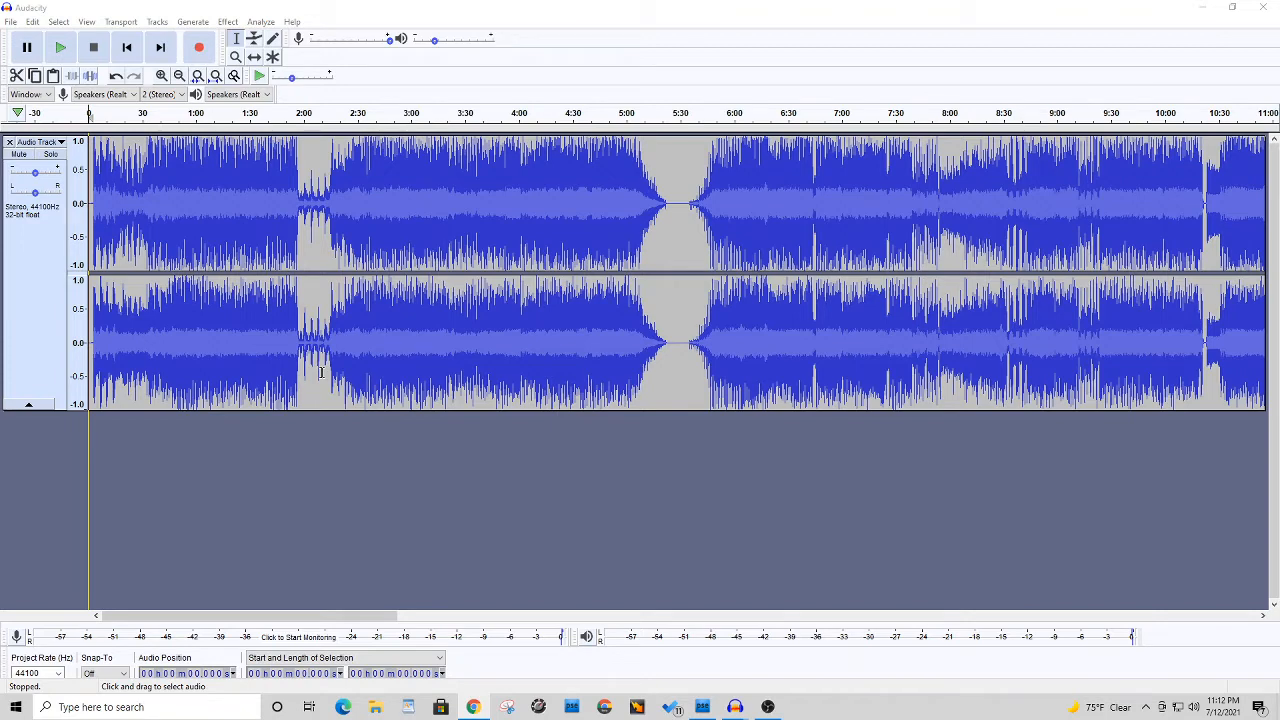
mouse_move(325, 368)
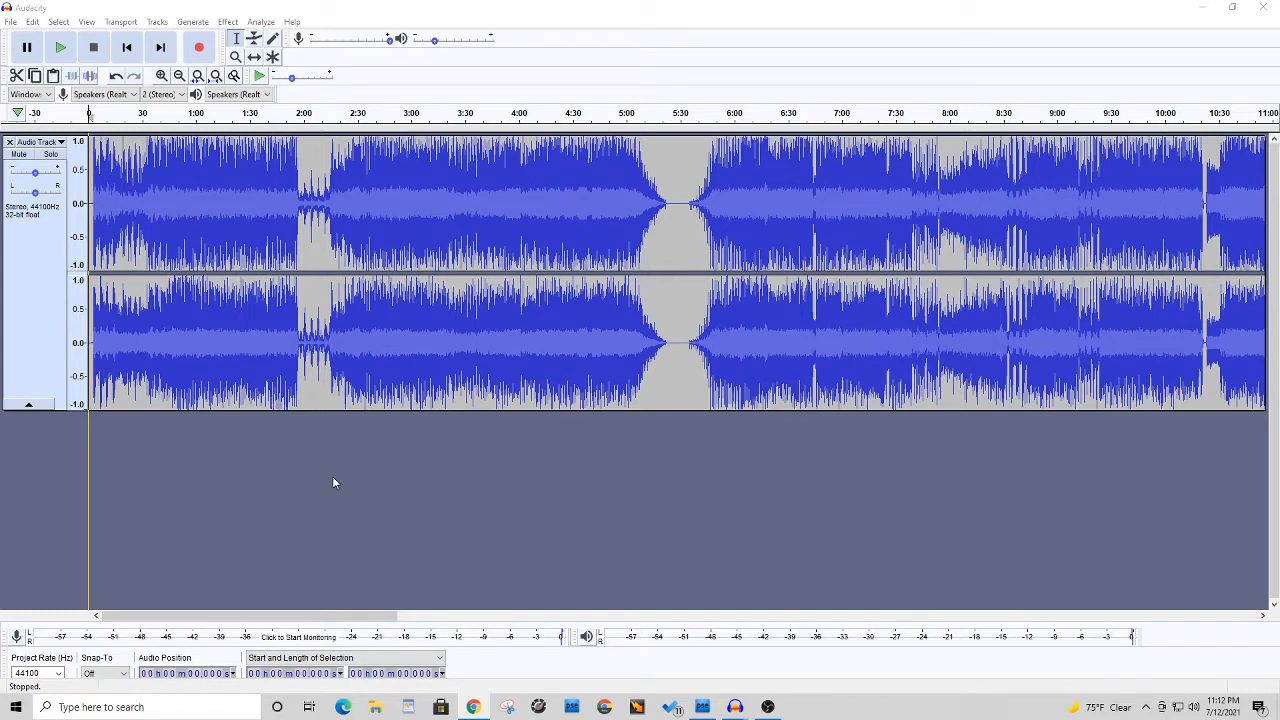
mouse_move(225, 437)
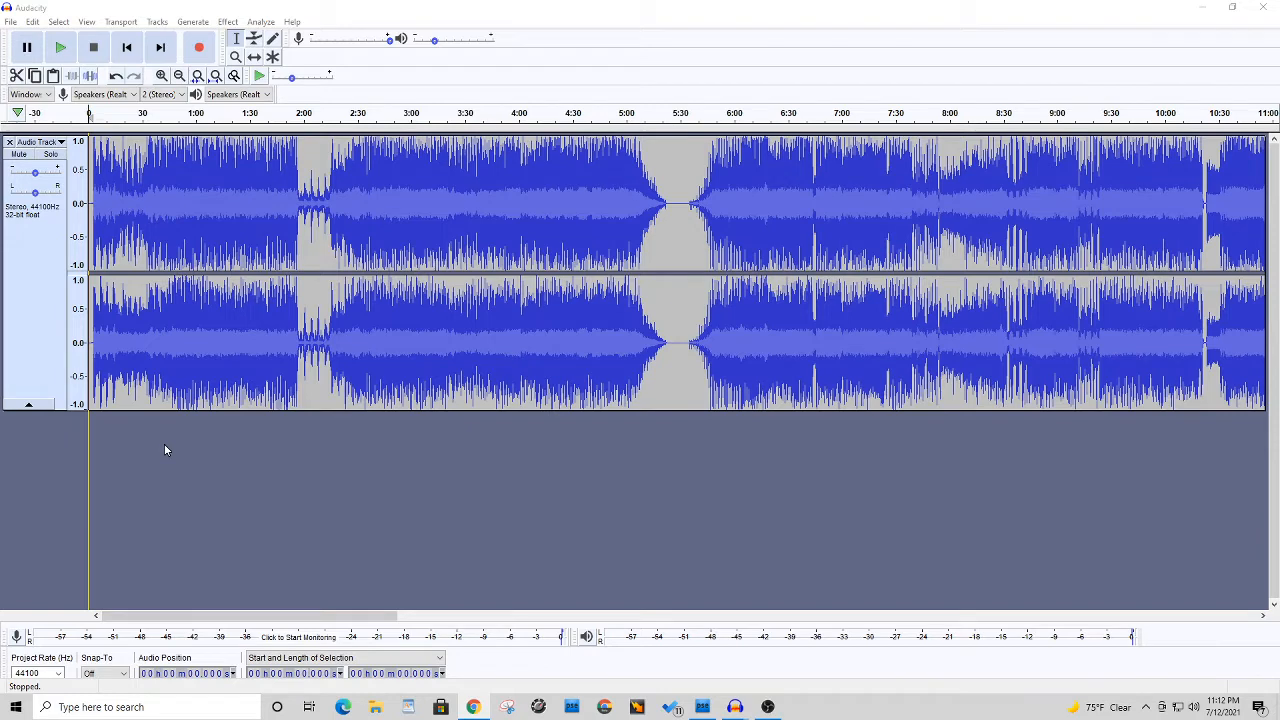
mouse_move(164, 452)
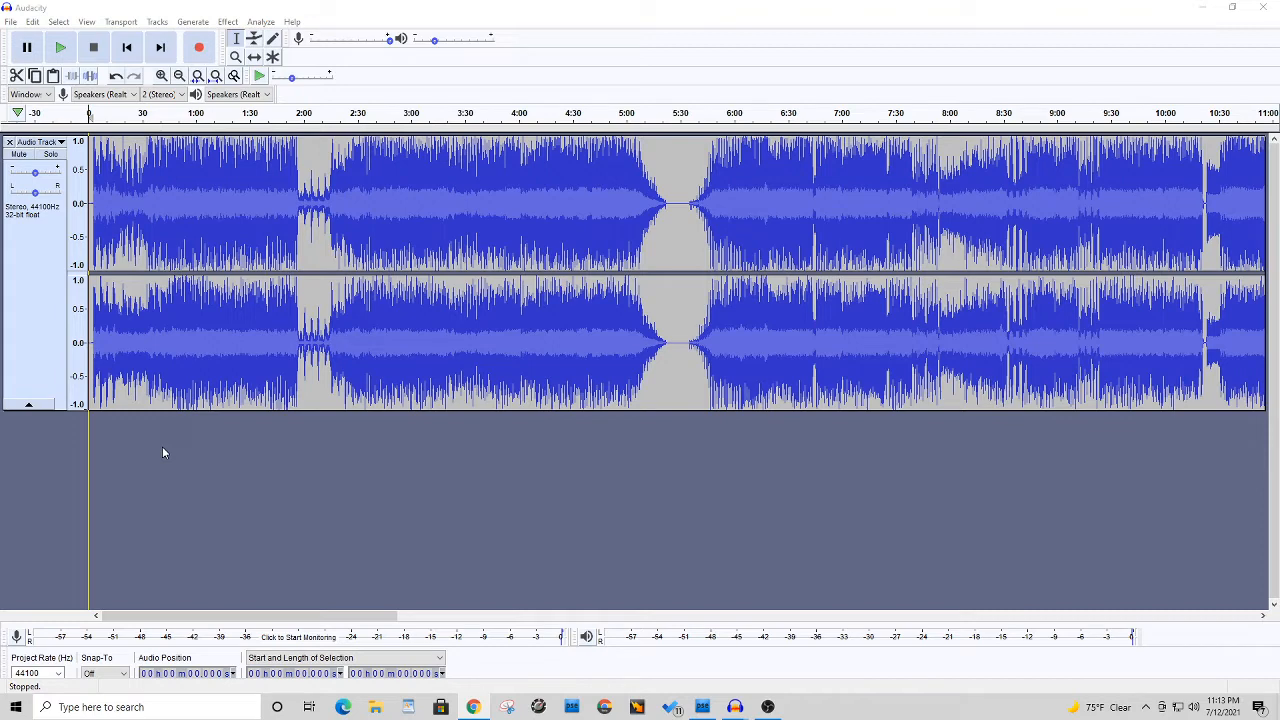
mouse_move(148, 447)
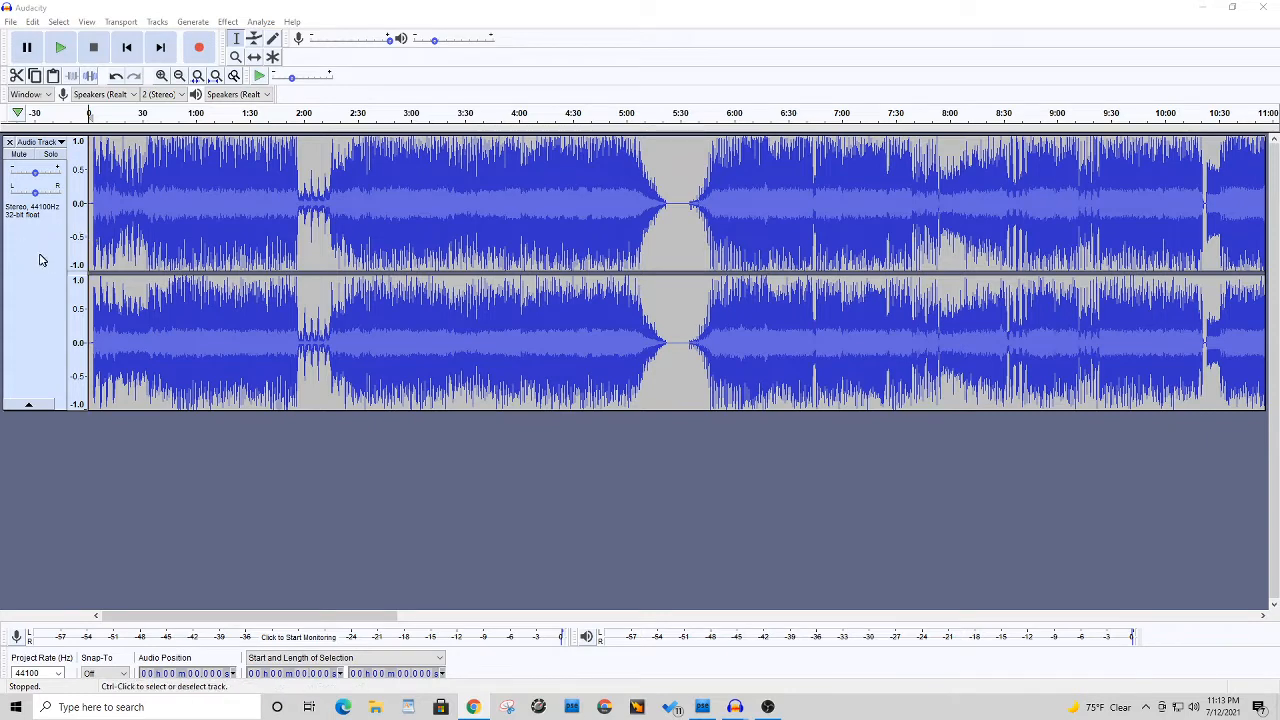
mouse_move(40, 263)
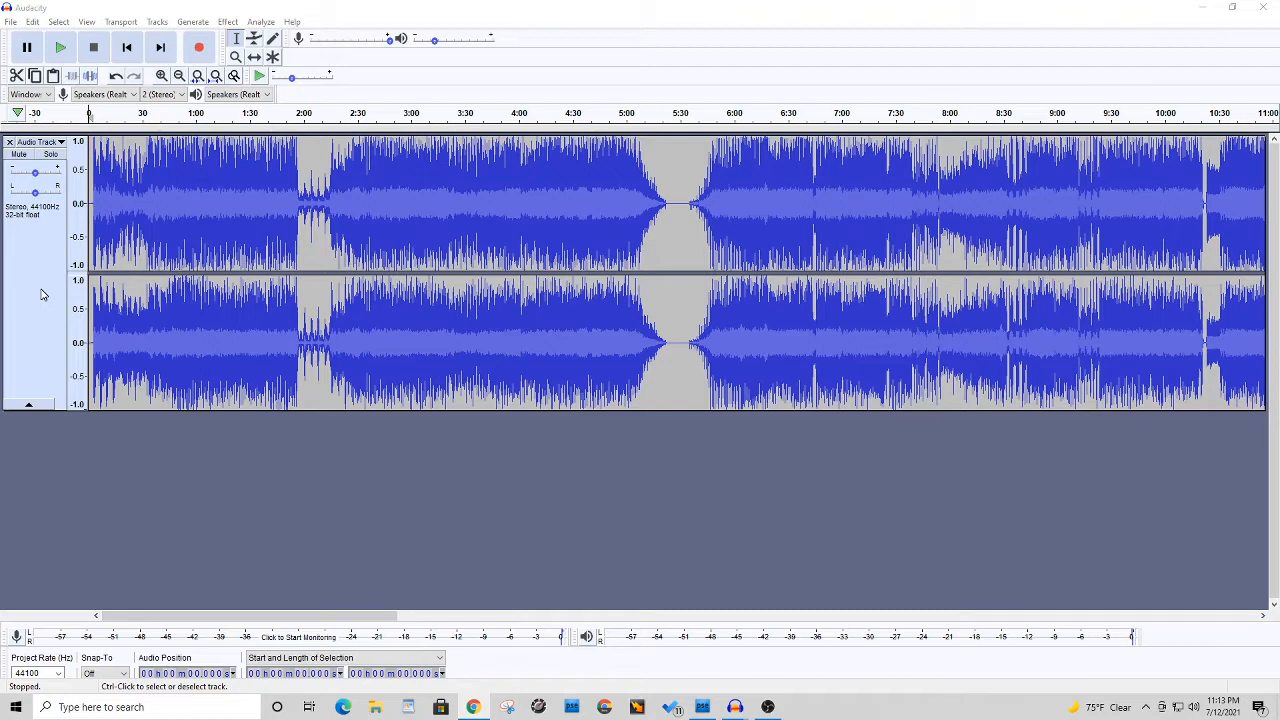
mouse_move(35, 305)
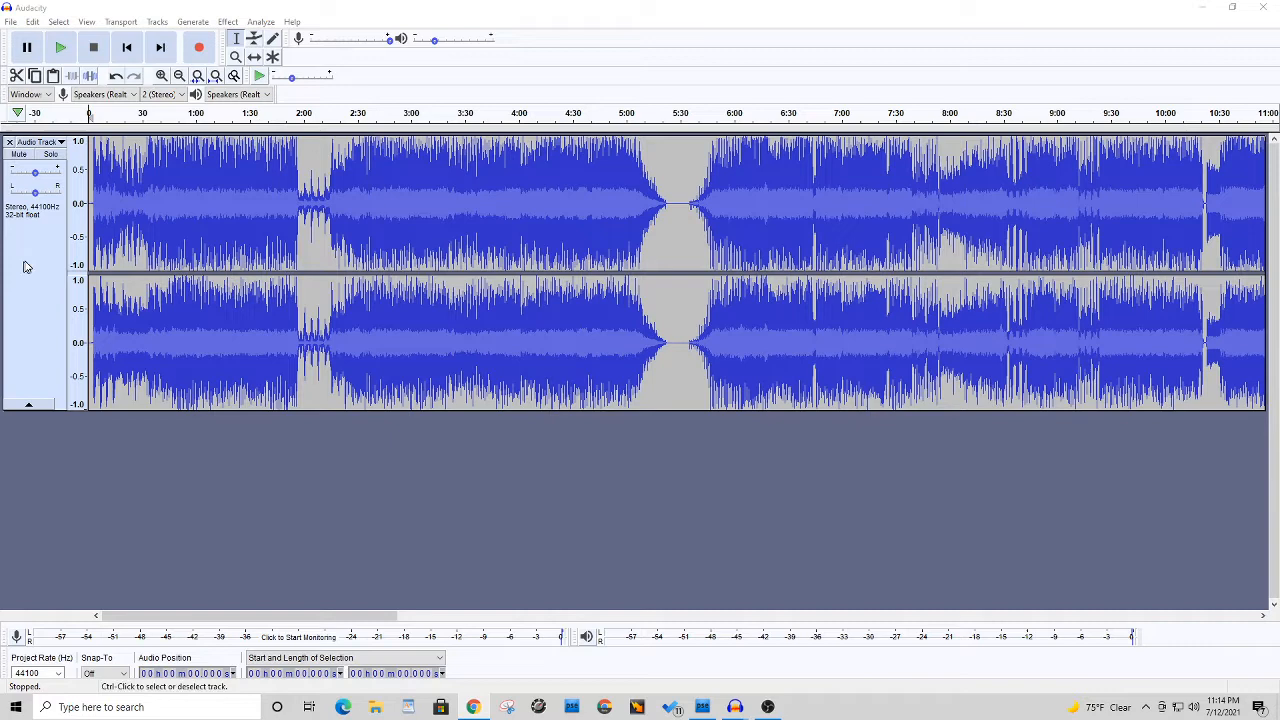
mouse_move(43, 258)
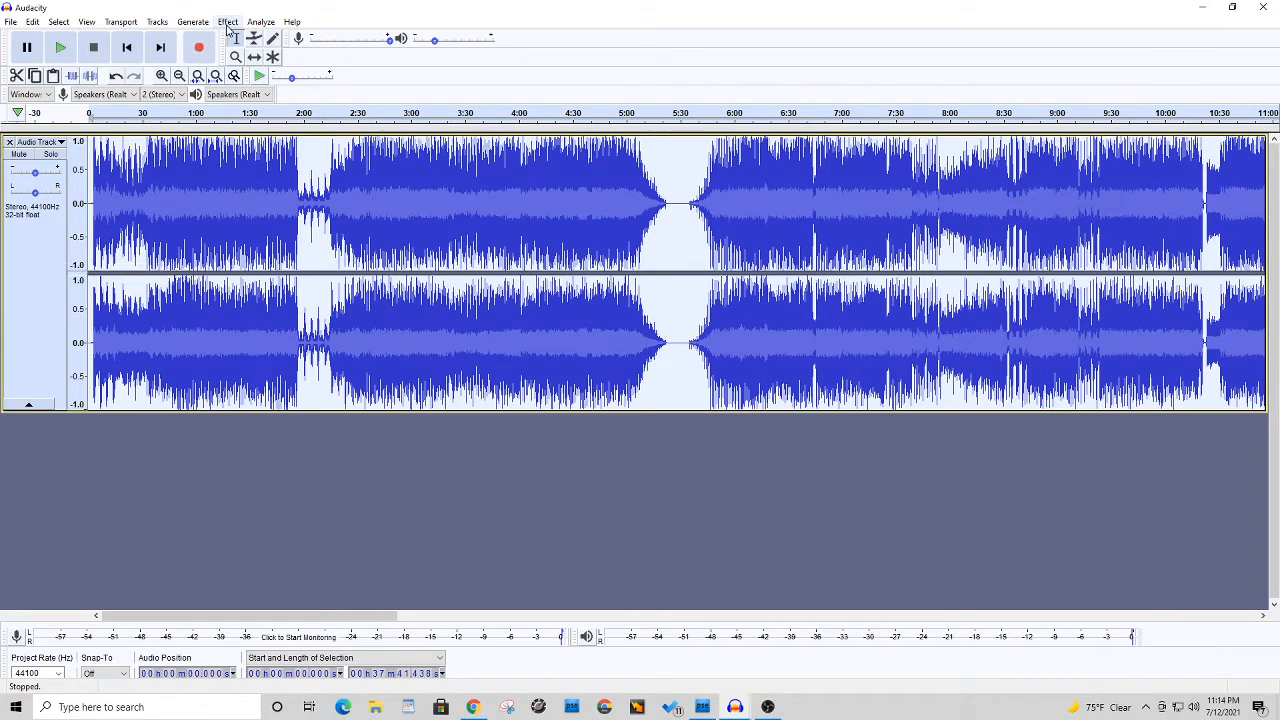
Apply Normalize to the whole album with maximum amplitude -1.0 dB
click(228, 21)
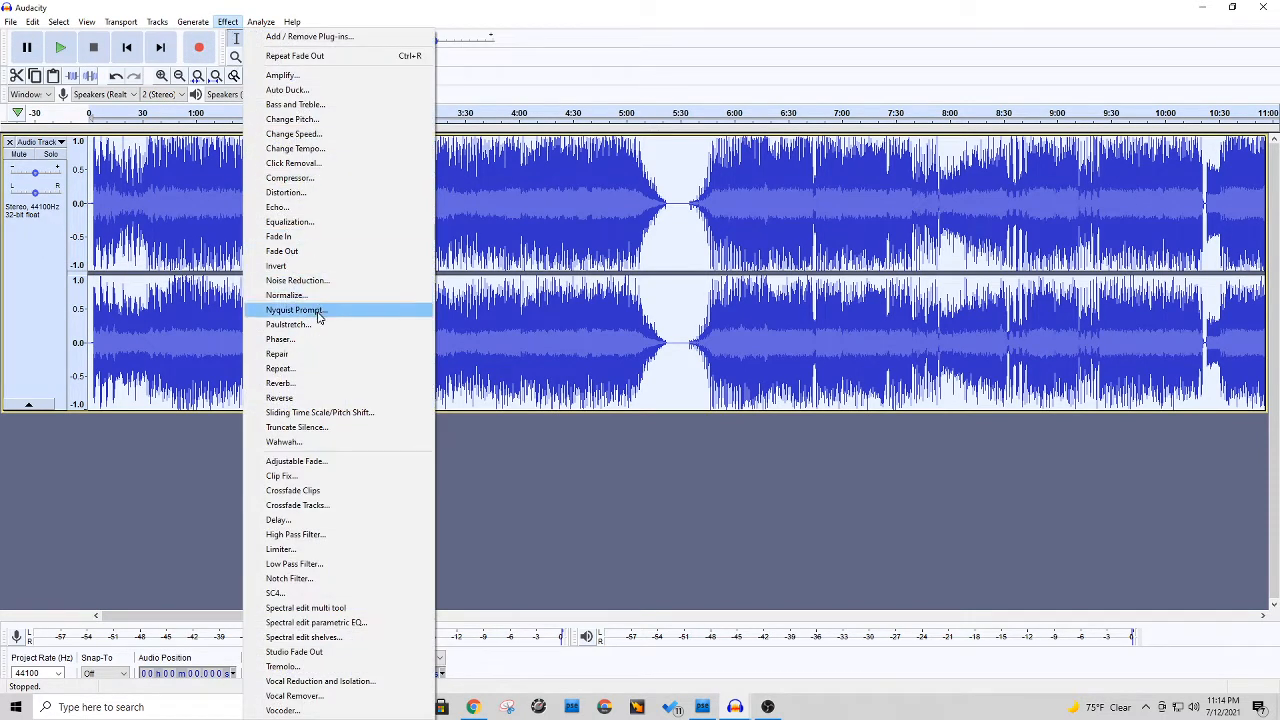
mouse_move(318, 295)
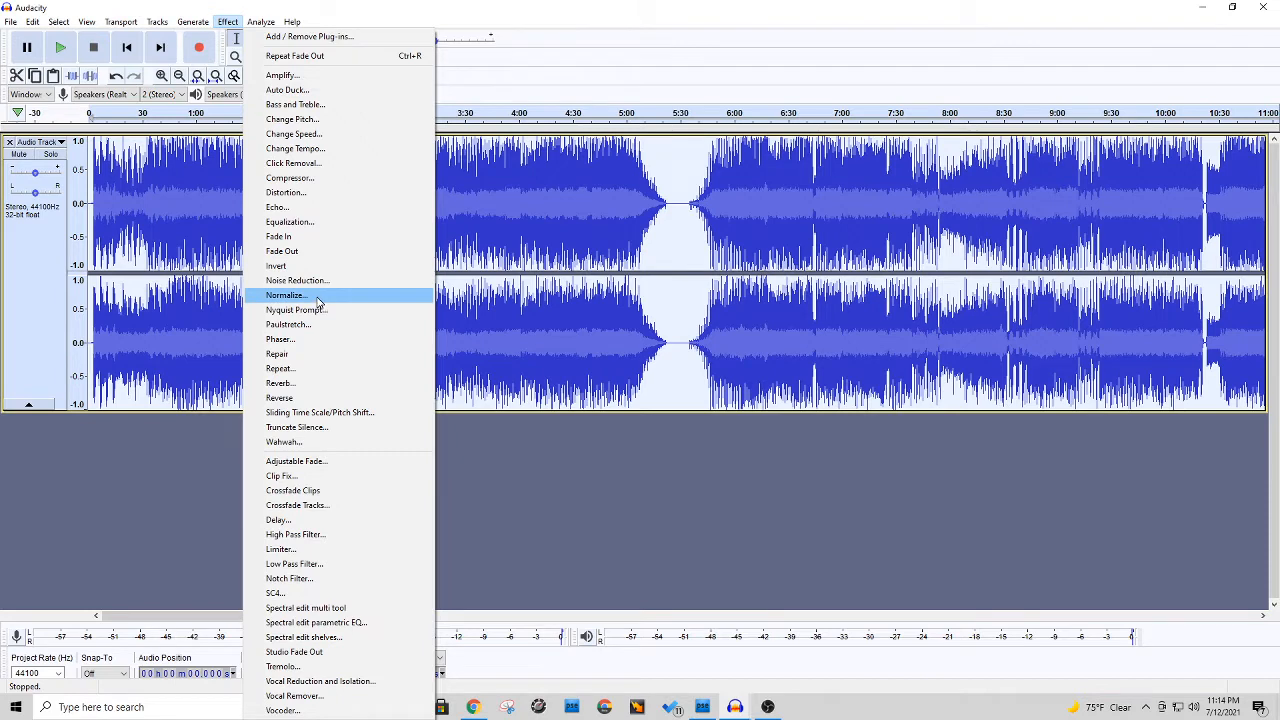
click(285, 295)
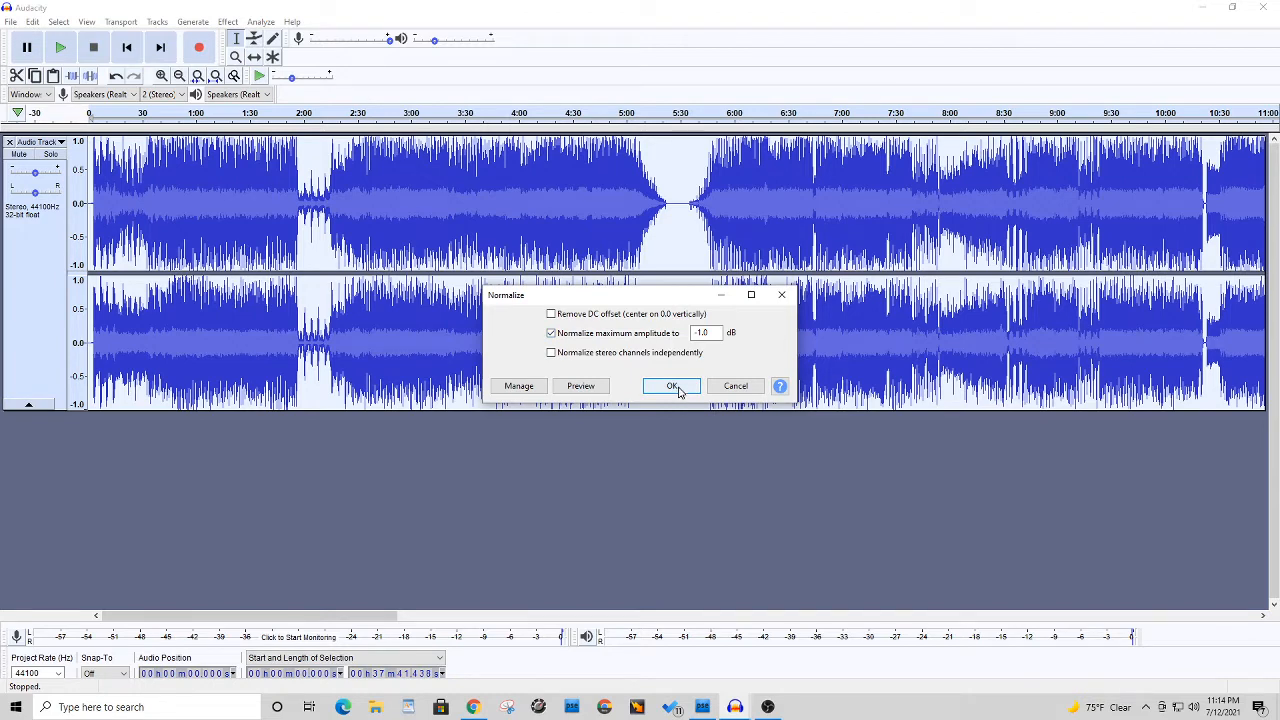
click(671, 386)
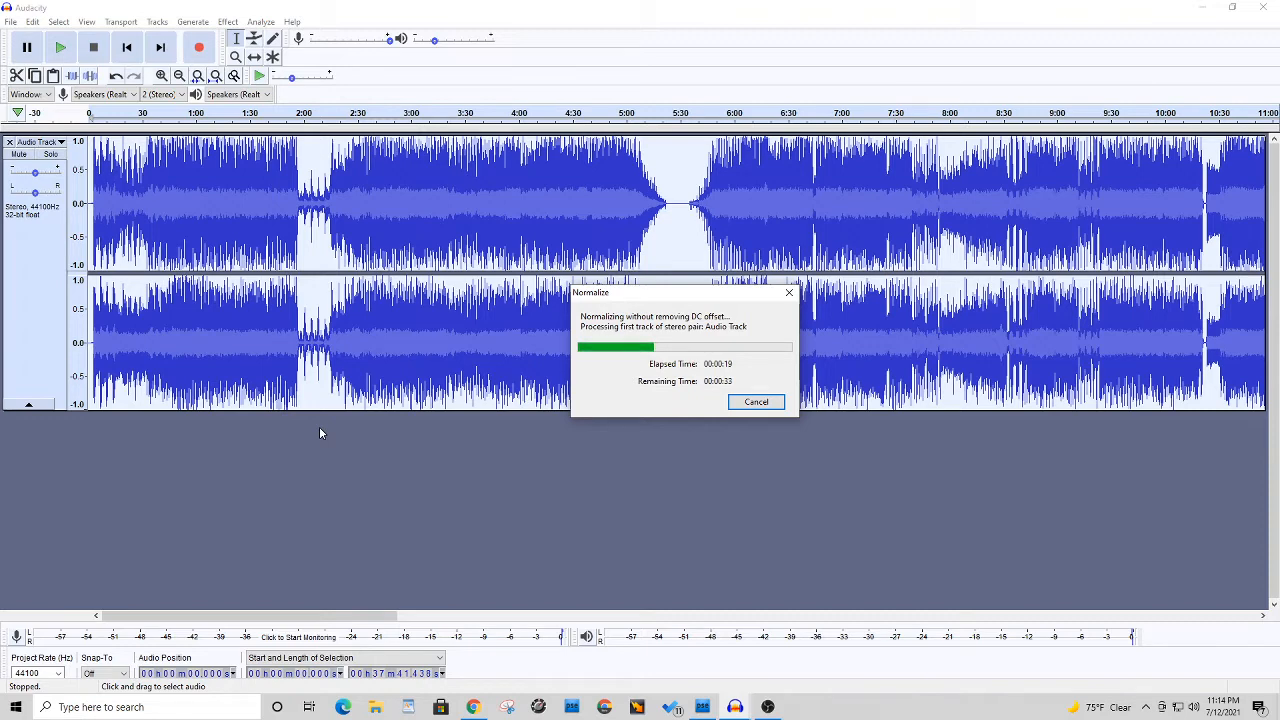
mouse_move(1041, 203)
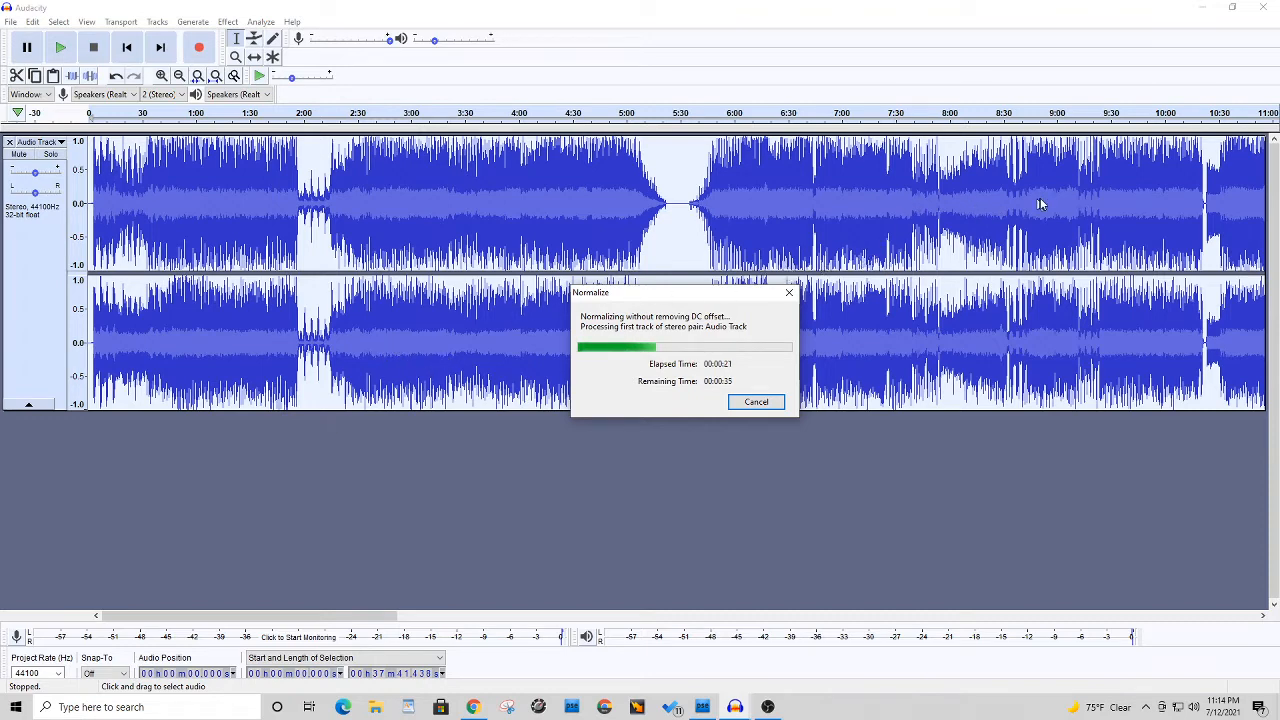
mouse_move(18, 430)
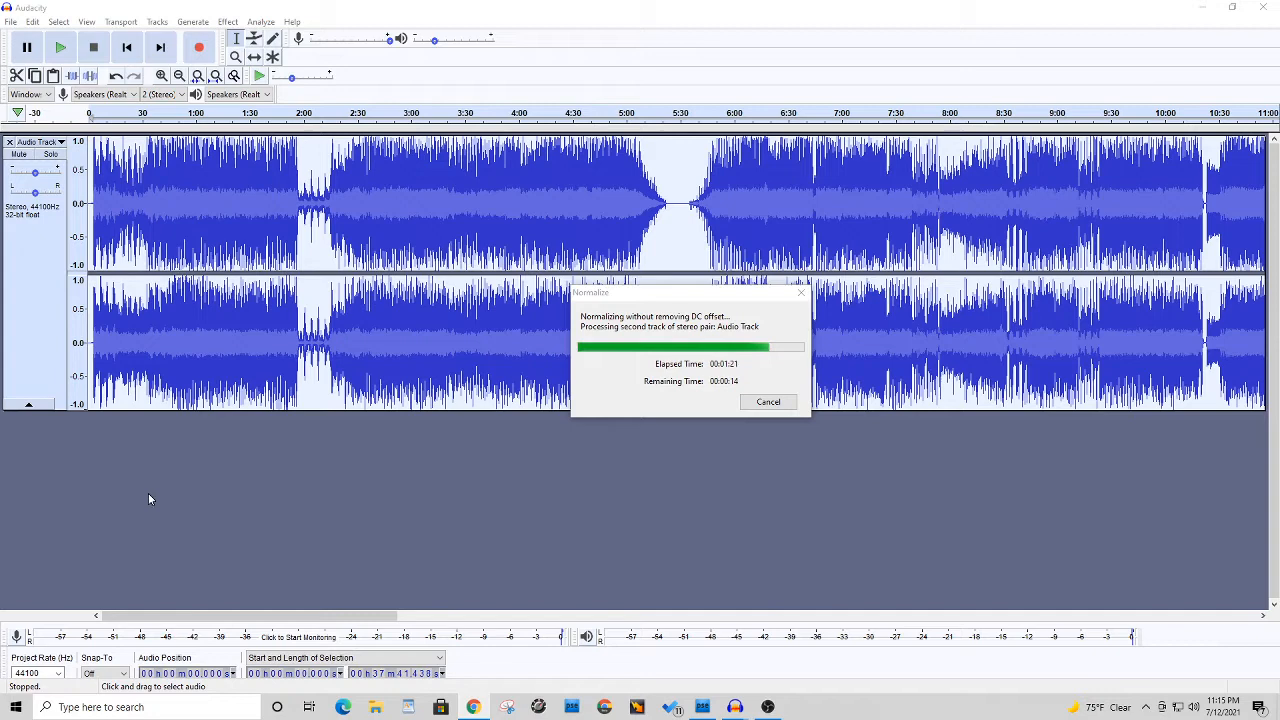
mouse_move(230, 465)
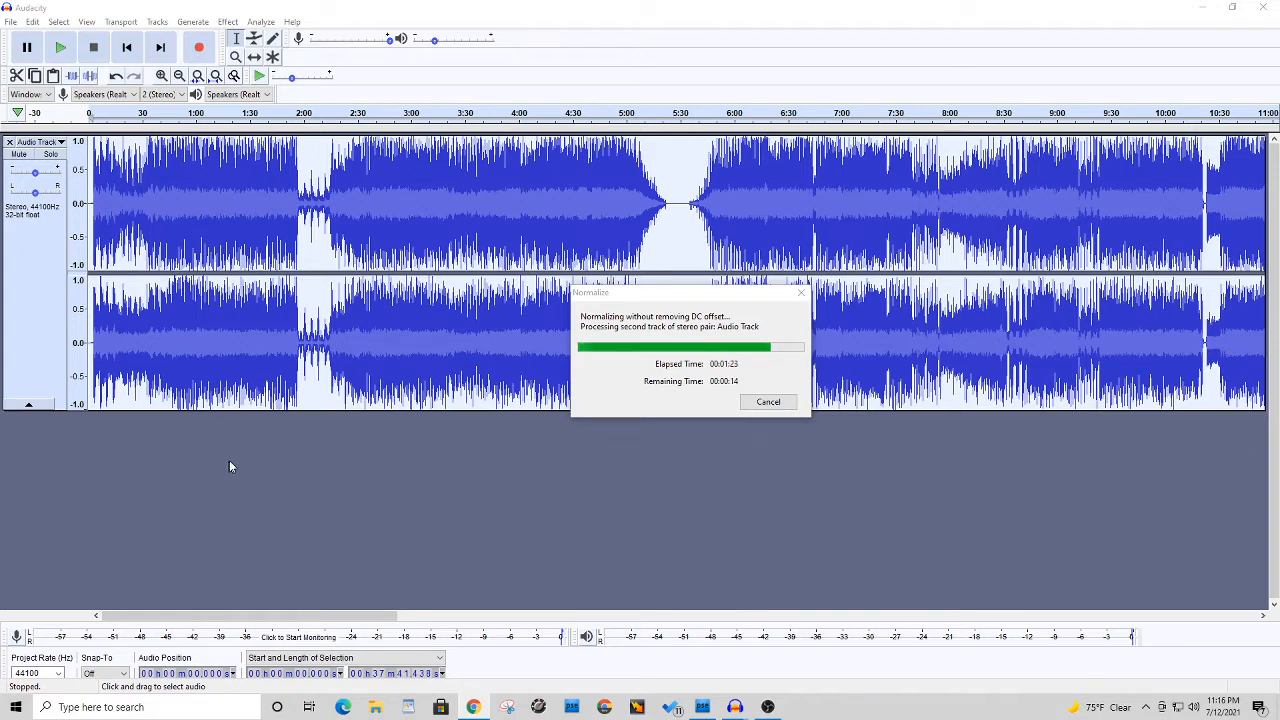
mouse_move(258, 447)
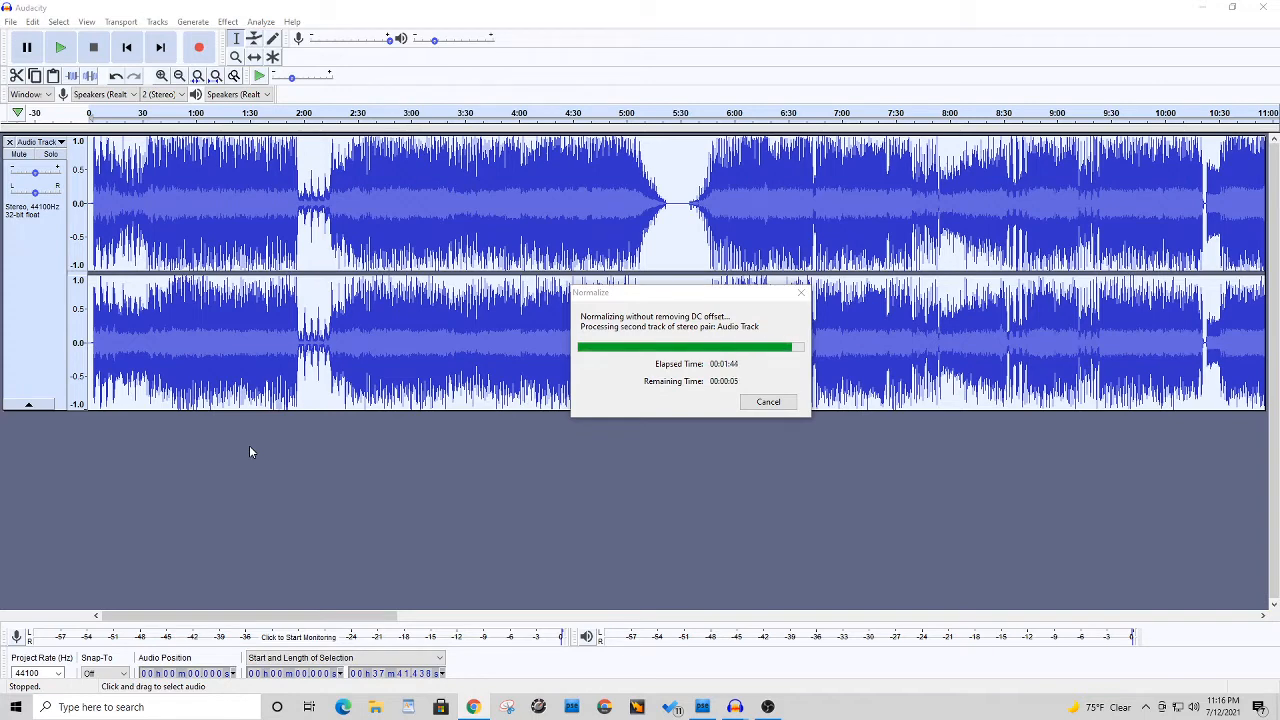
mouse_move(212, 461)
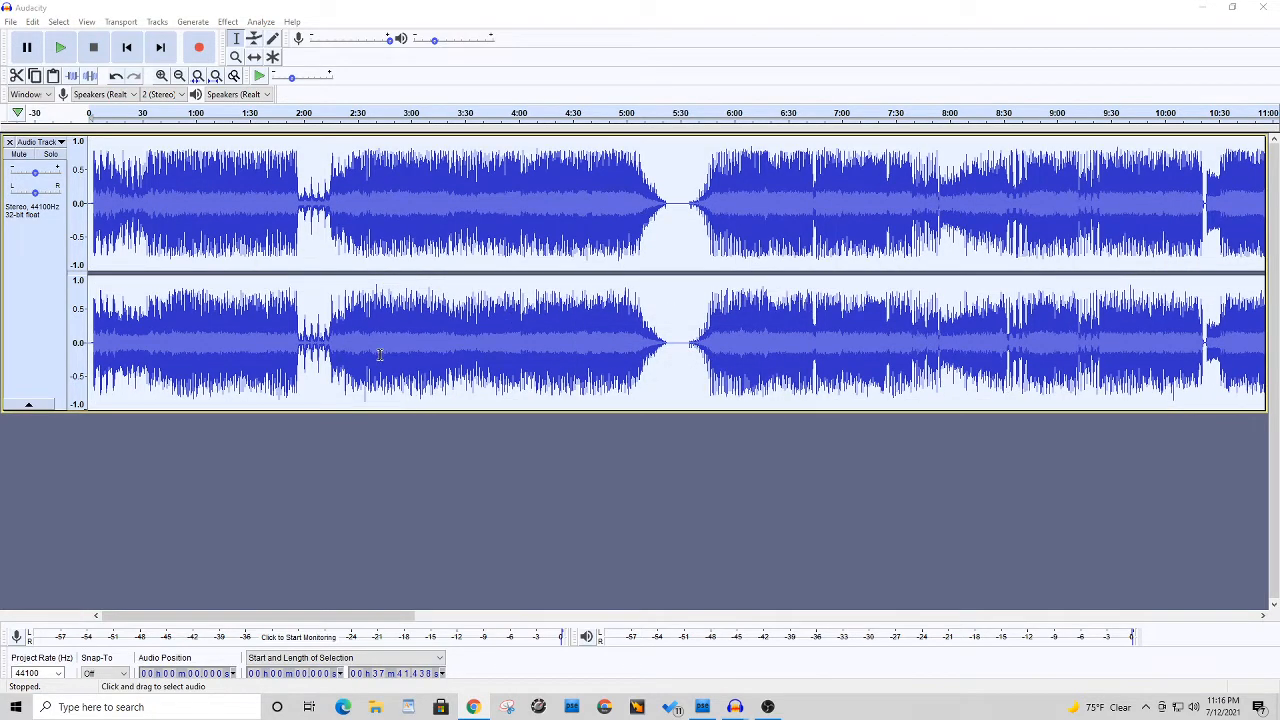
mouse_move(1120, 365)
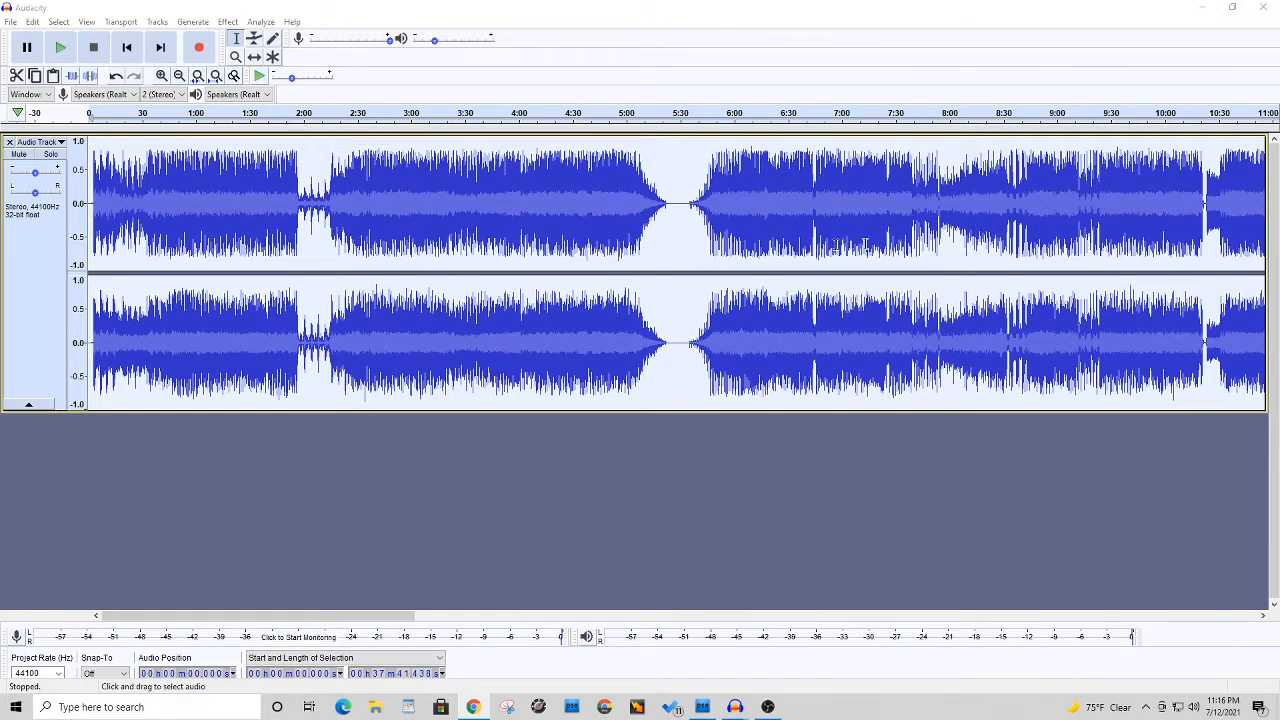
mouse_move(178, 298)
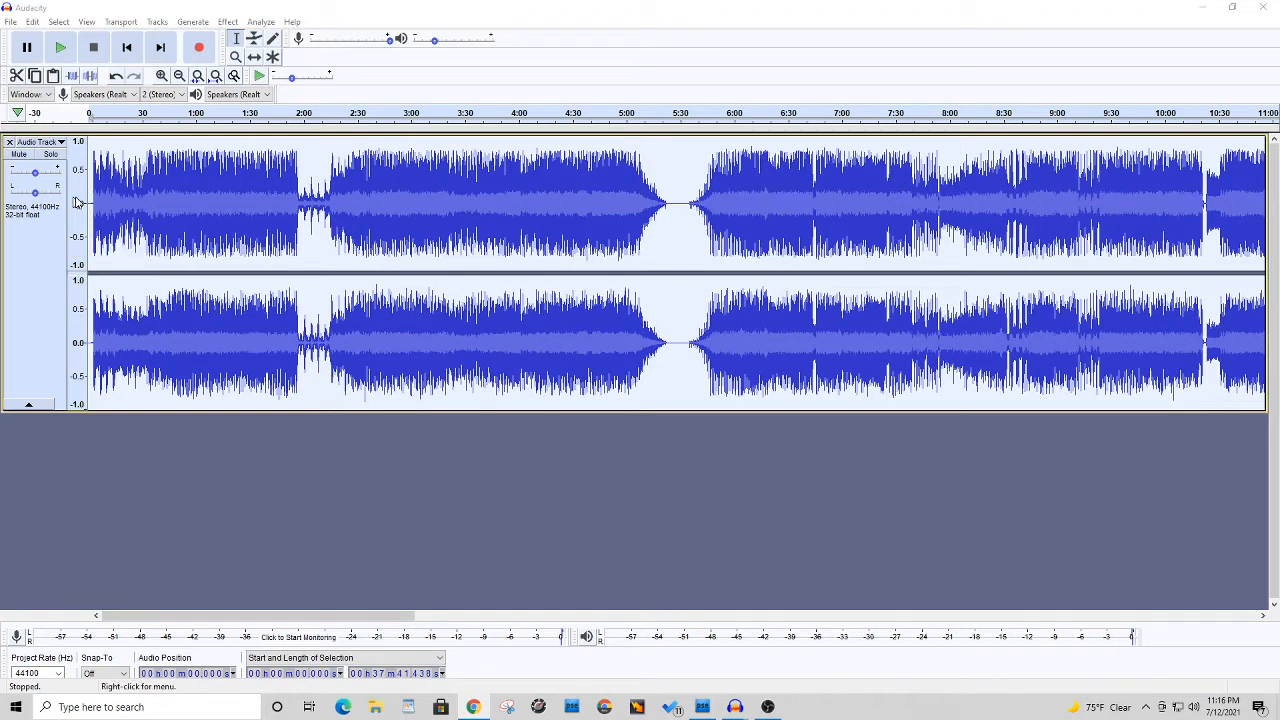
mouse_move(115, 307)
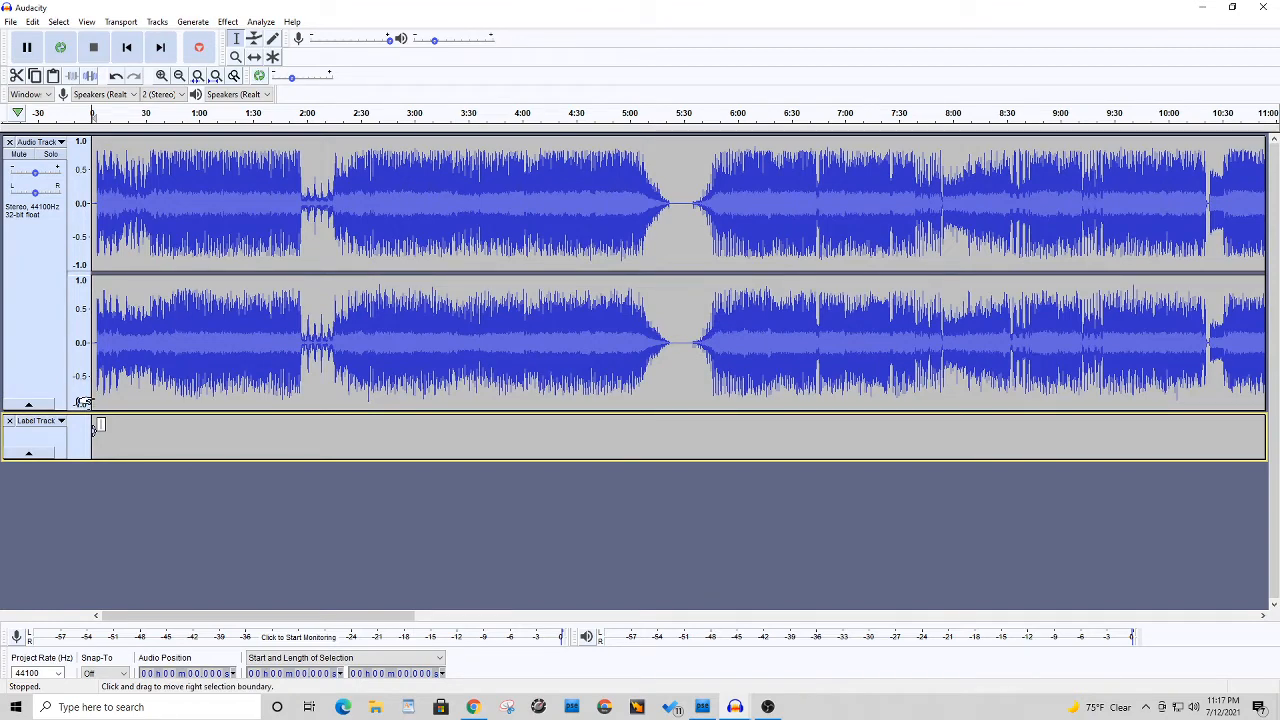
Finish the 'Fighting' label and add a 'Mind Over Matter' label at the gap near 13:55
text(Fighting For The Earth)
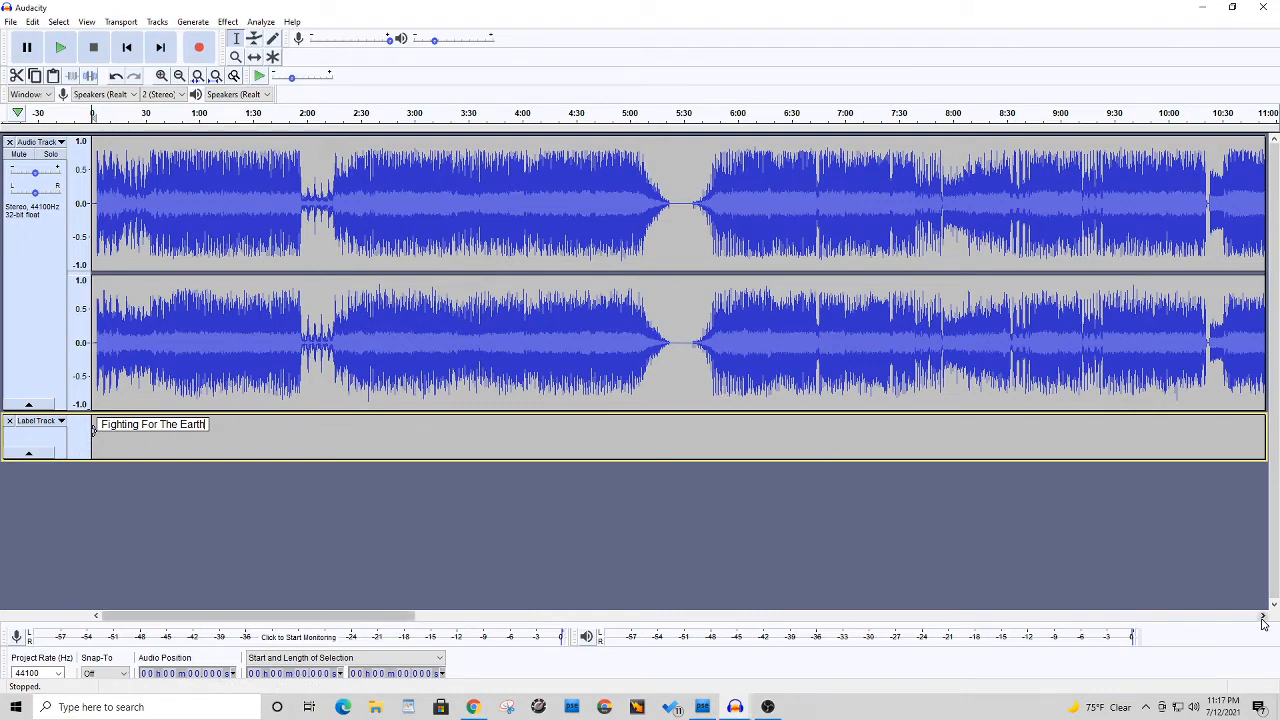
scroll(right, 3)
text(Only The Strong Survive)
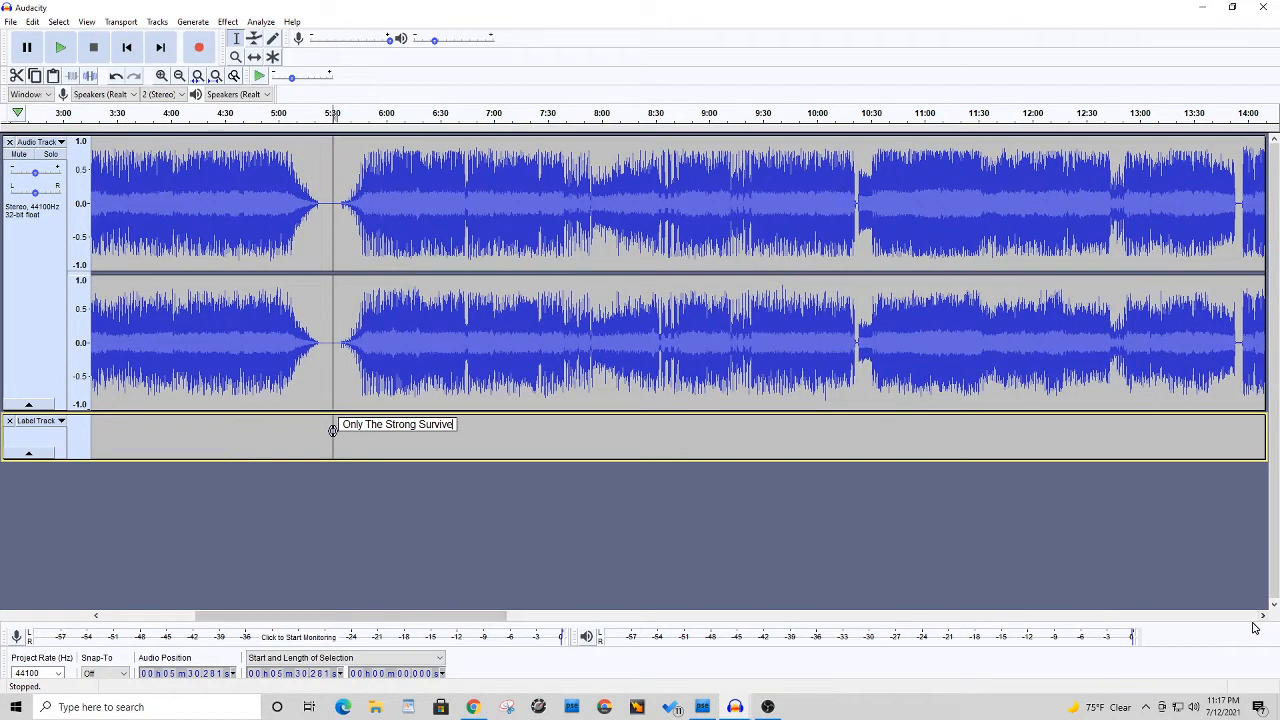
mouse_move(1251, 548)
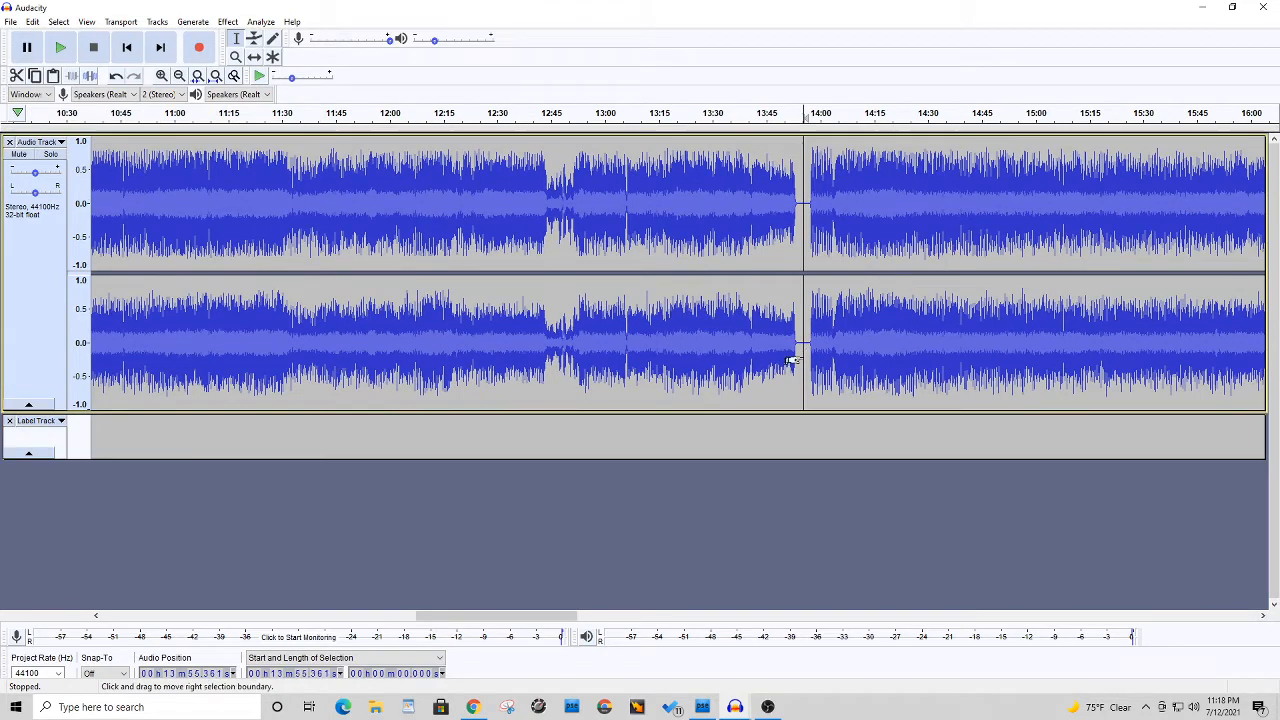
click(60, 47)
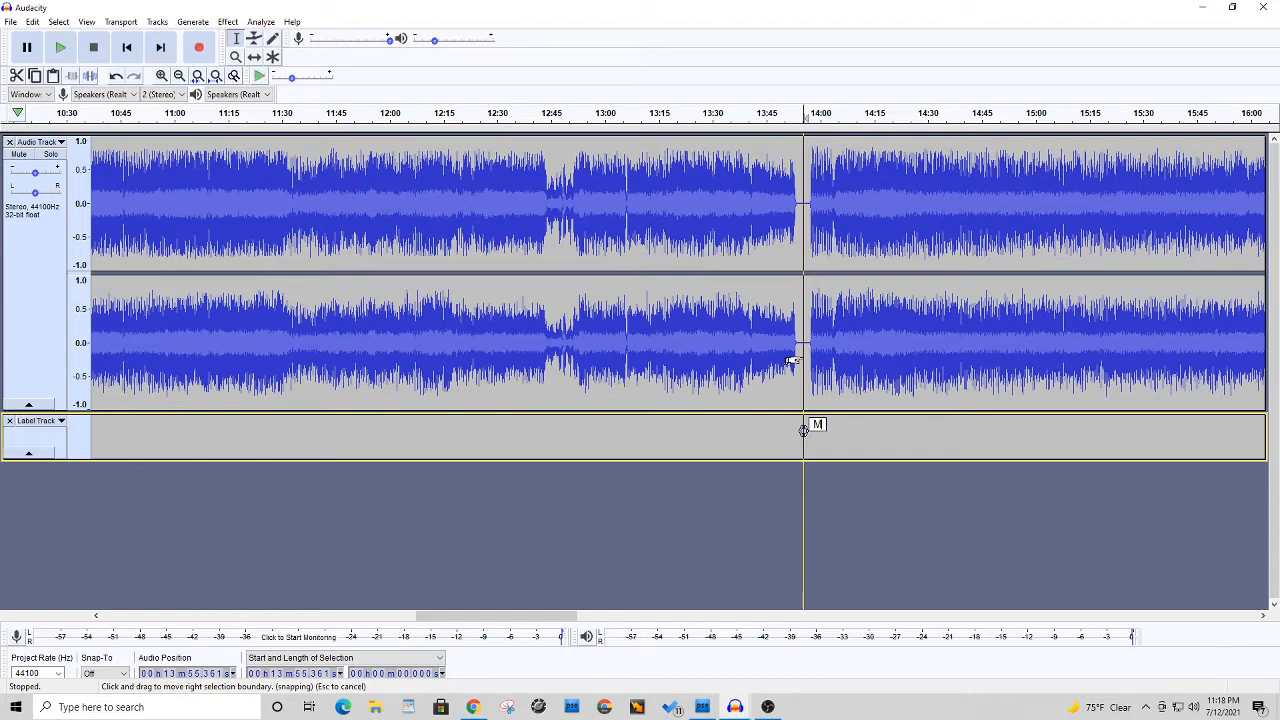
text(Mind Over)
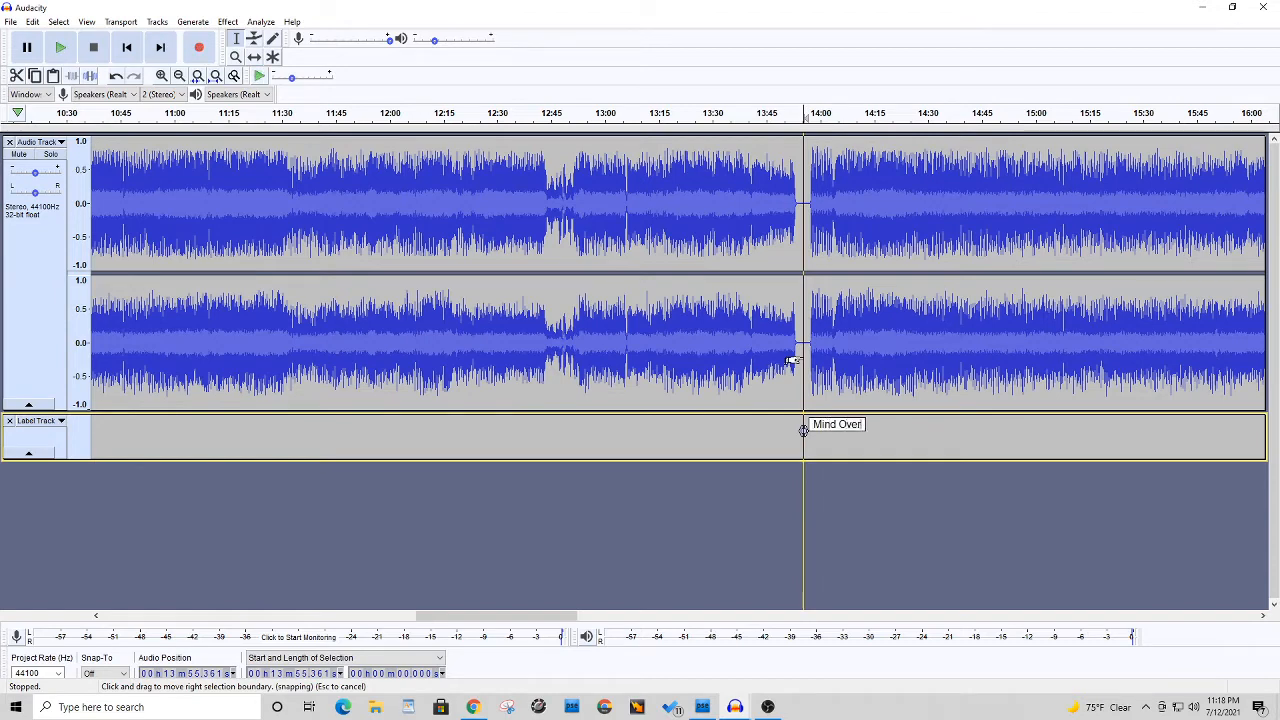
text(Matter)
text(Defender )
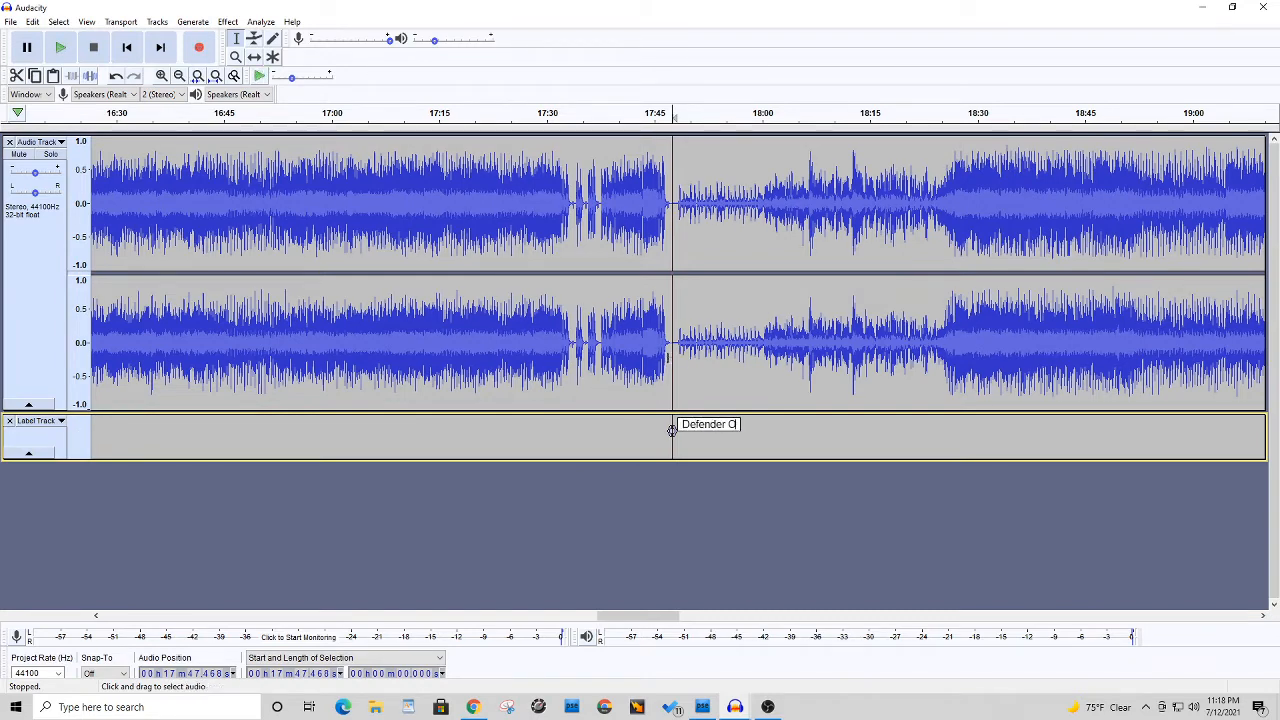
Finish the title containing 'Of Creat' and label the next song start 'Day Of The Evil'
text(Of Creat)
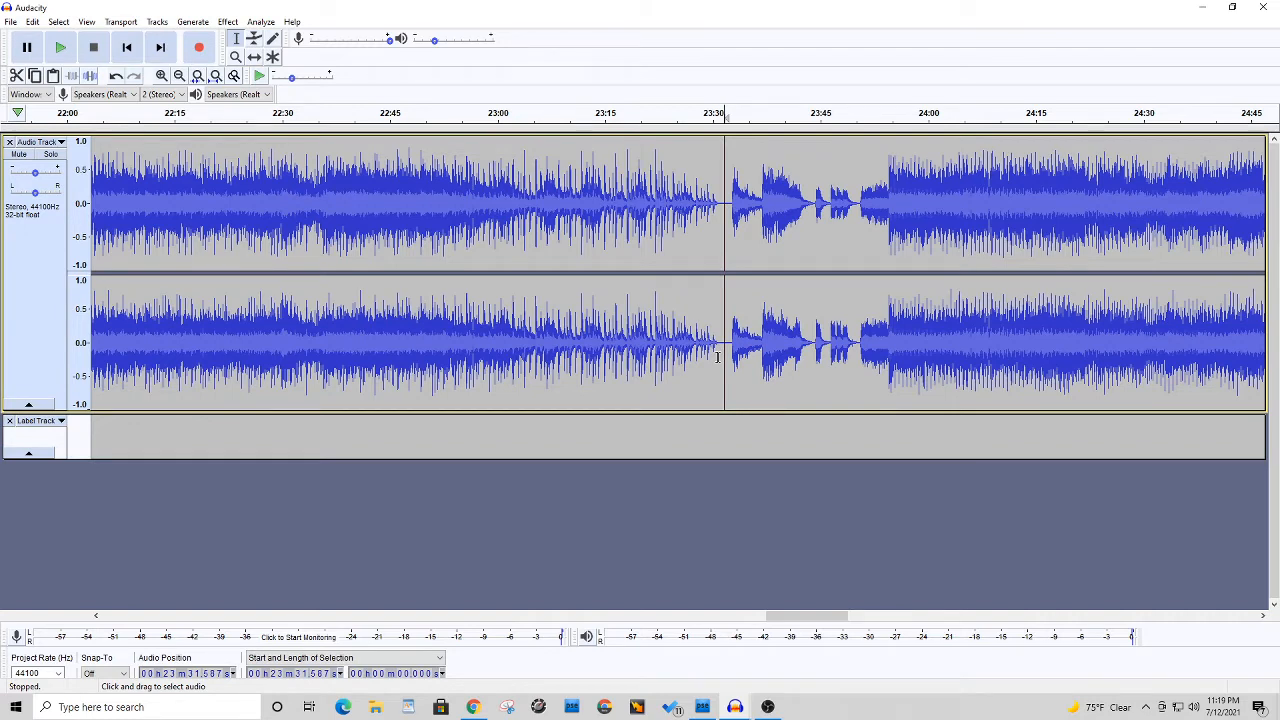
click(60, 47)
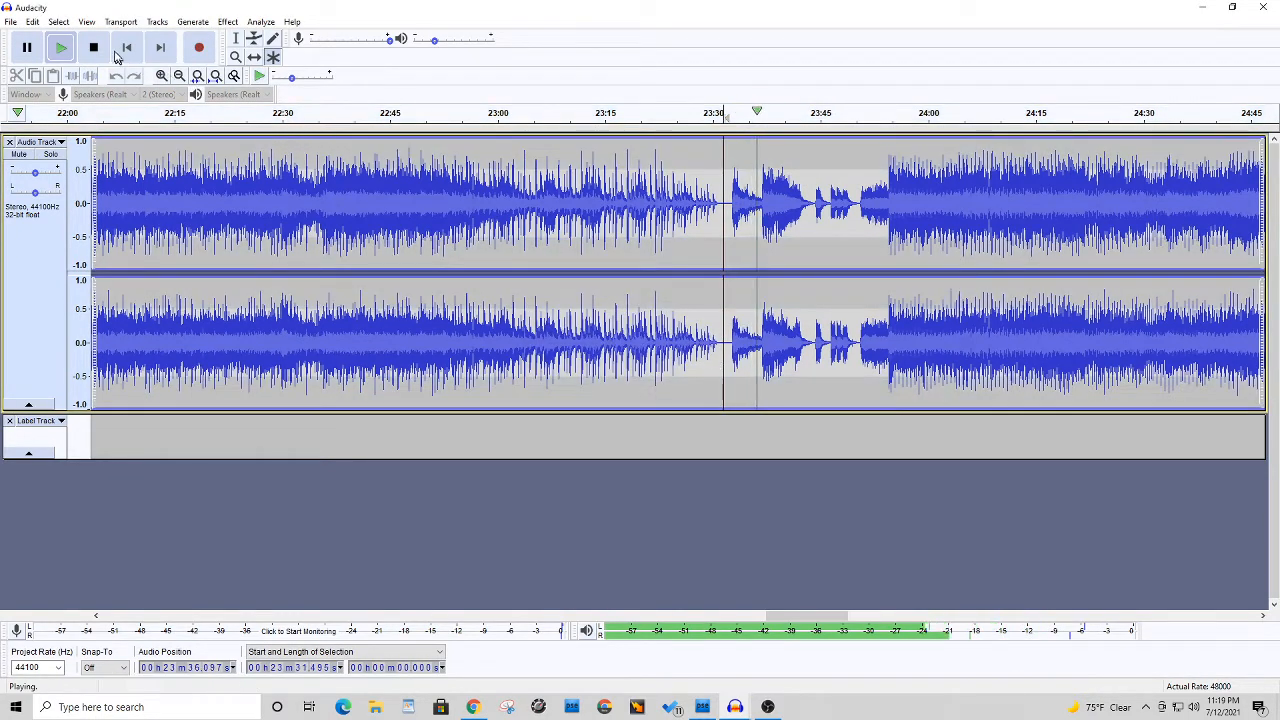
click(93, 47)
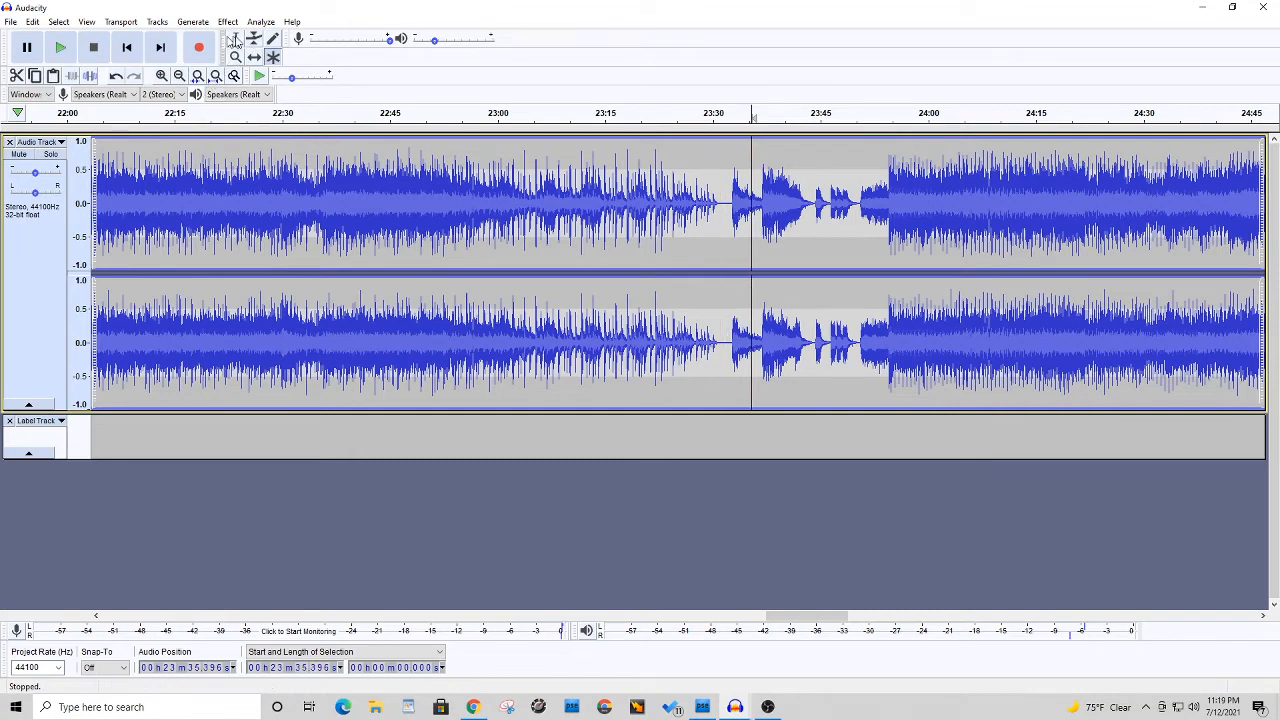
click(236, 38)
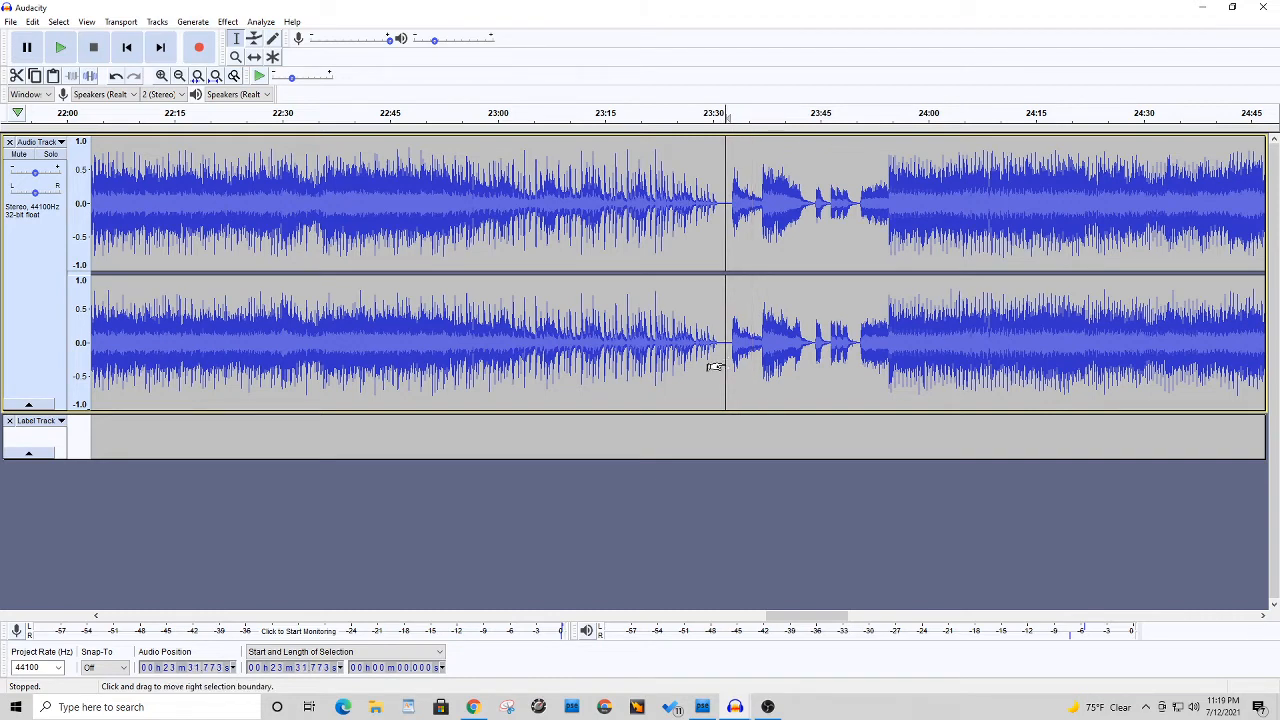
click(725, 435)
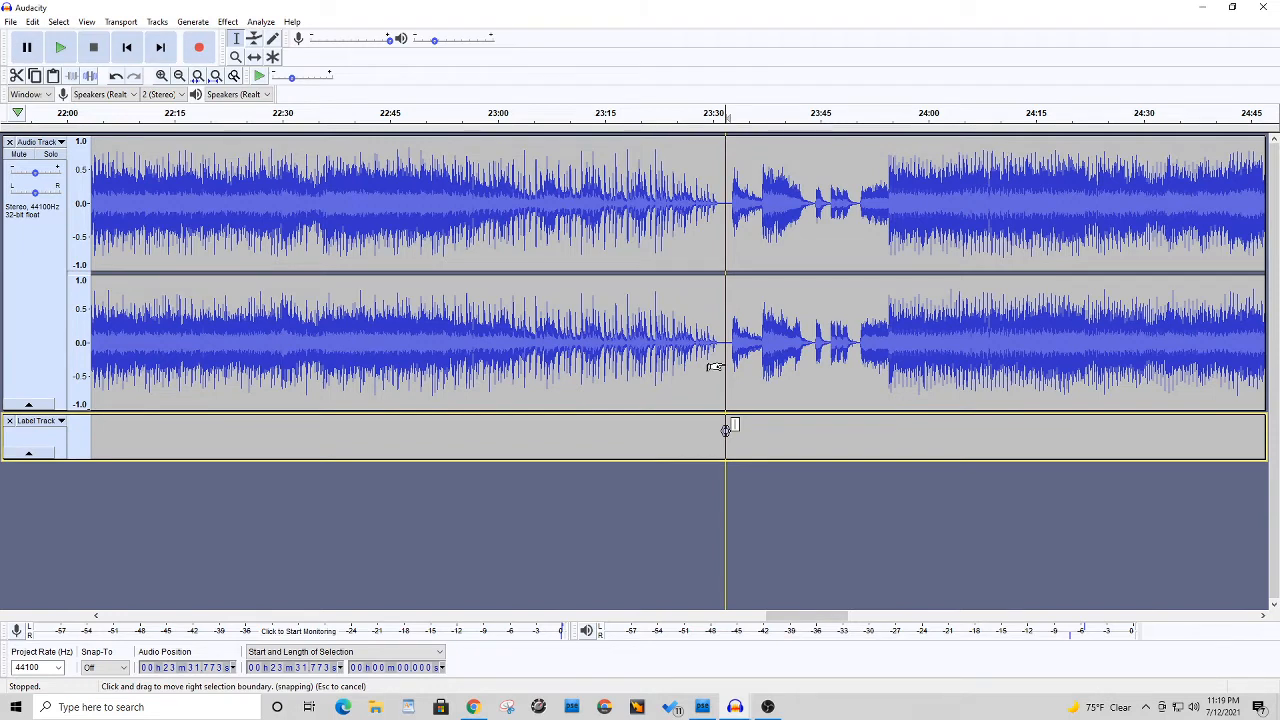
text(Day Of THe Evil)
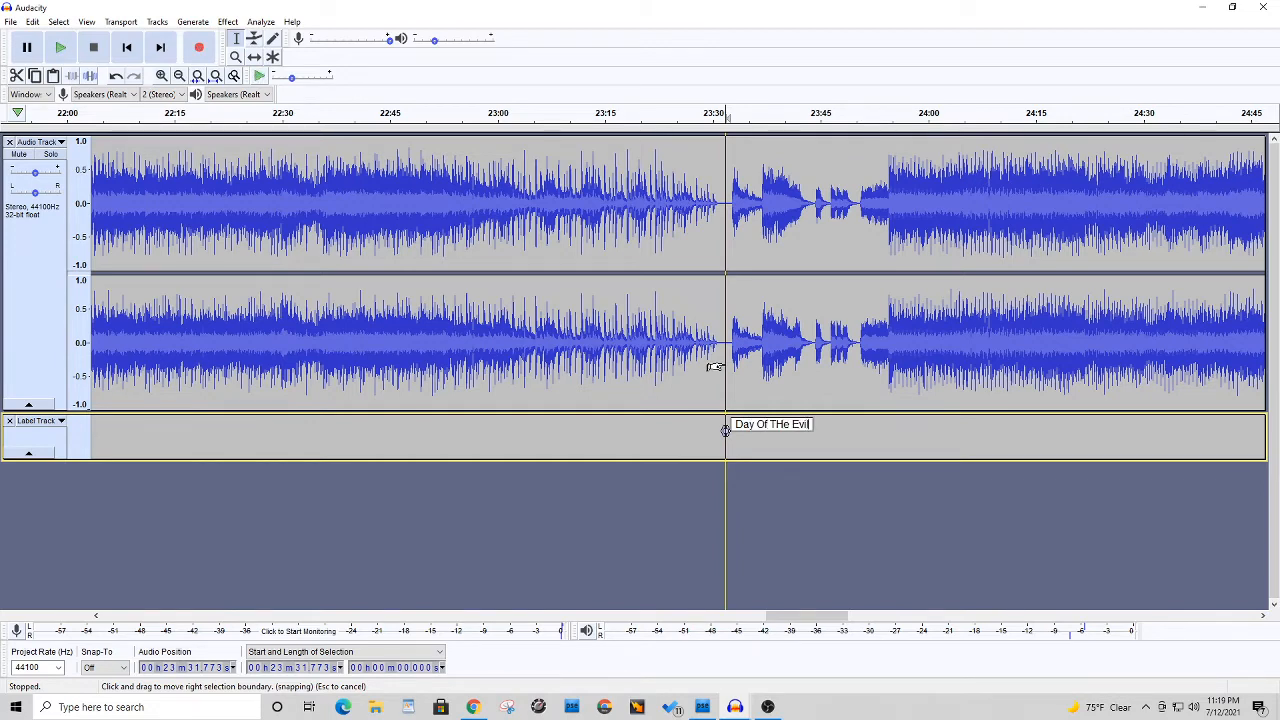
key(Backspace)
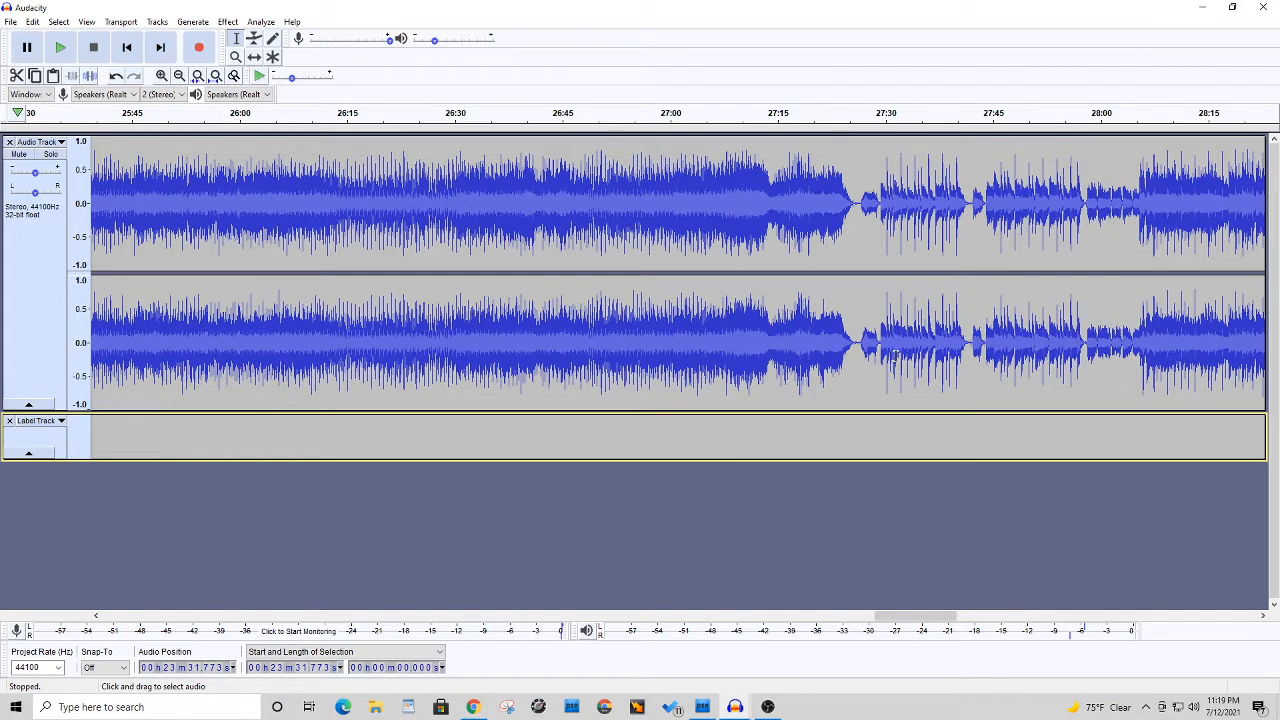
Add 'Cold Fire' and 'PTM' labels at the following song gaps
click(60, 47)
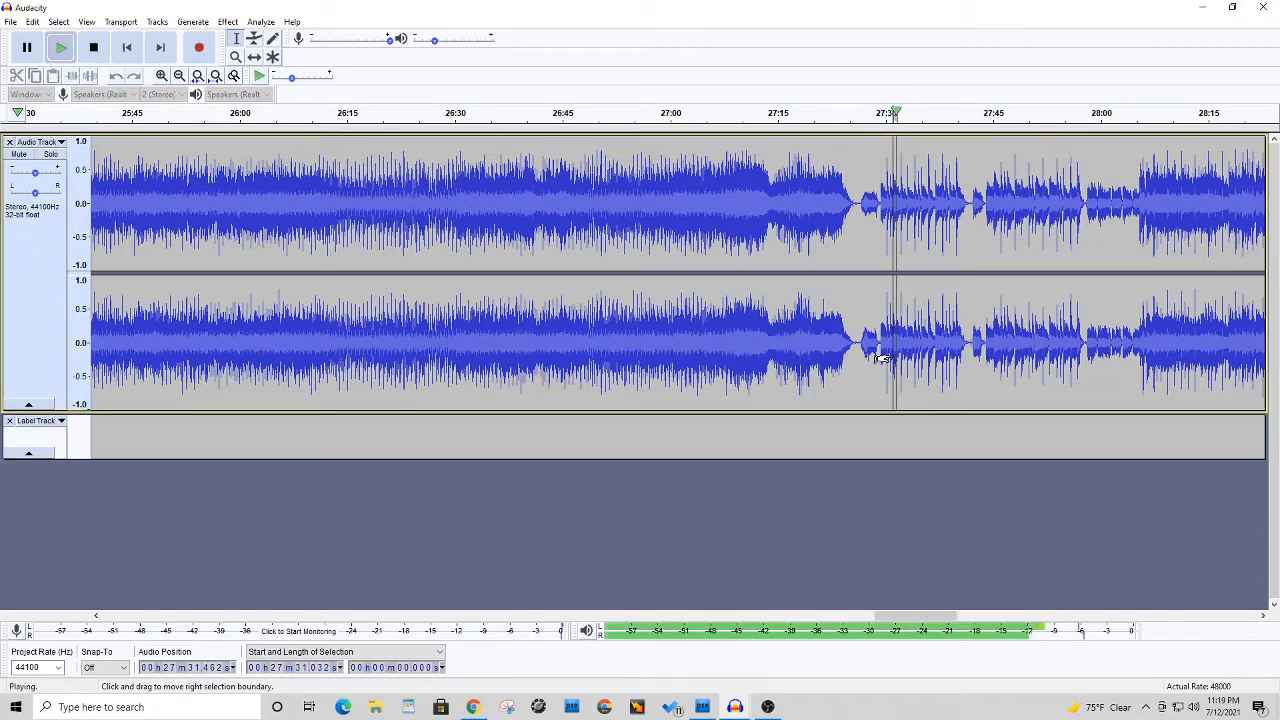
click(93, 47)
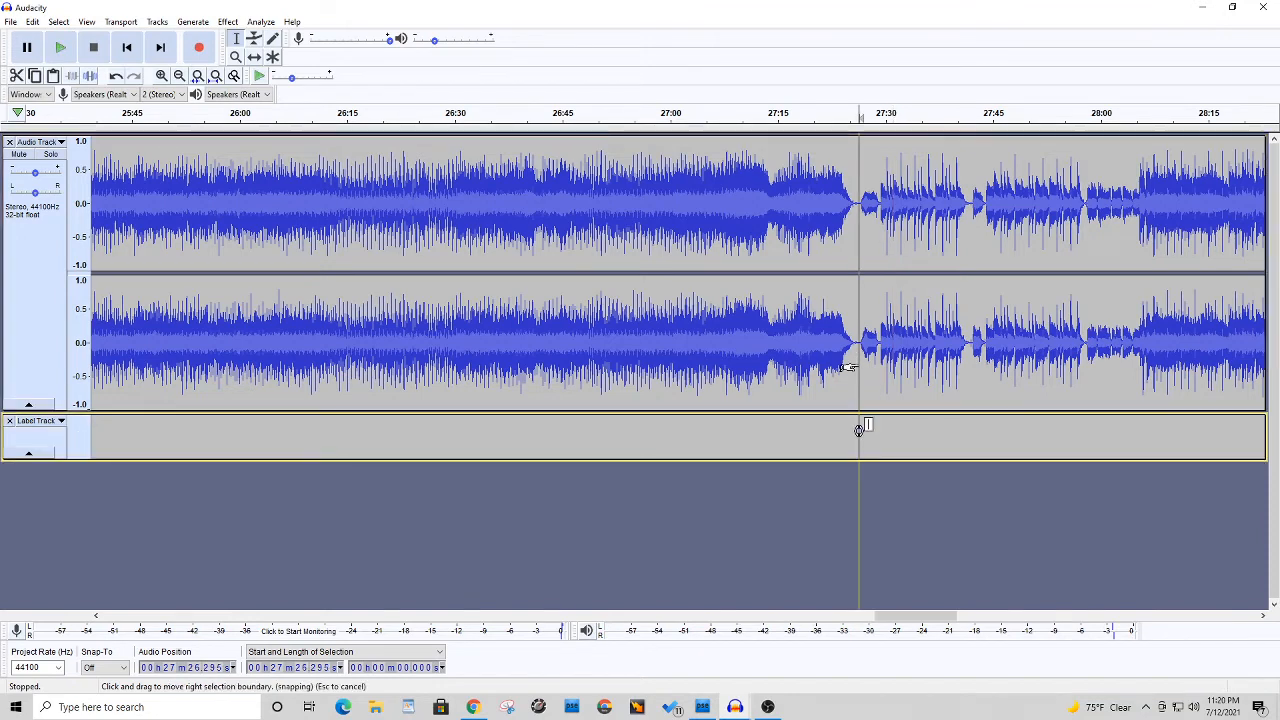
text(Cold Fl)
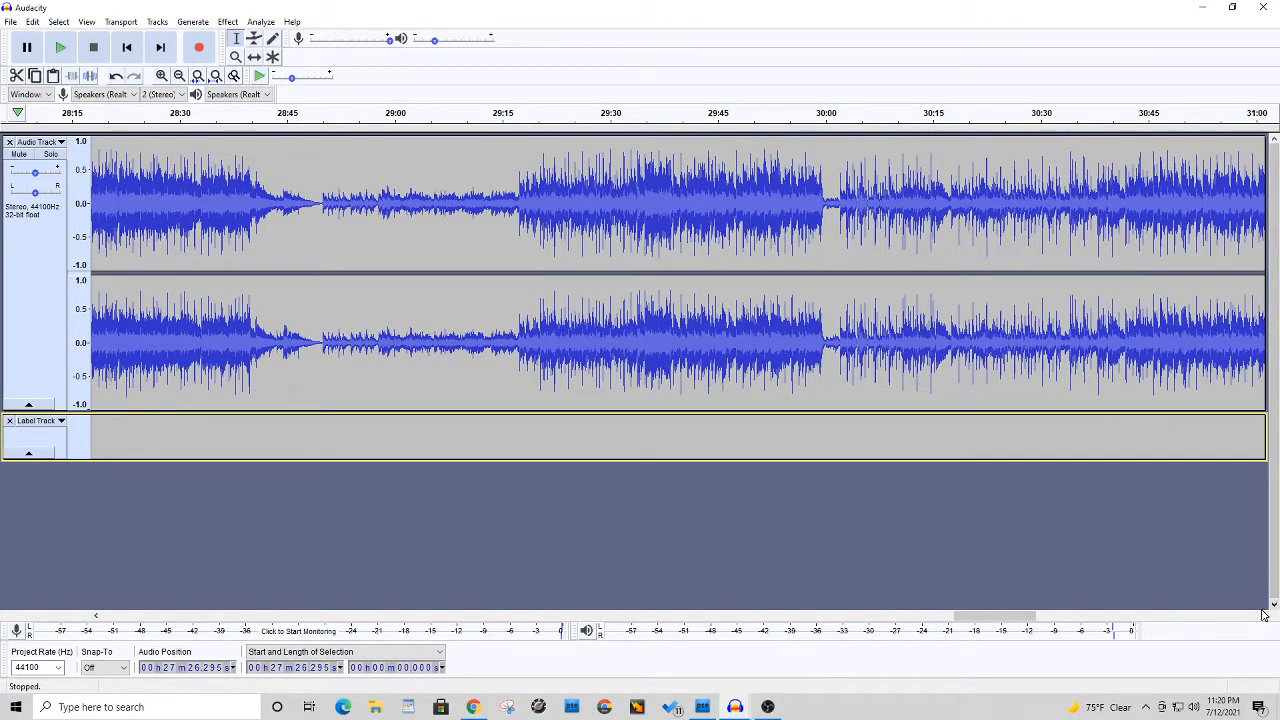
scroll(right, 3)
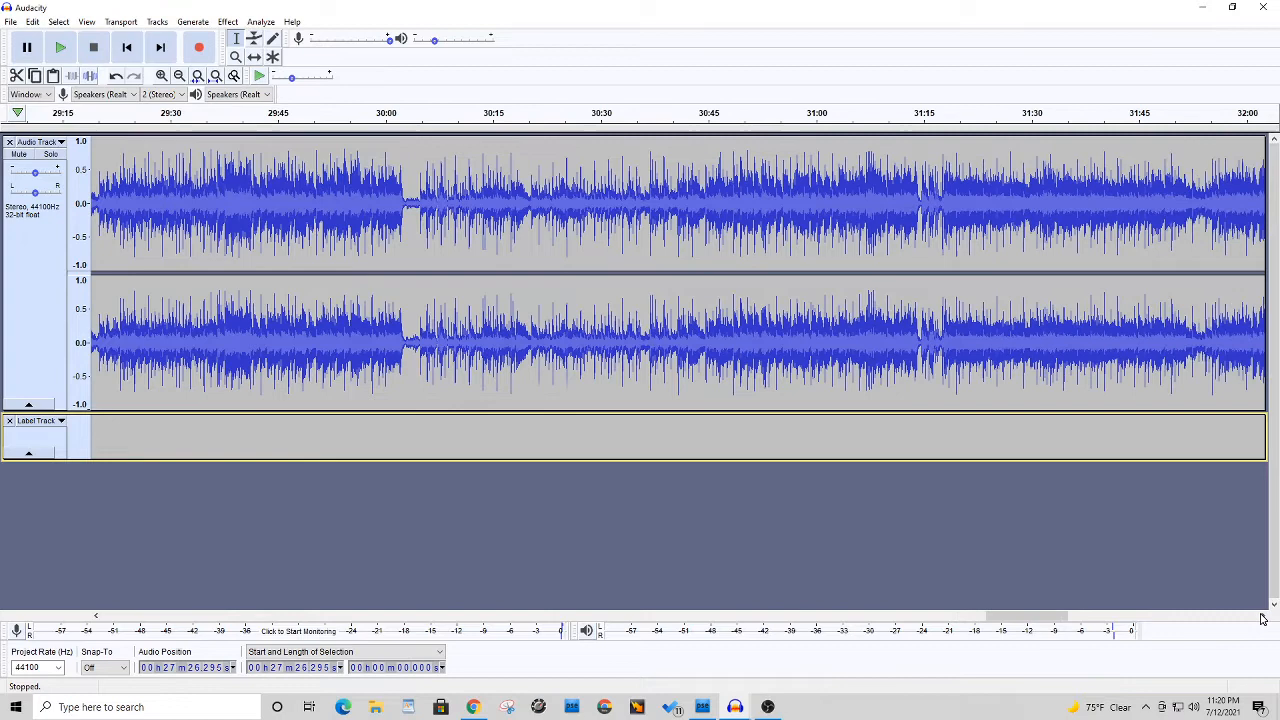
scroll(right, 3)
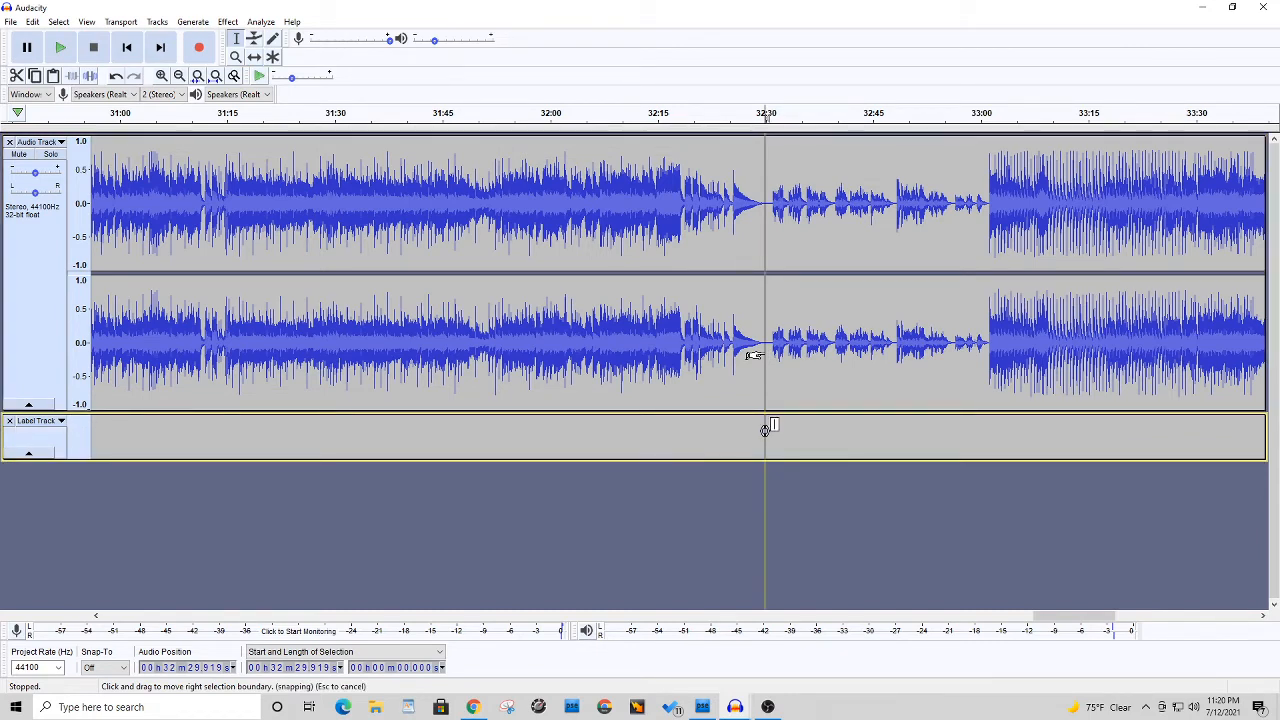
text(PTM)
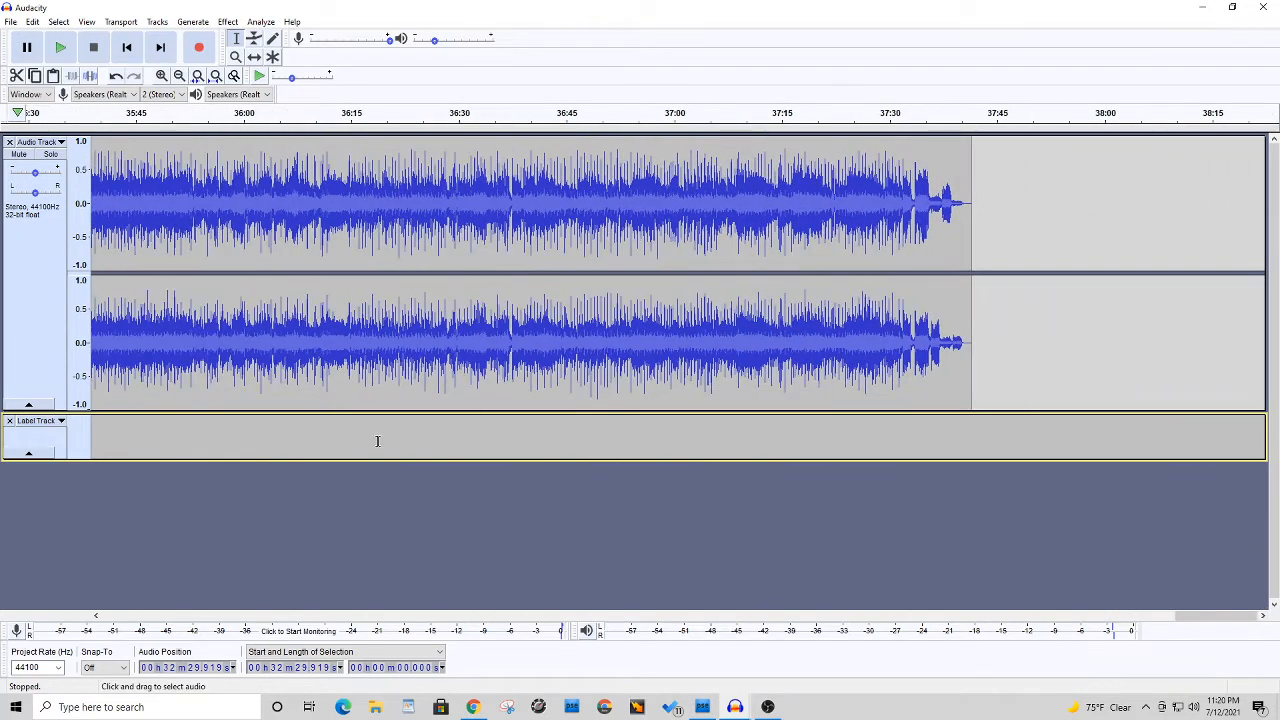
mouse_move(179, 76)
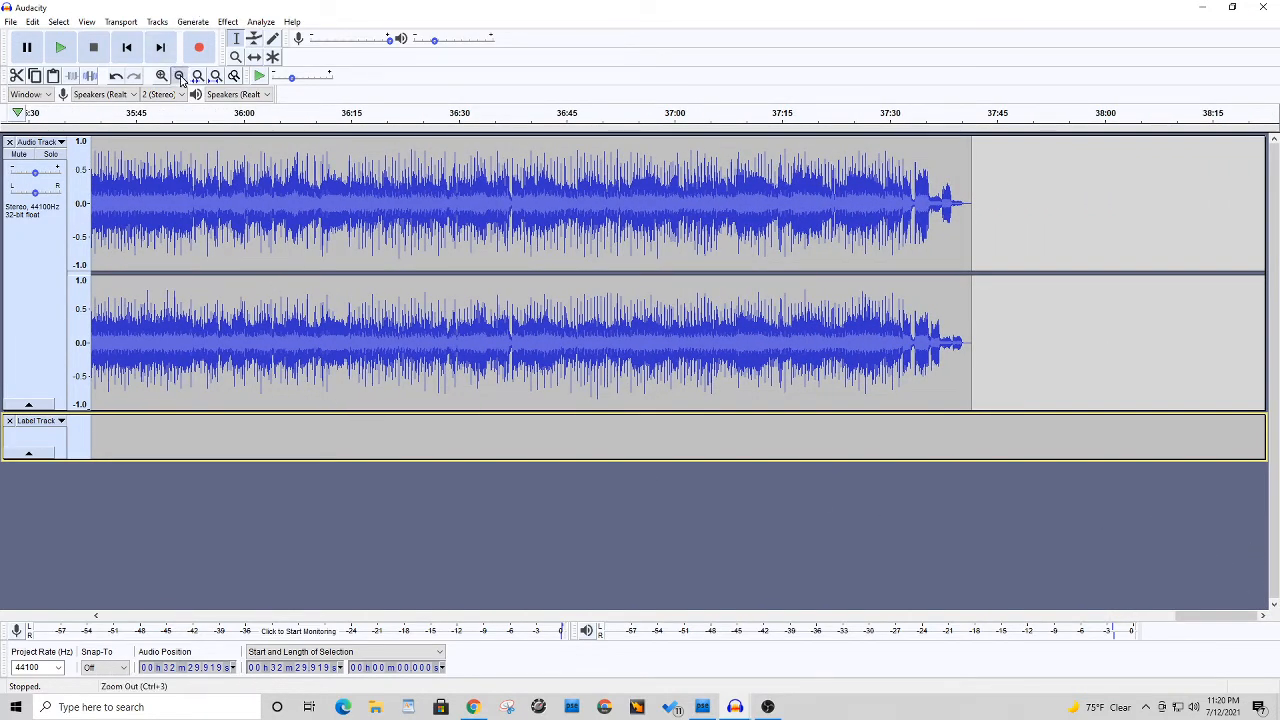
click(178, 75)
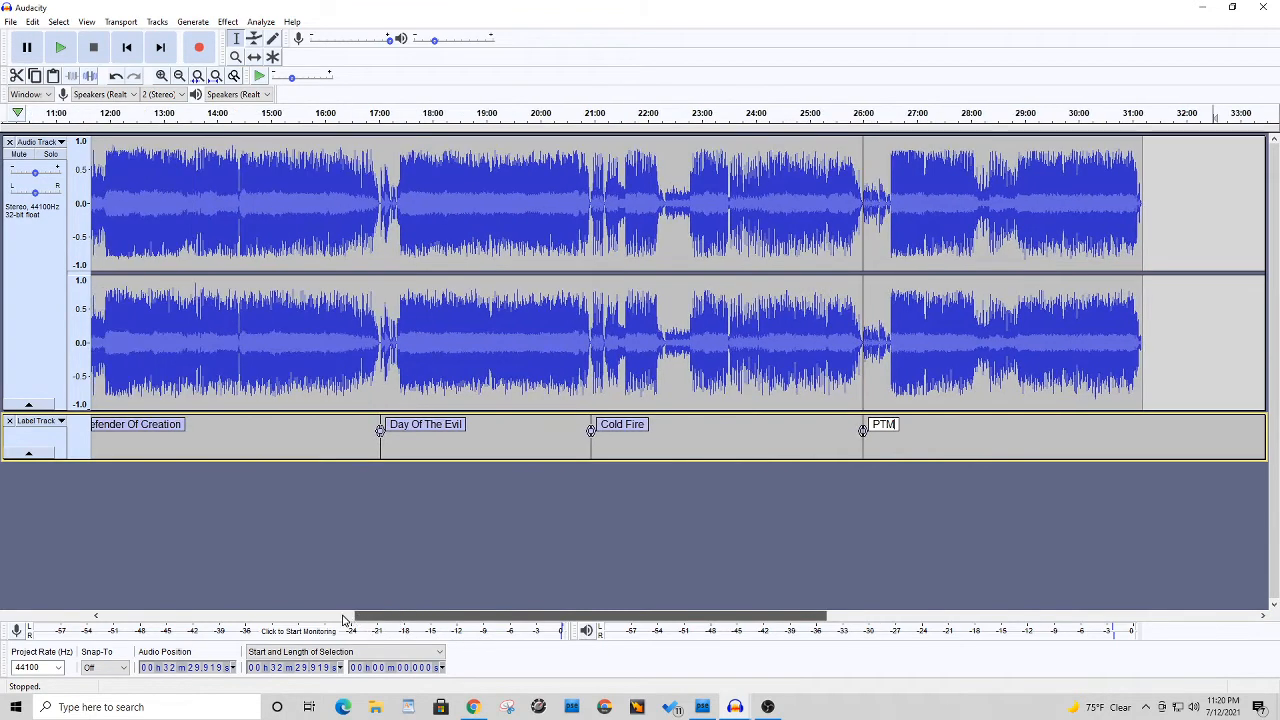
mouse_move(202, 432)
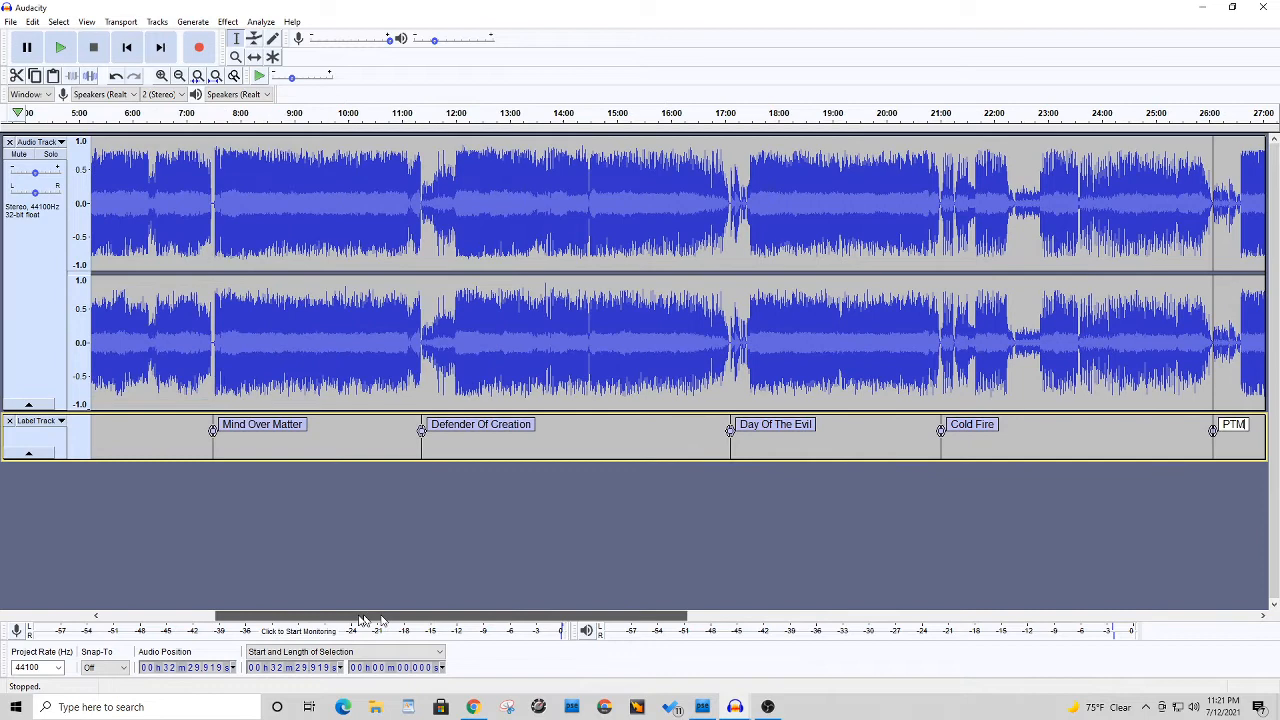
mouse_move(75, 608)
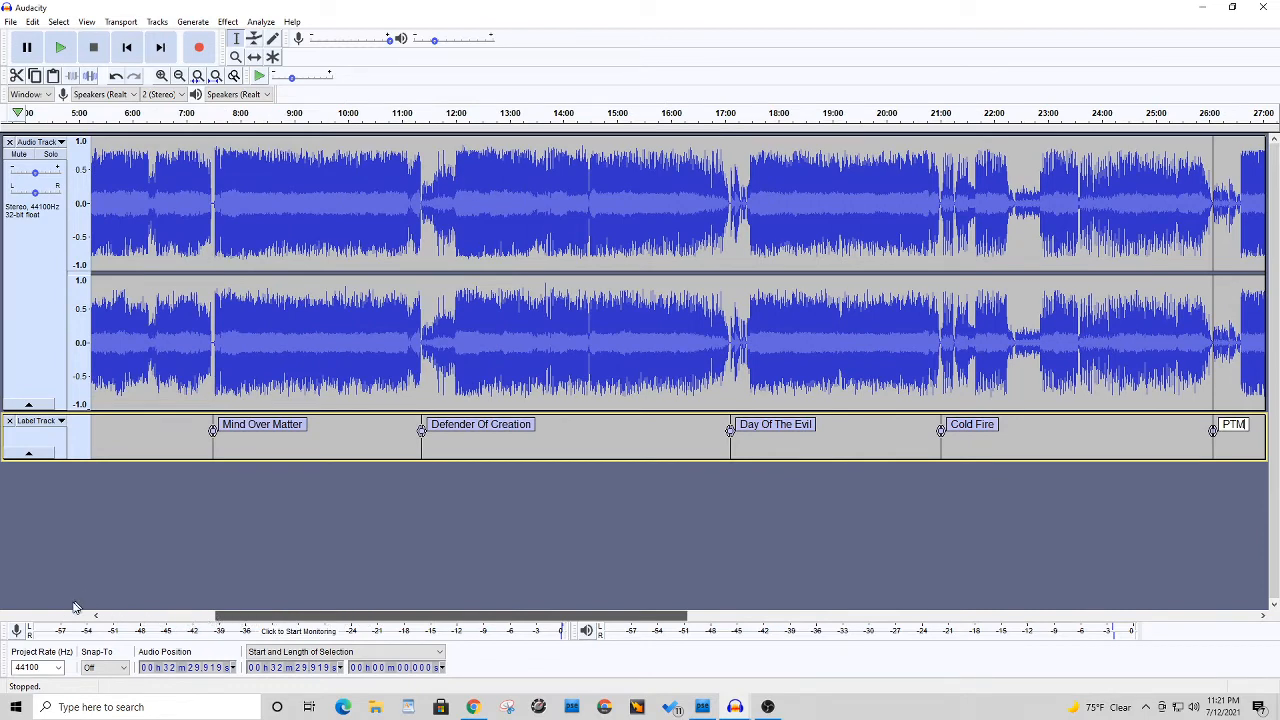
mouse_move(98, 614)
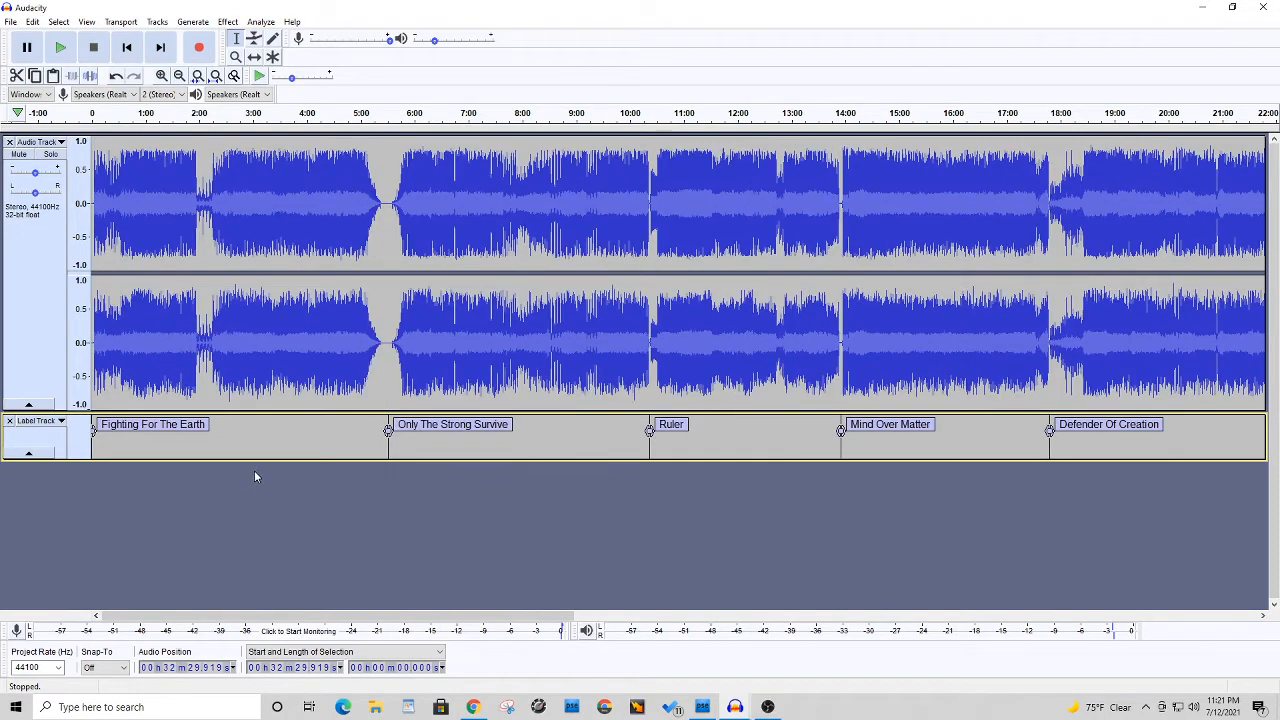
mouse_move(266, 487)
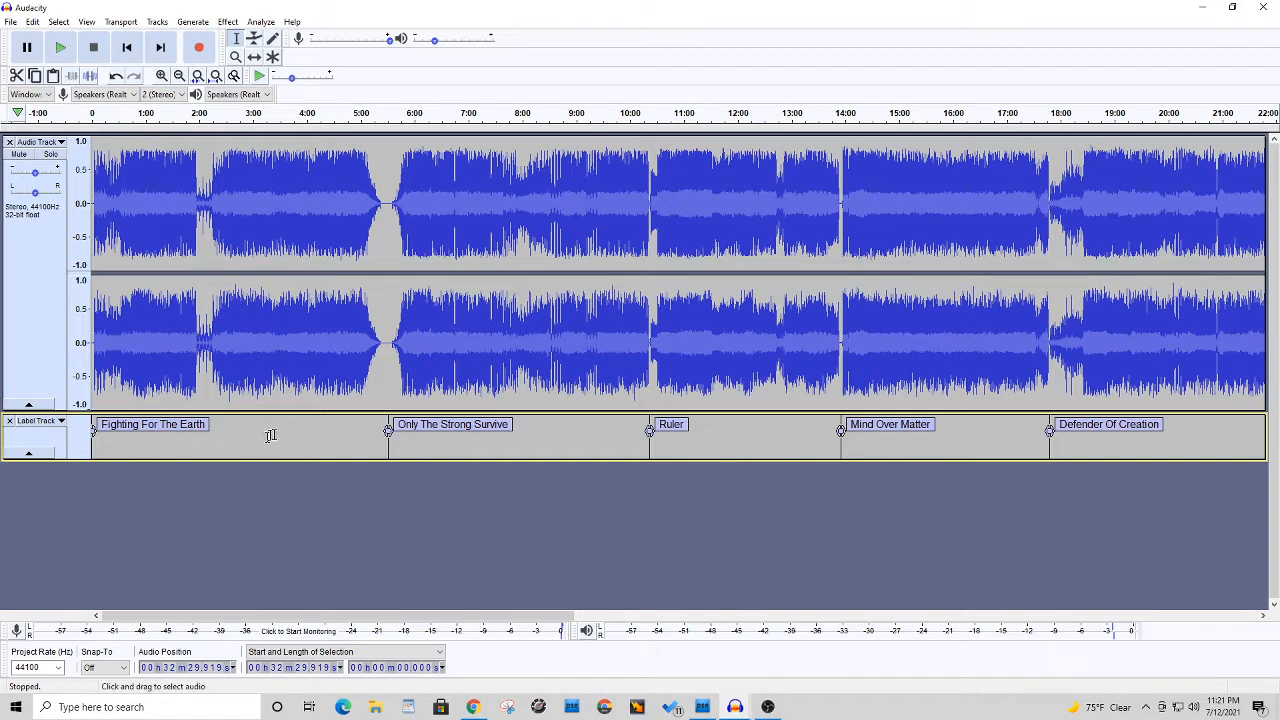
mouse_move(440, 390)
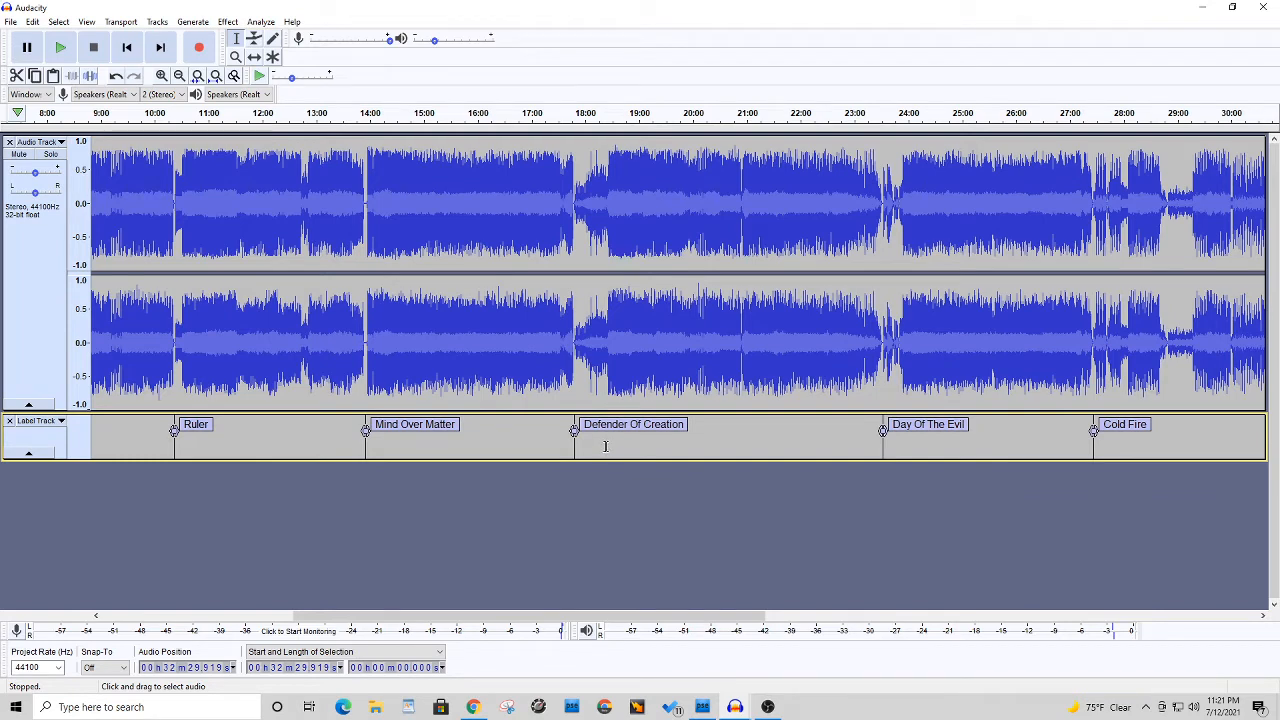
mouse_move(659, 328)
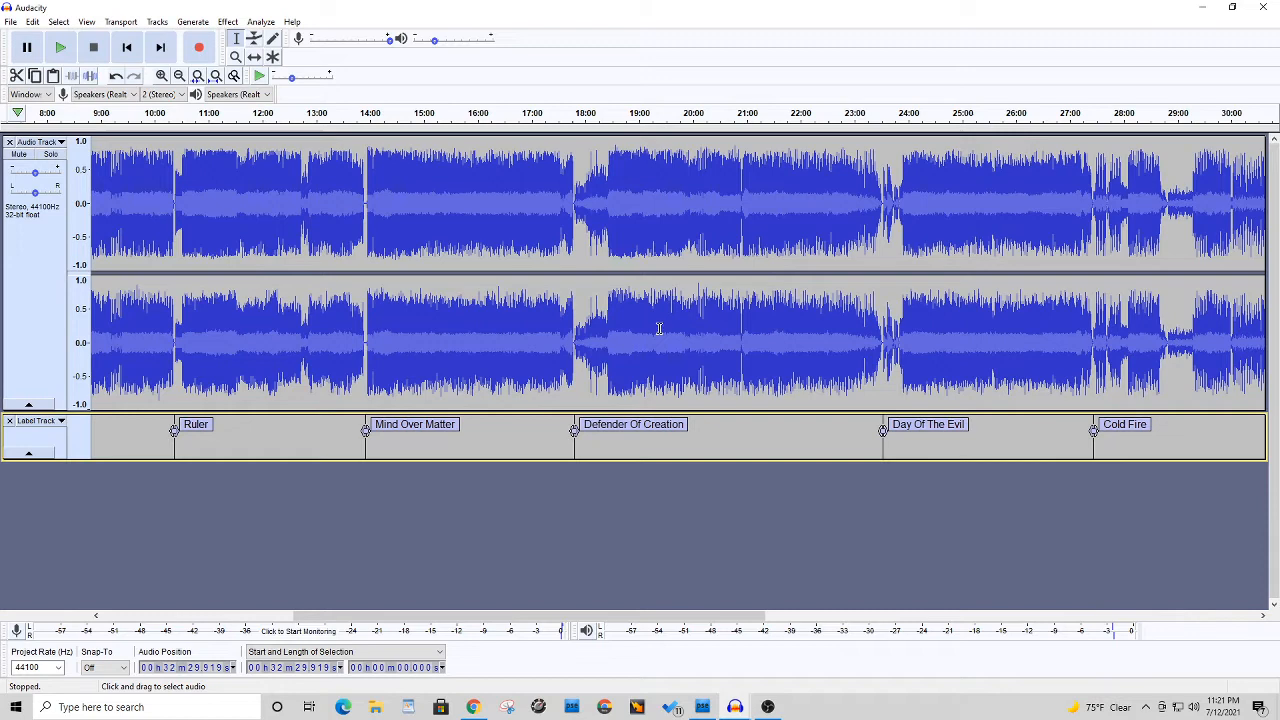
mouse_move(728, 326)
text(PTM)
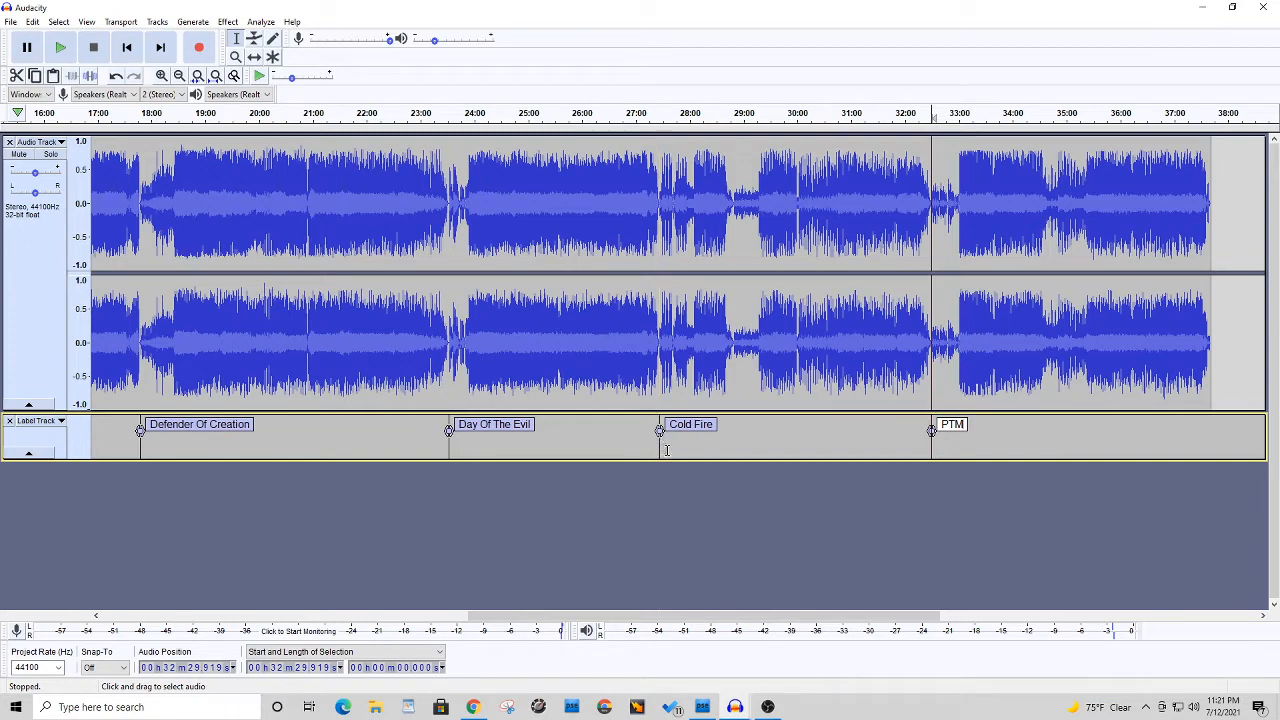
mouse_move(1048, 481)
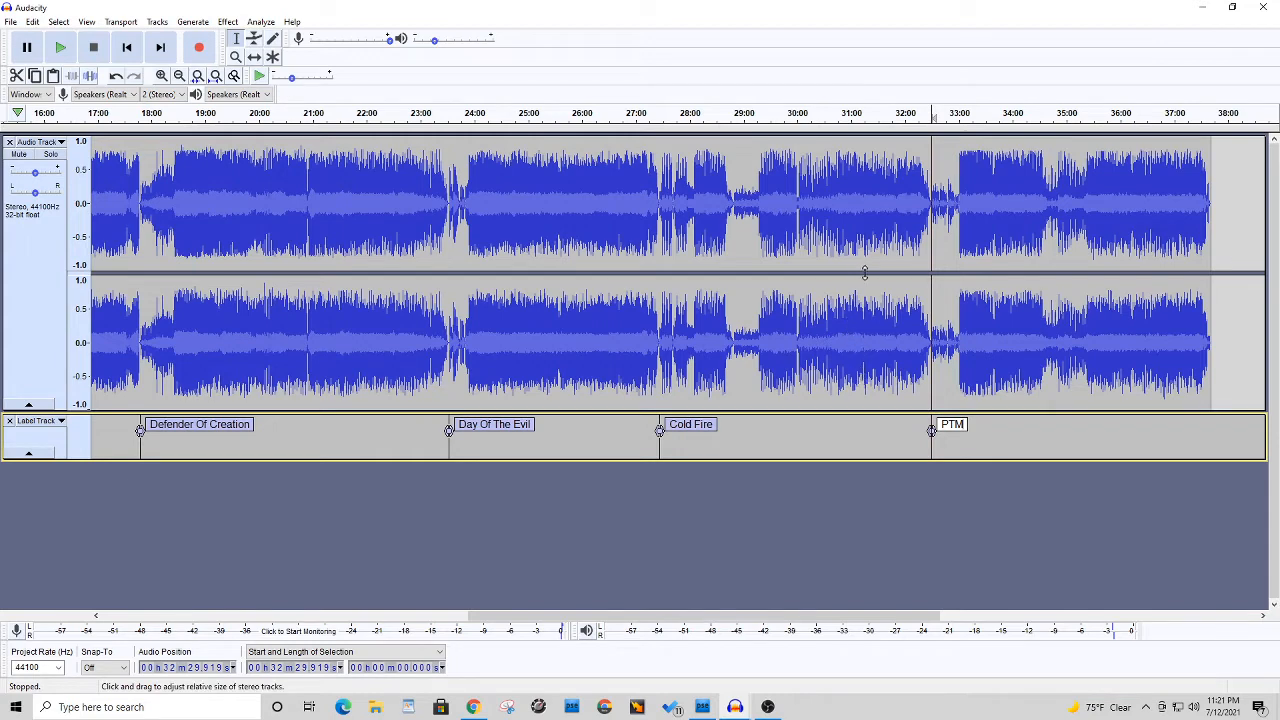
mouse_move(949, 320)
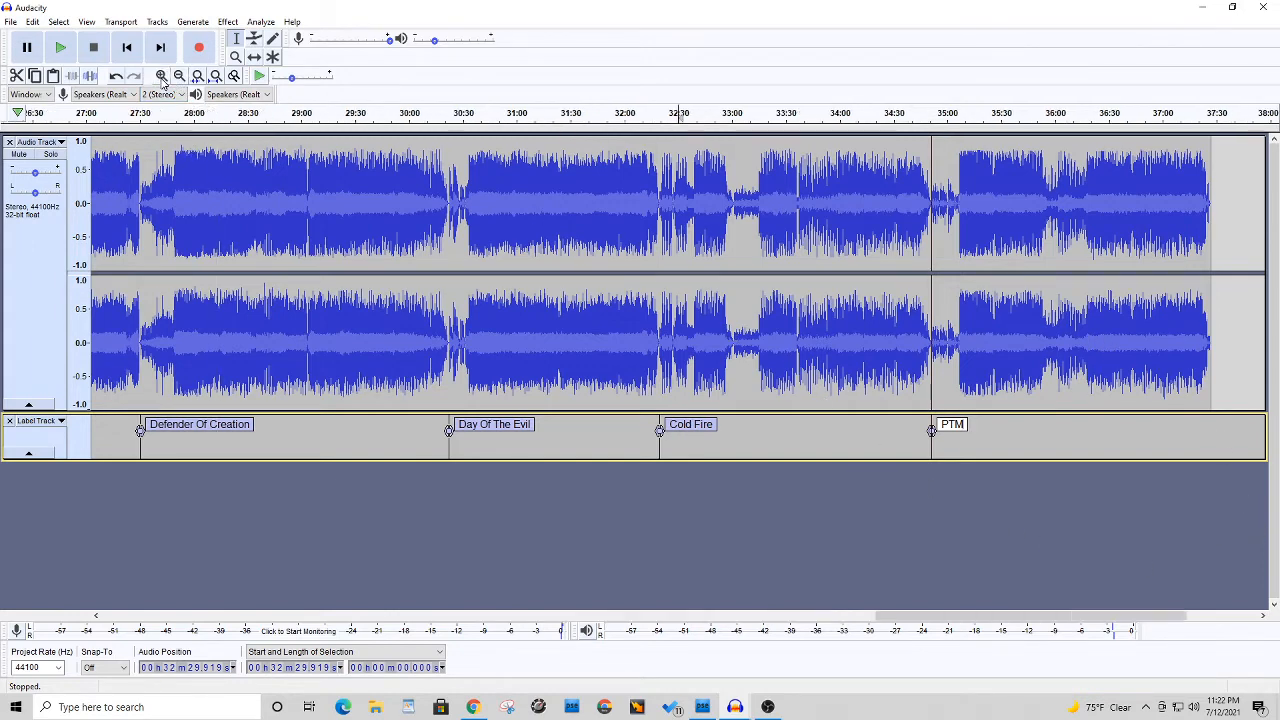
Label the last song boundary near 33:00 'Welcome Aboard', then zoom out to see all labels
click(161, 75)
text(Welcome A)
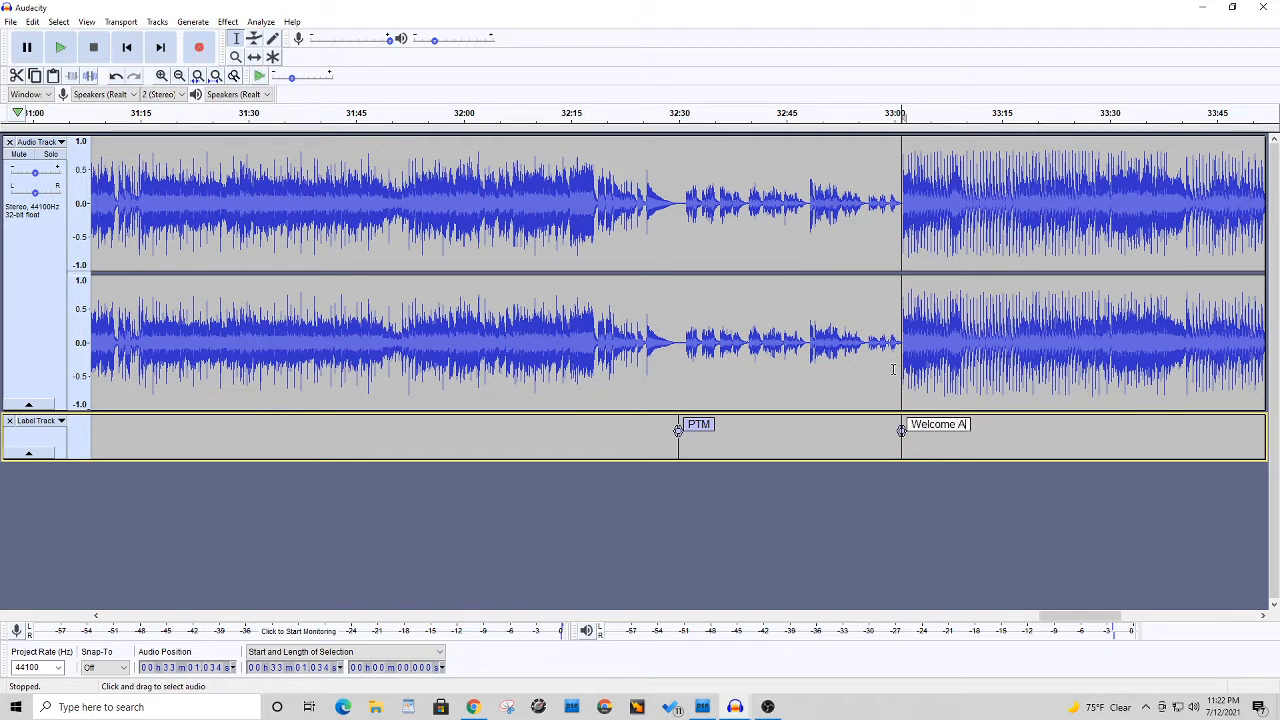
text(board)
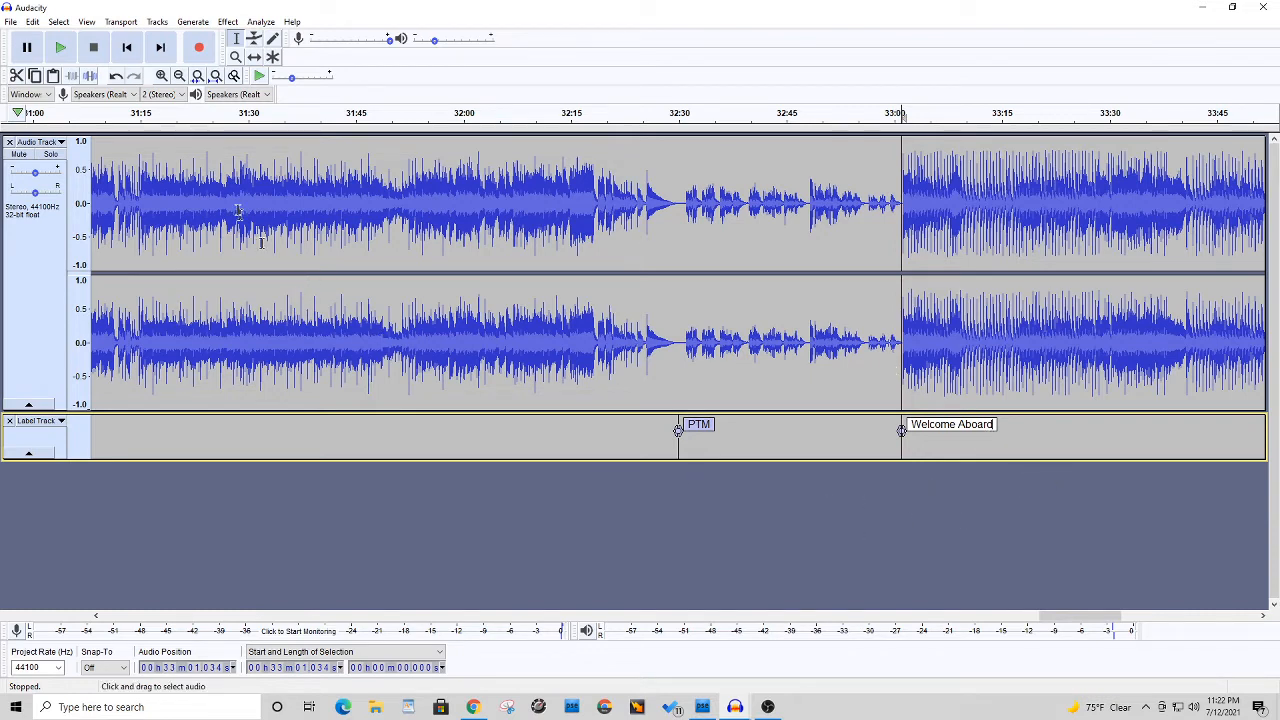
mouse_move(178, 76)
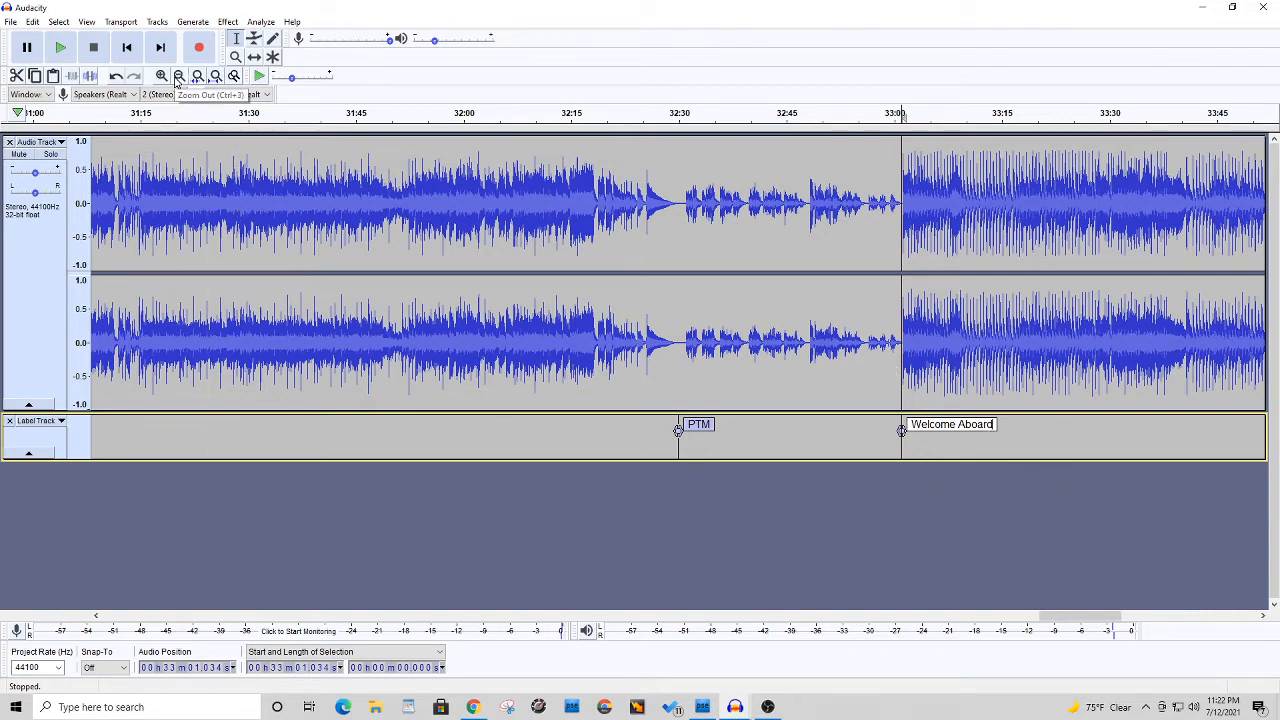
click(178, 76)
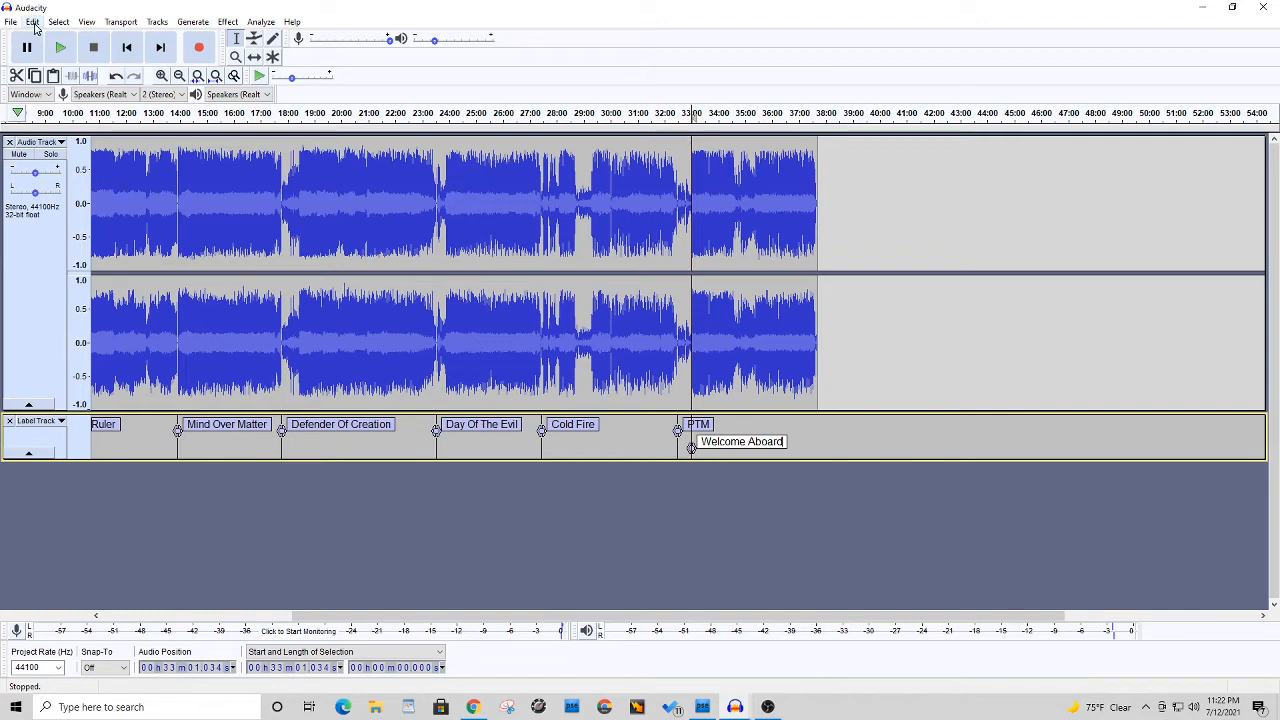
Set metadata tags: artist Warrior, album 'Fighting For The Earth', year 1985, and confirm
click(33, 21)
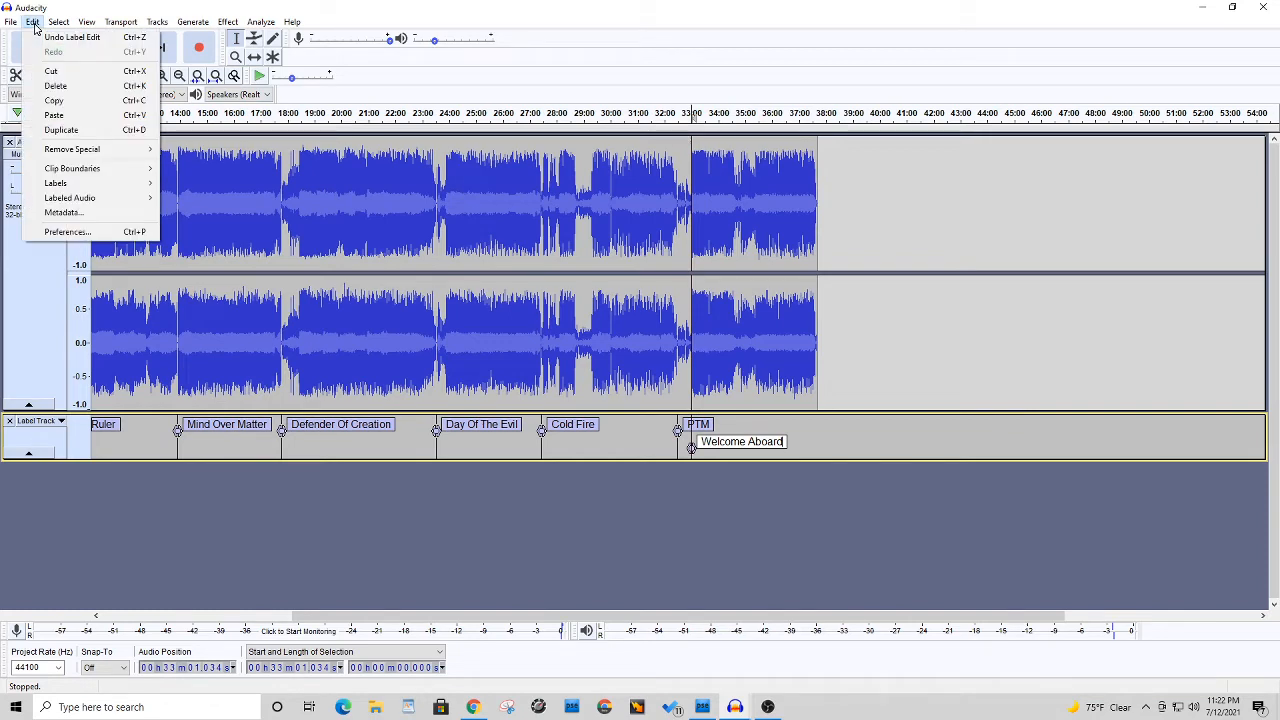
click(63, 212)
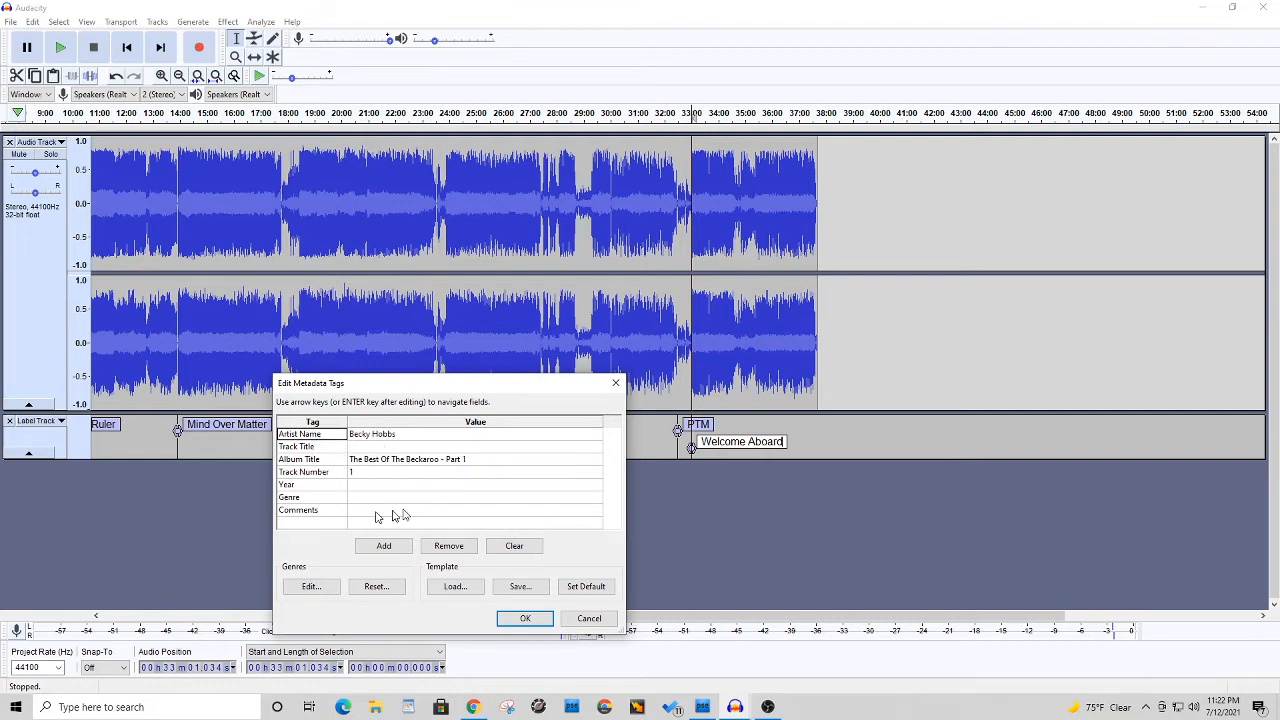
mouse_move(360, 448)
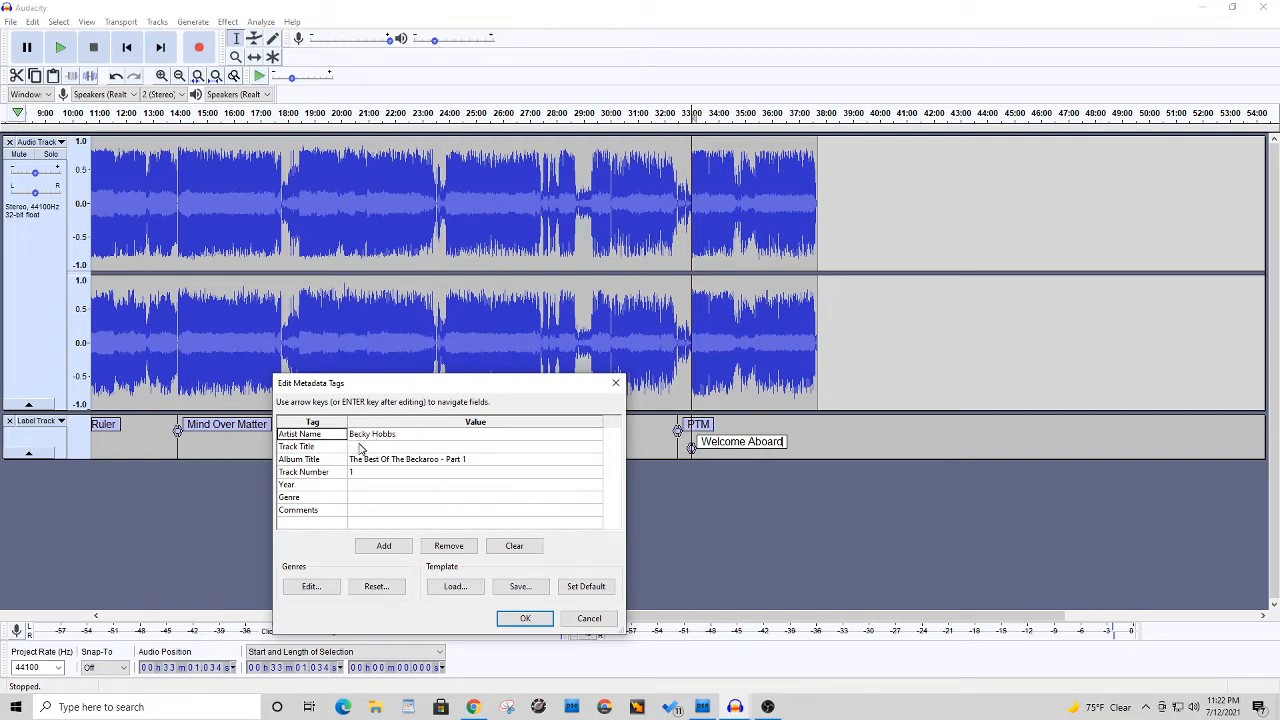
mouse_move(405, 440)
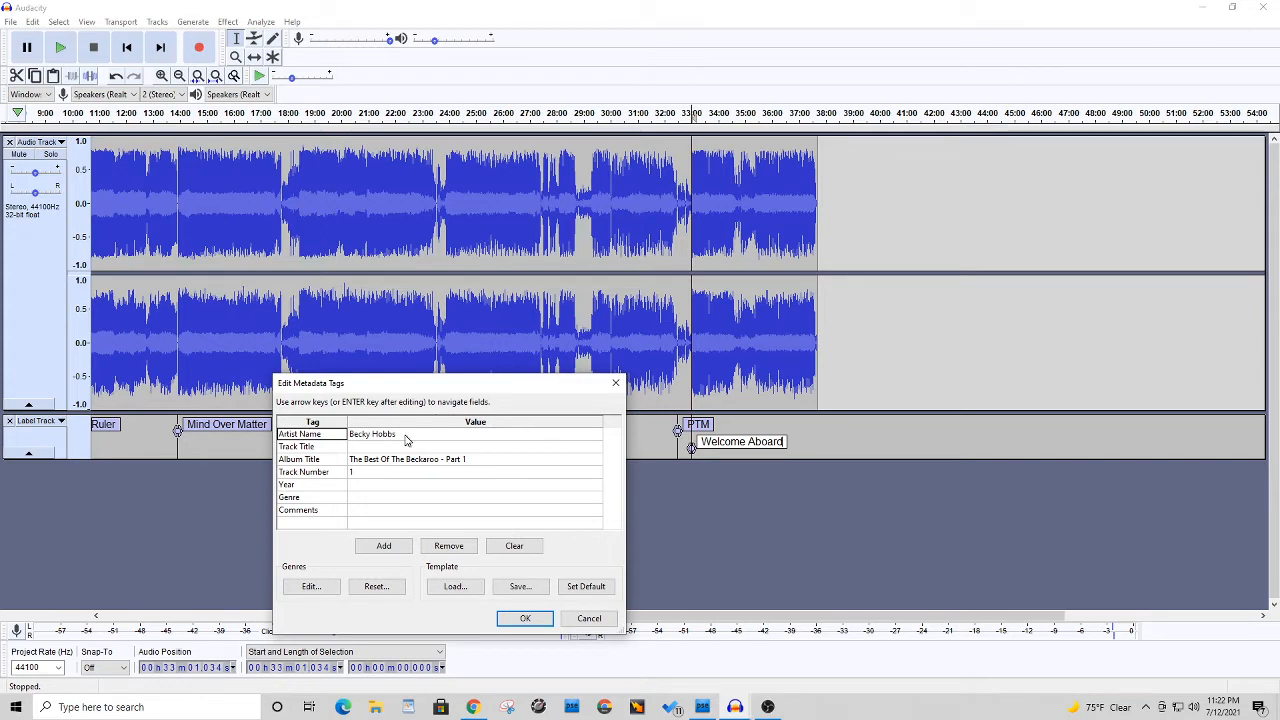
click(475, 434)
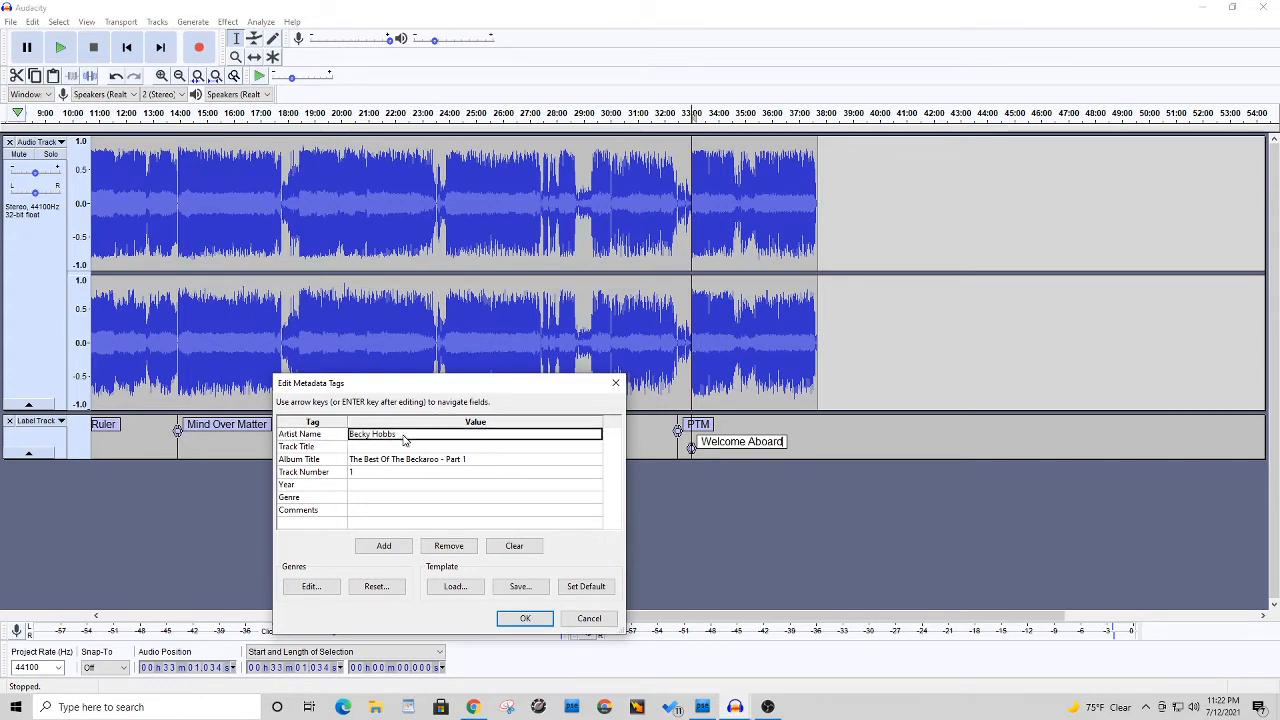
text(Warrior)
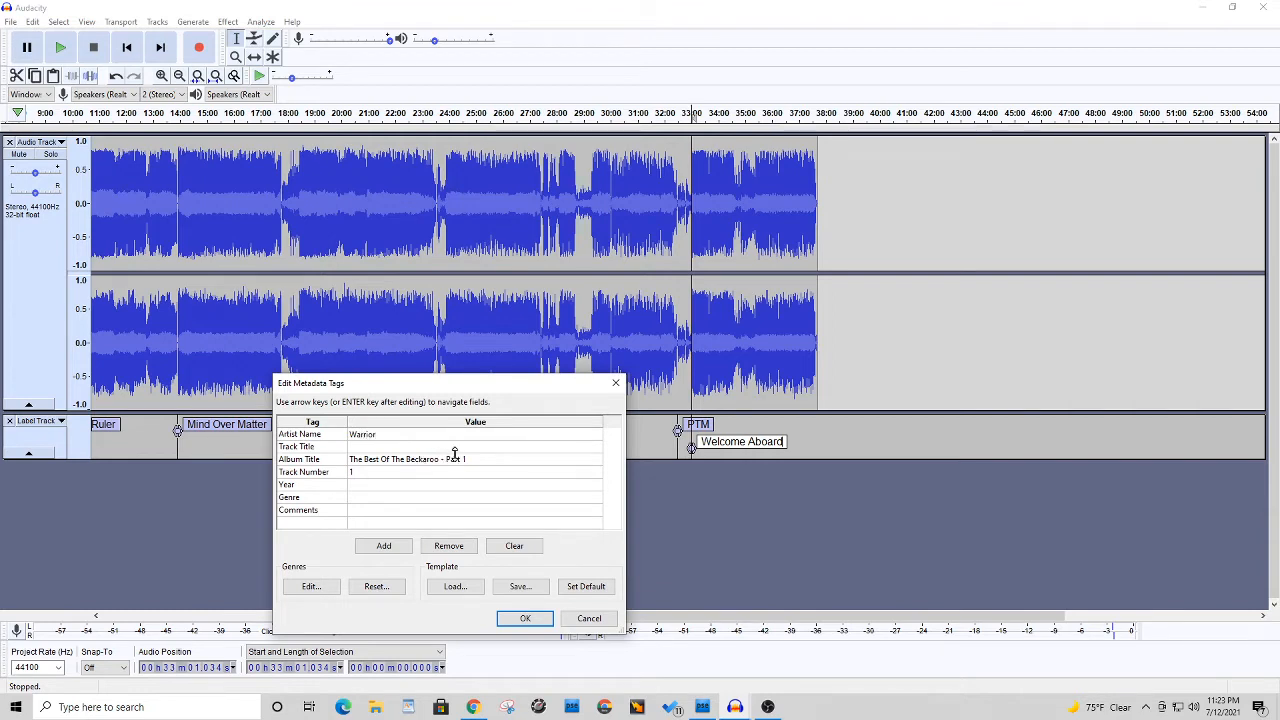
click(455, 459)
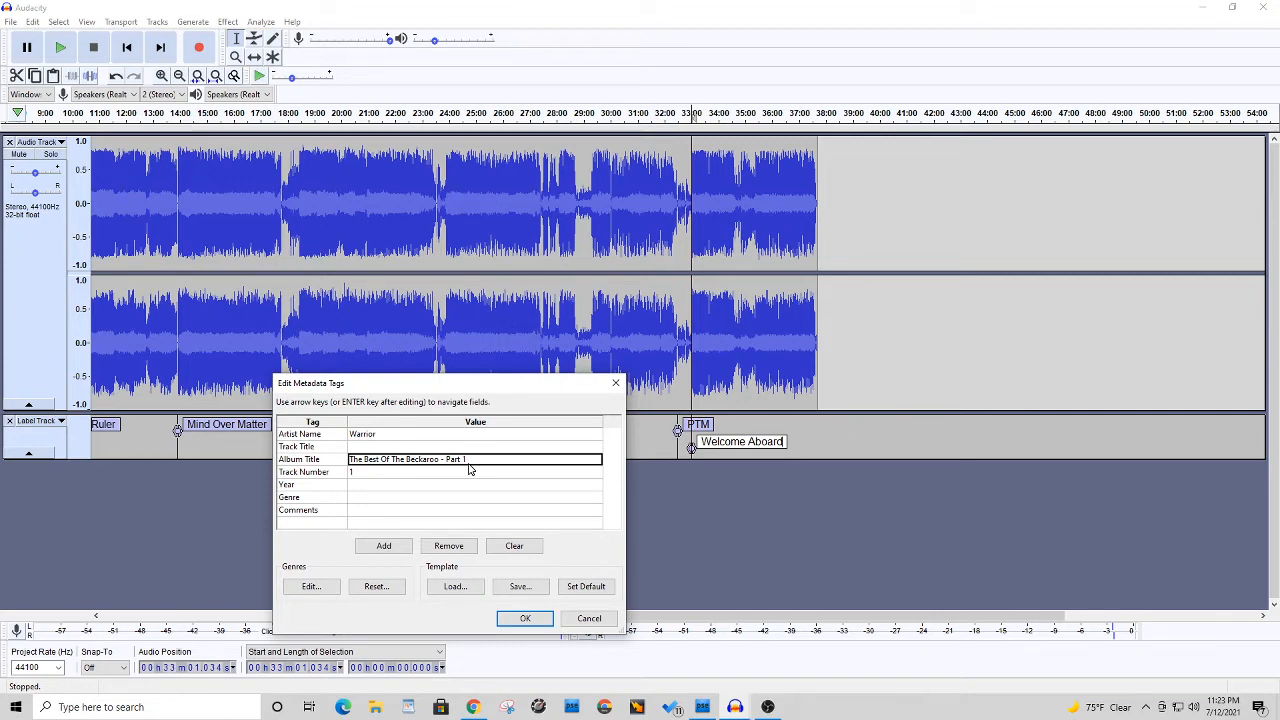
text(Fighting)
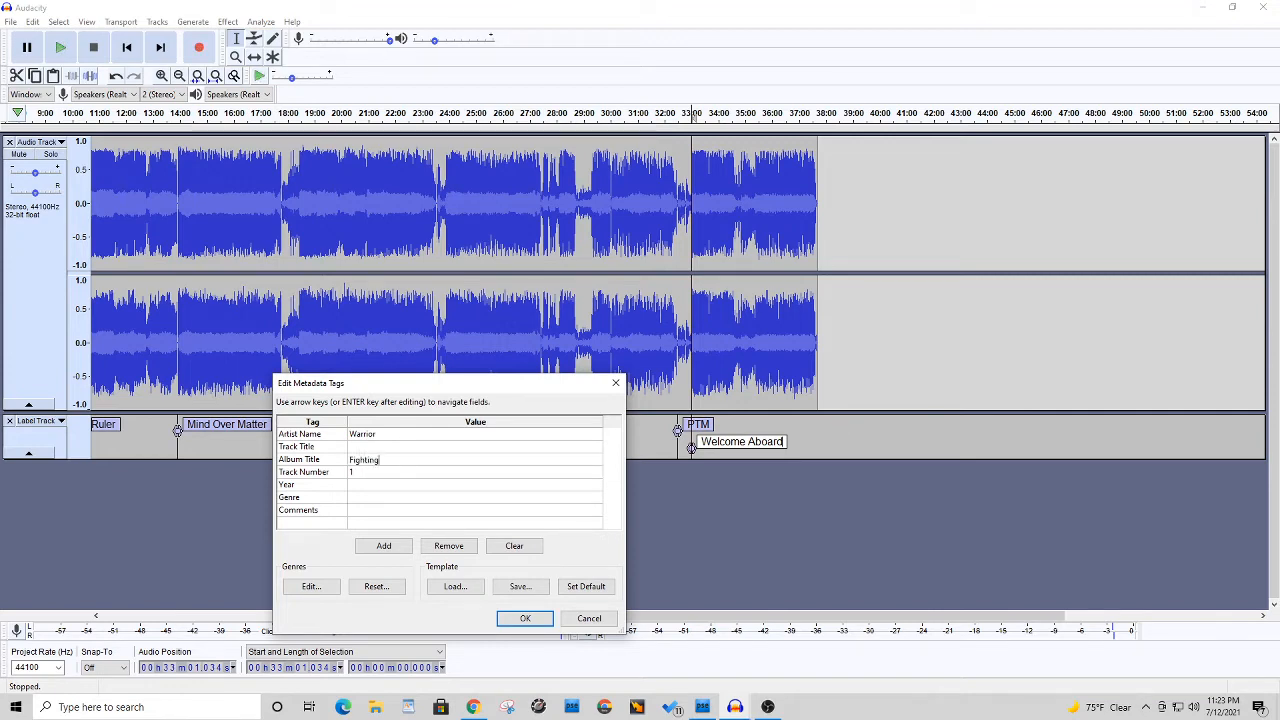
text(For The Earth)
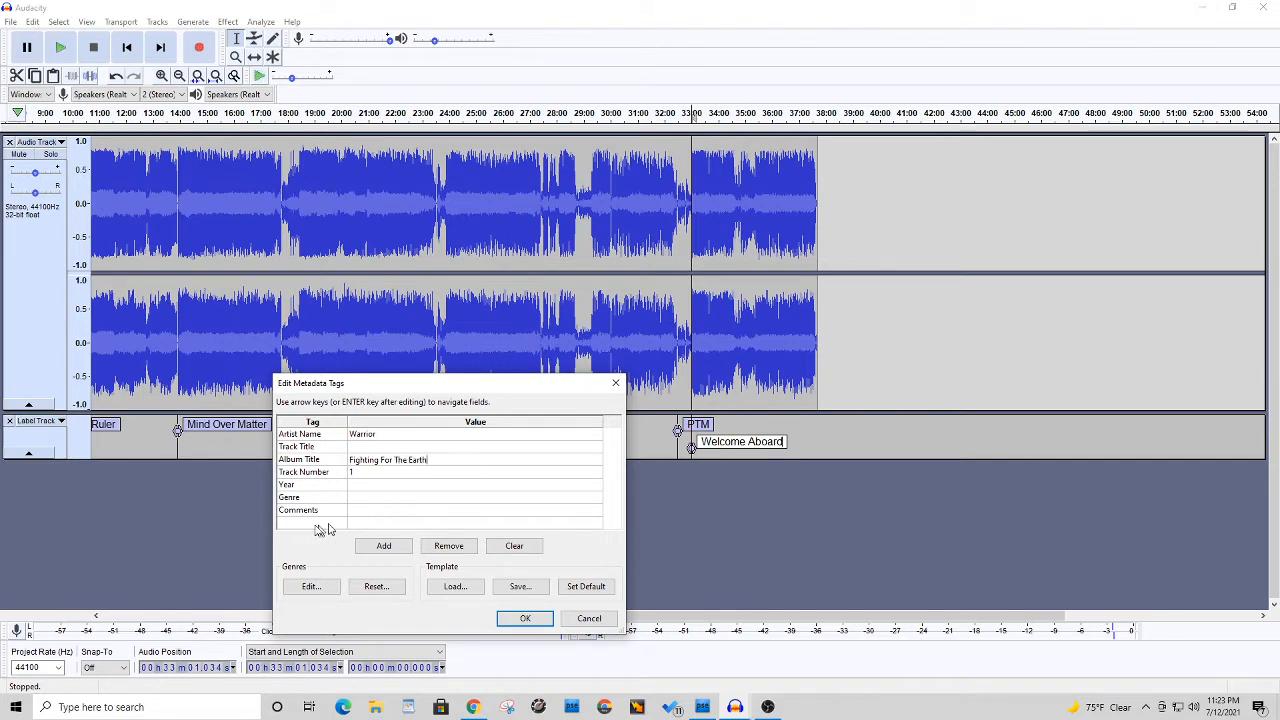
click(475, 485)
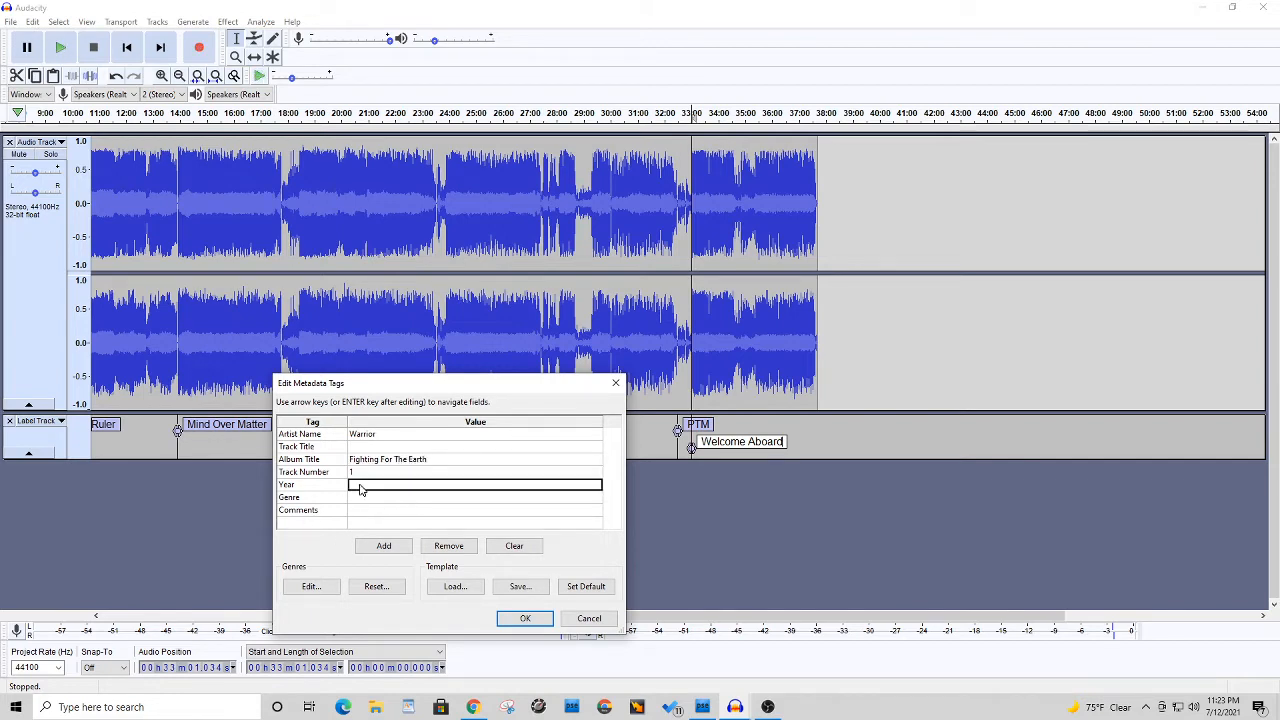
text(1985)
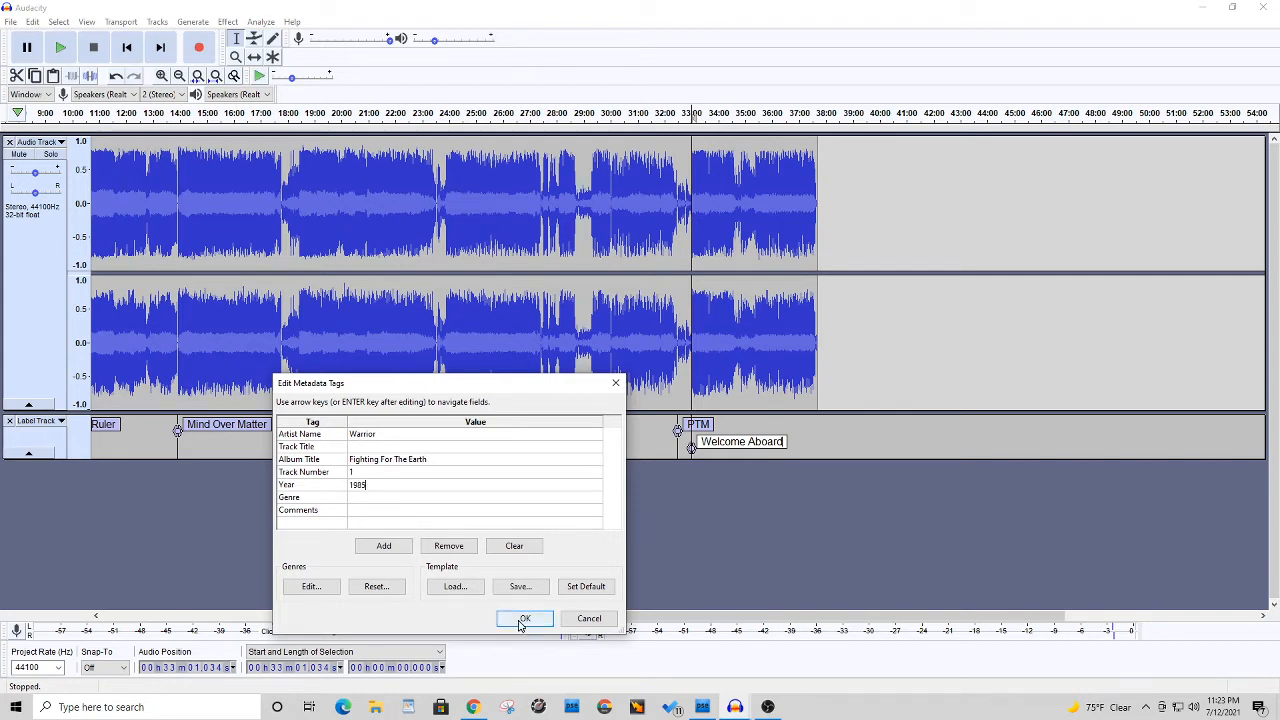
click(524, 618)
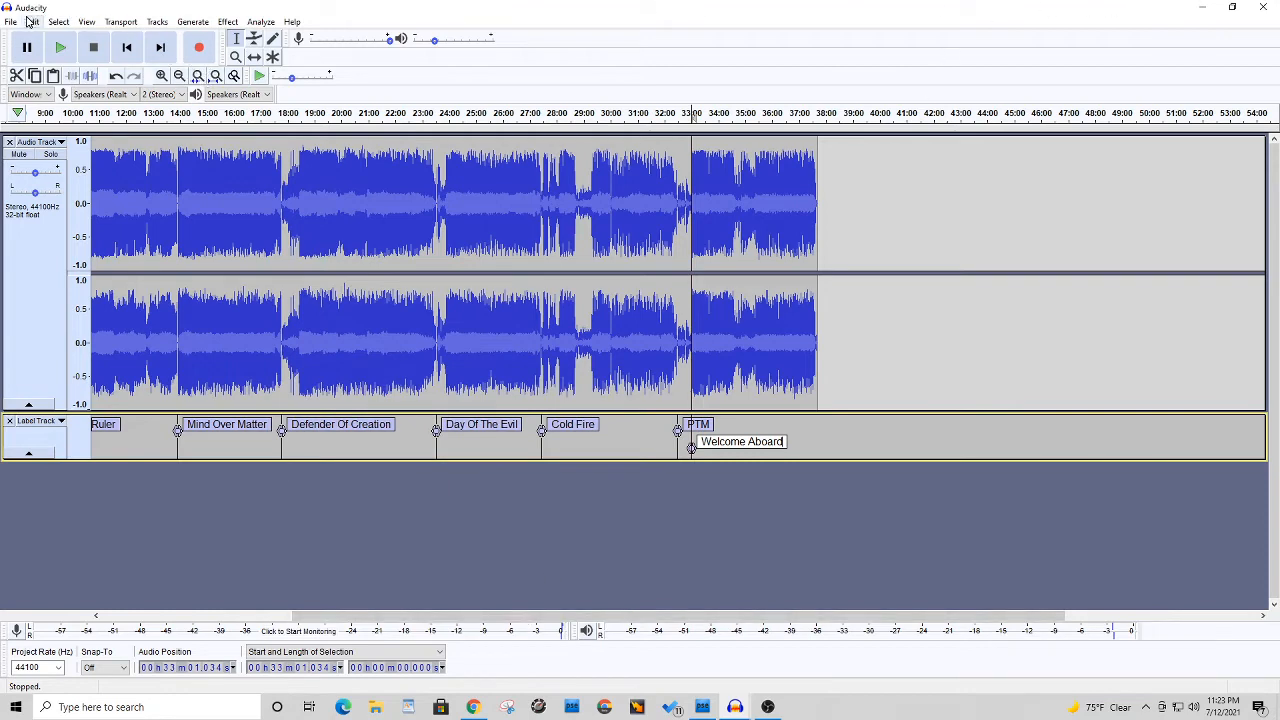
Open the Export Multiple dialog from the File menu
click(11, 21)
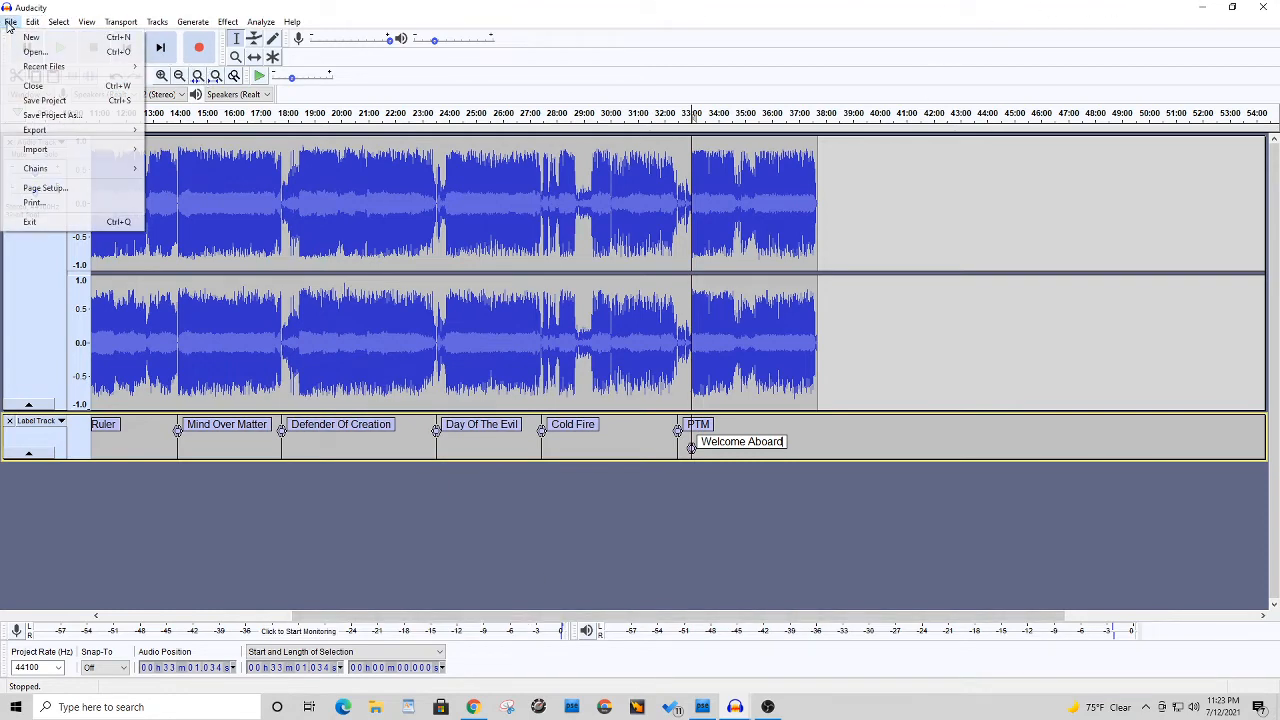
mouse_move(34, 130)
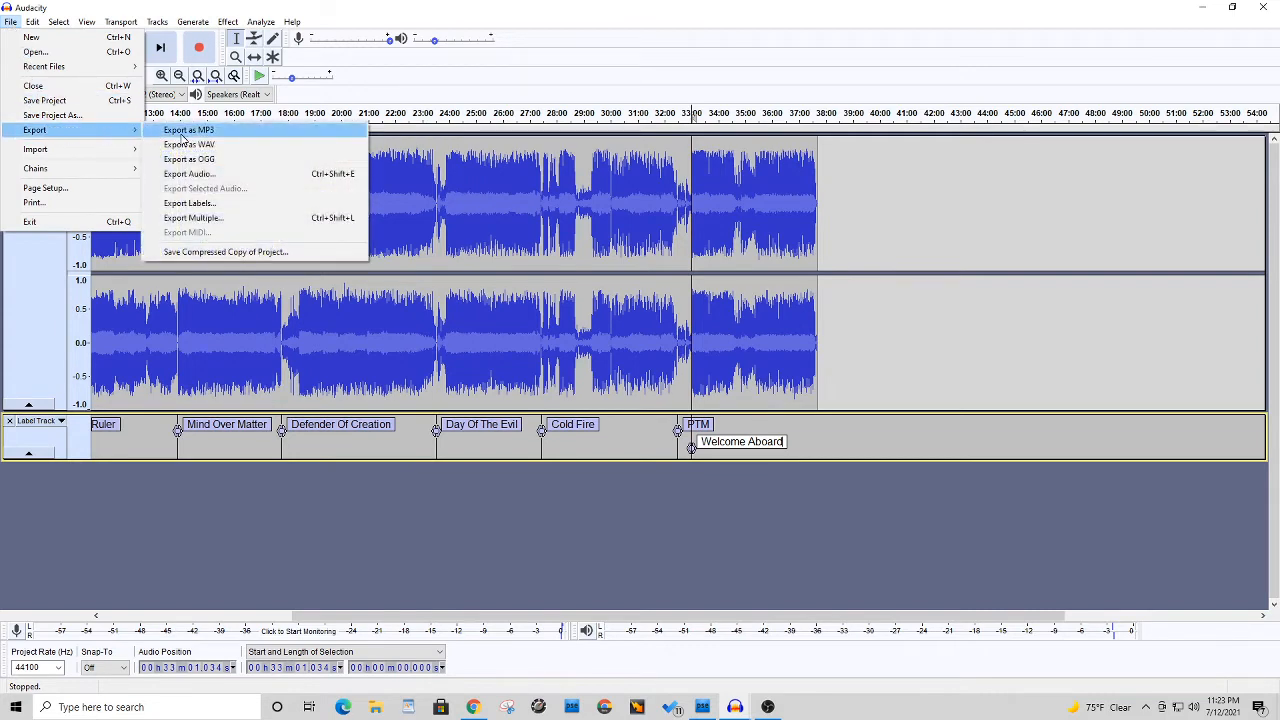
mouse_move(207, 218)
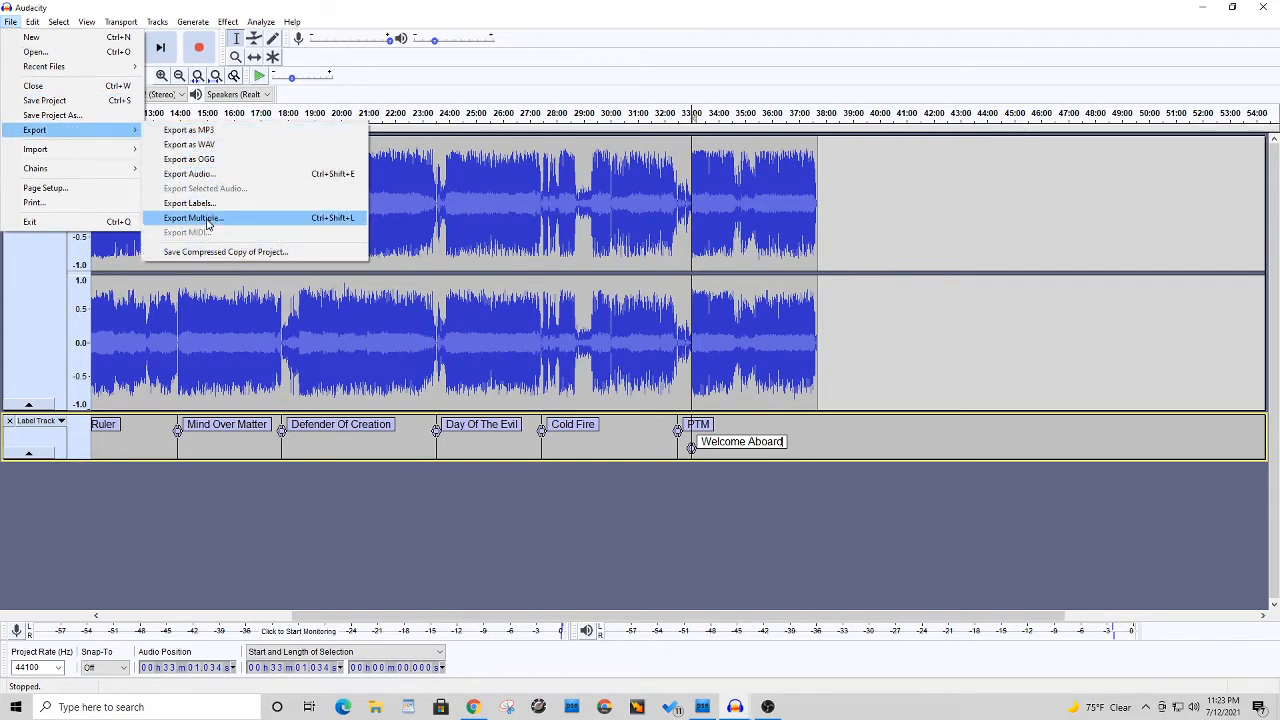
click(193, 218)
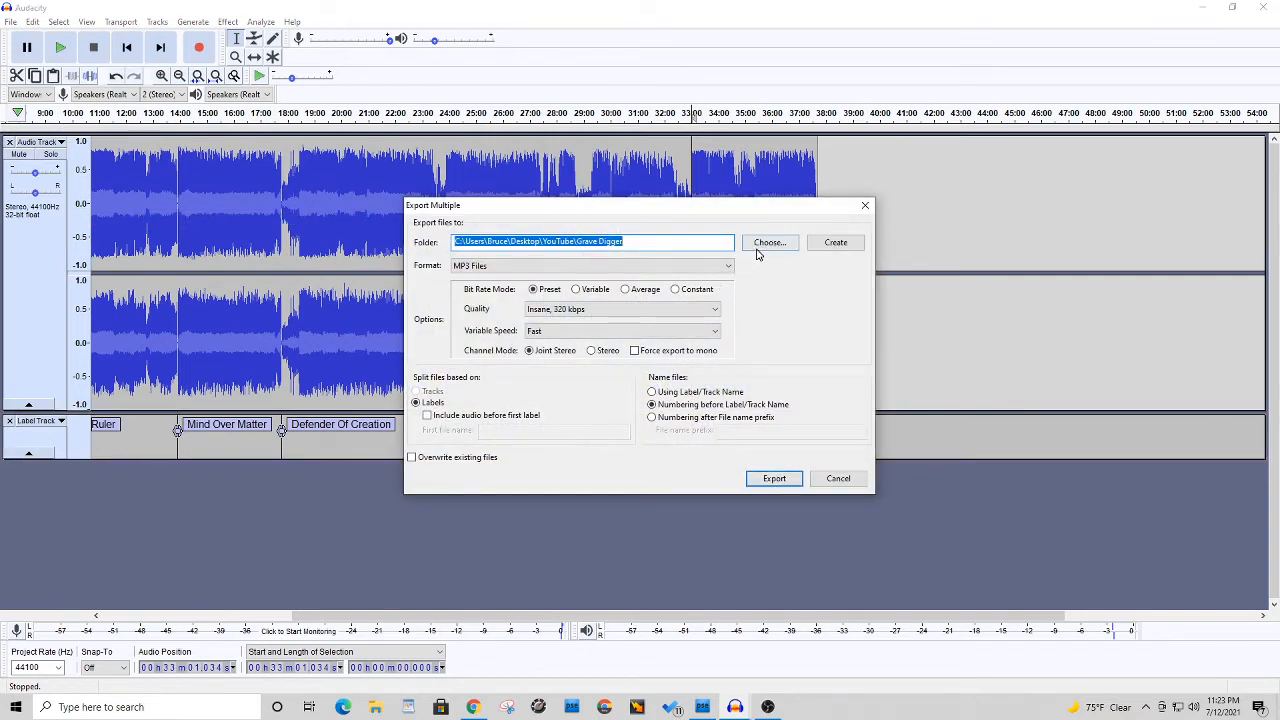
Create a 'Warrior' folder on the Desktop and select it as the export destination
click(770, 242)
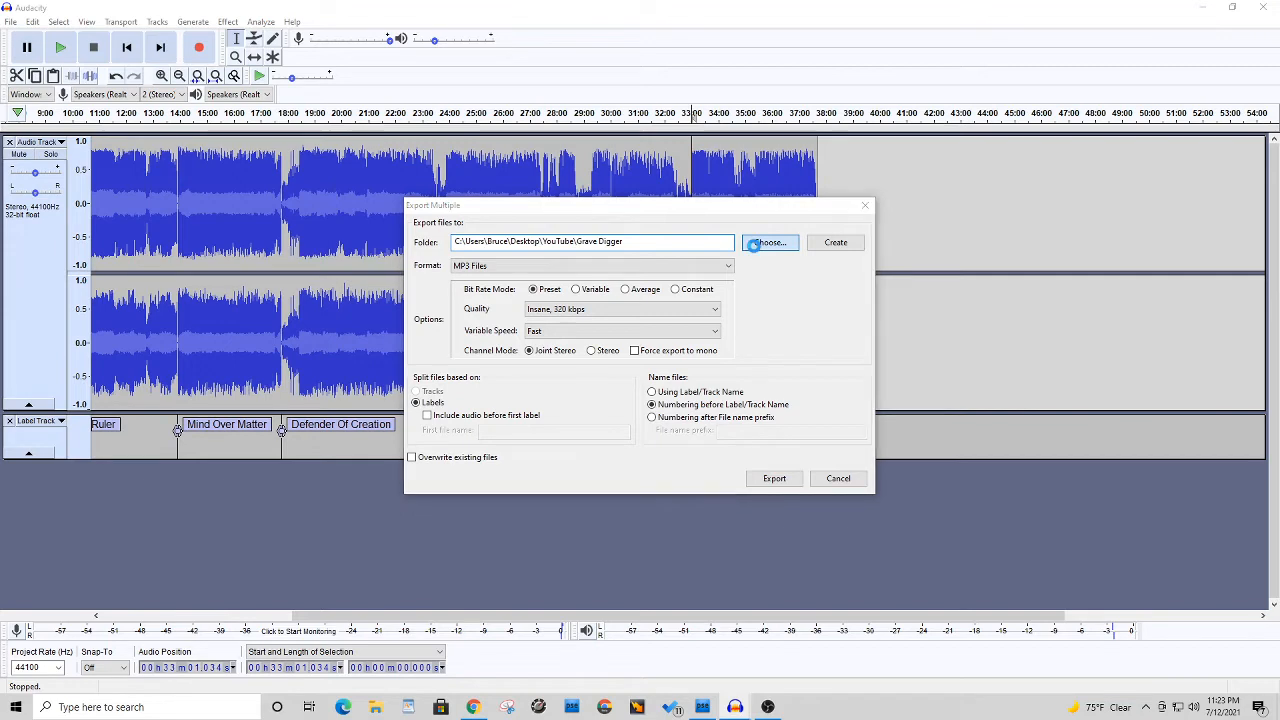
click(769, 242)
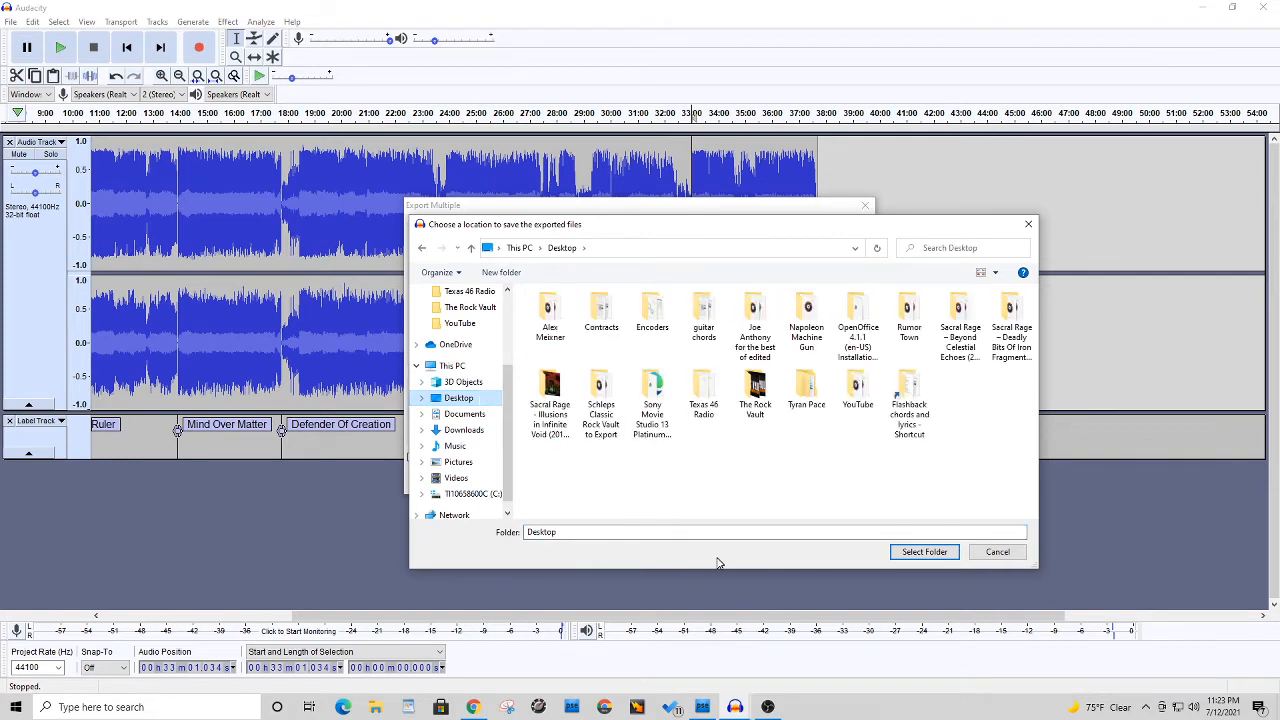
mouse_move(769, 484)
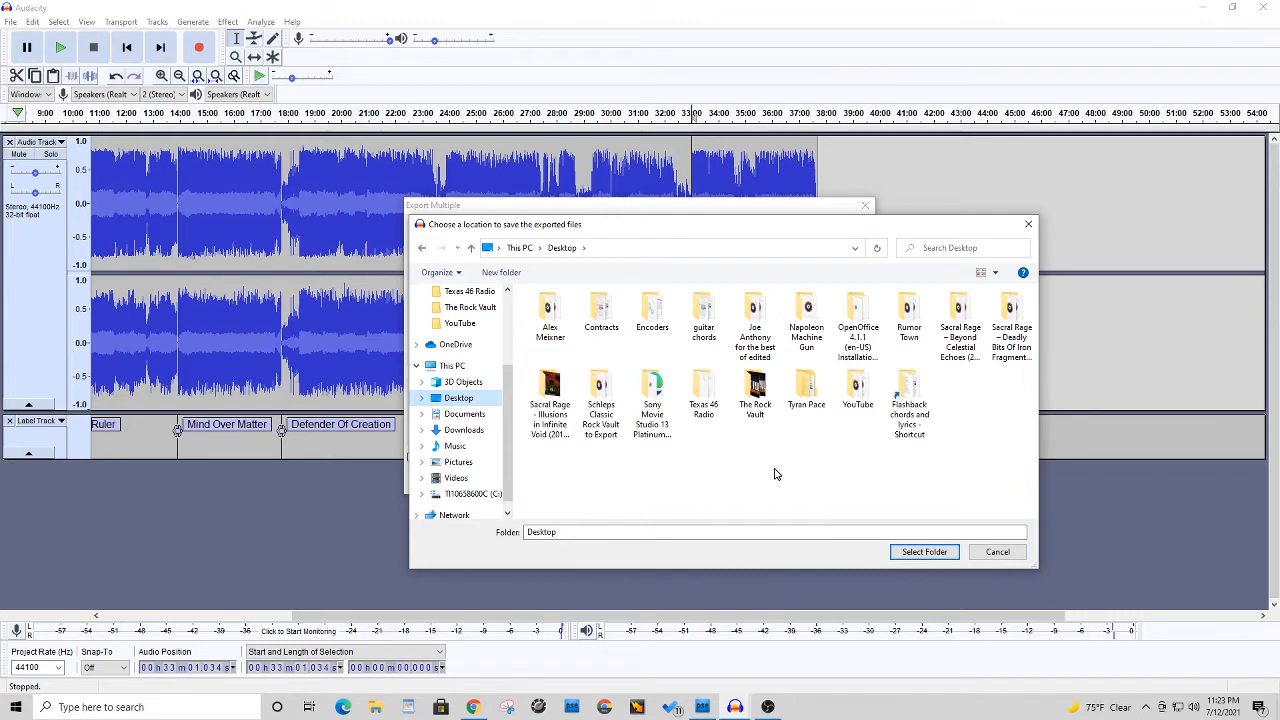
right_click(775, 473)
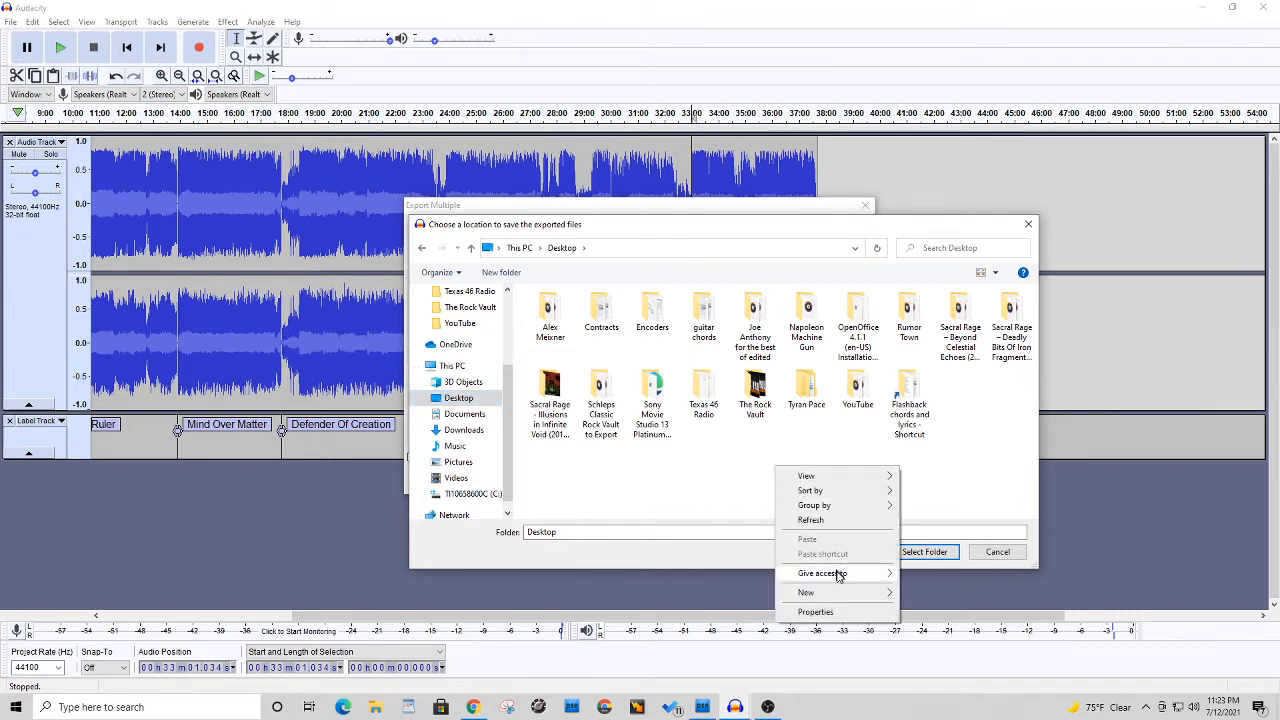
mouse_move(845, 592)
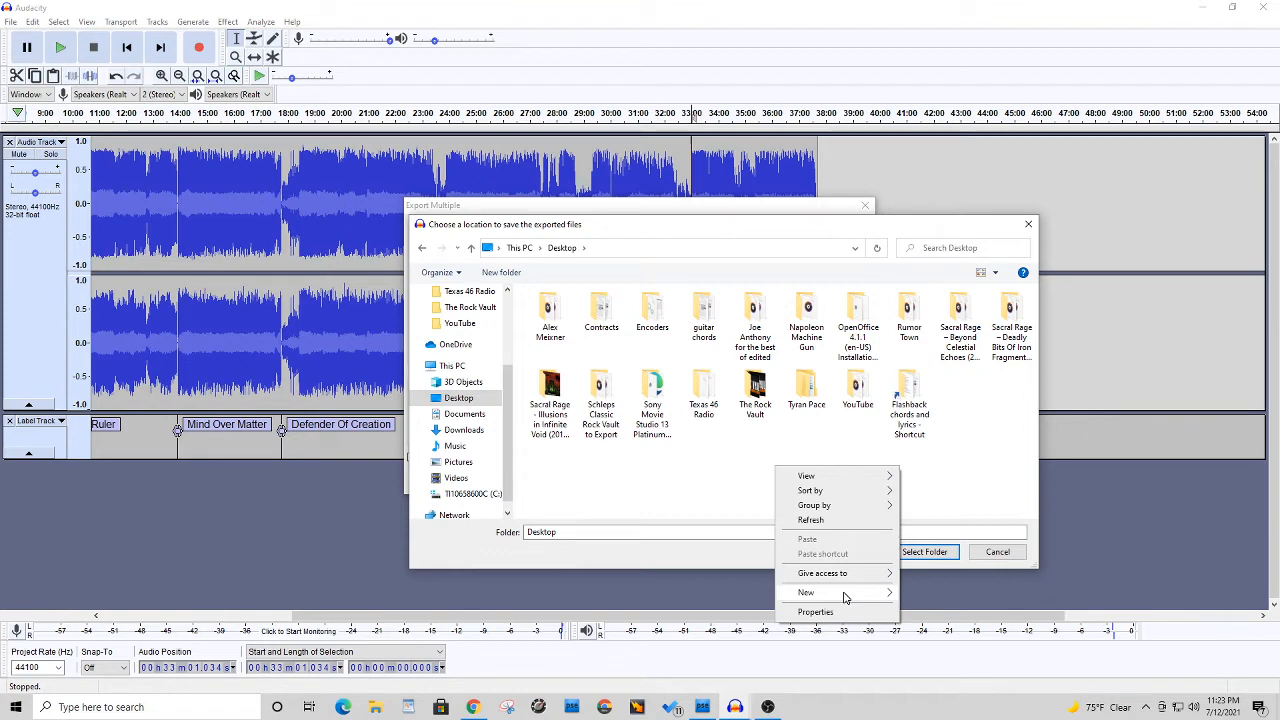
click(806, 592)
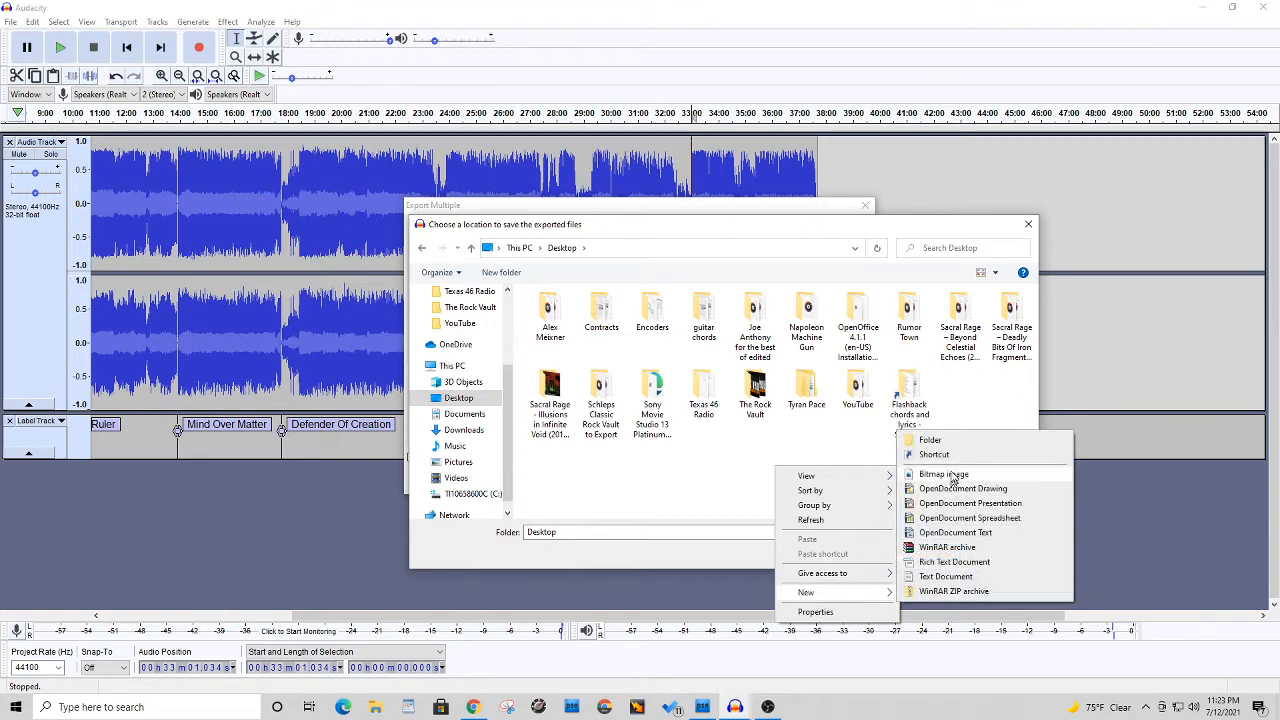
click(929, 440)
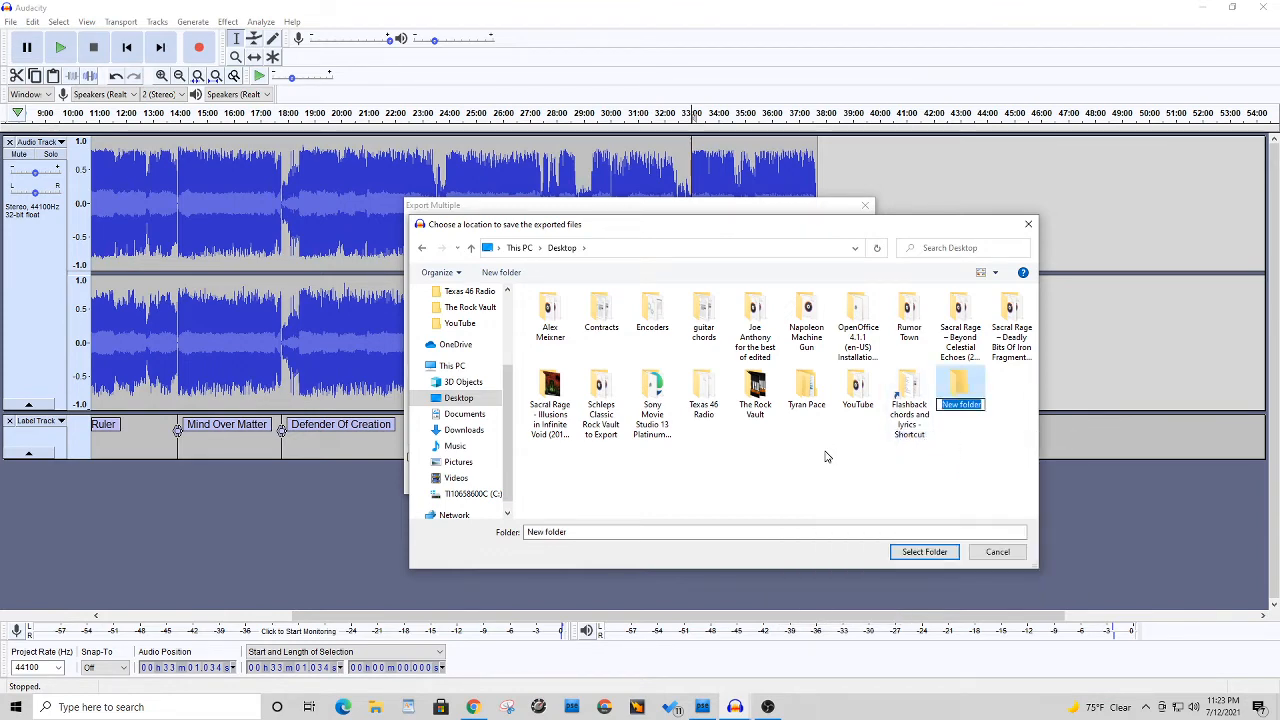
text(Warrior)
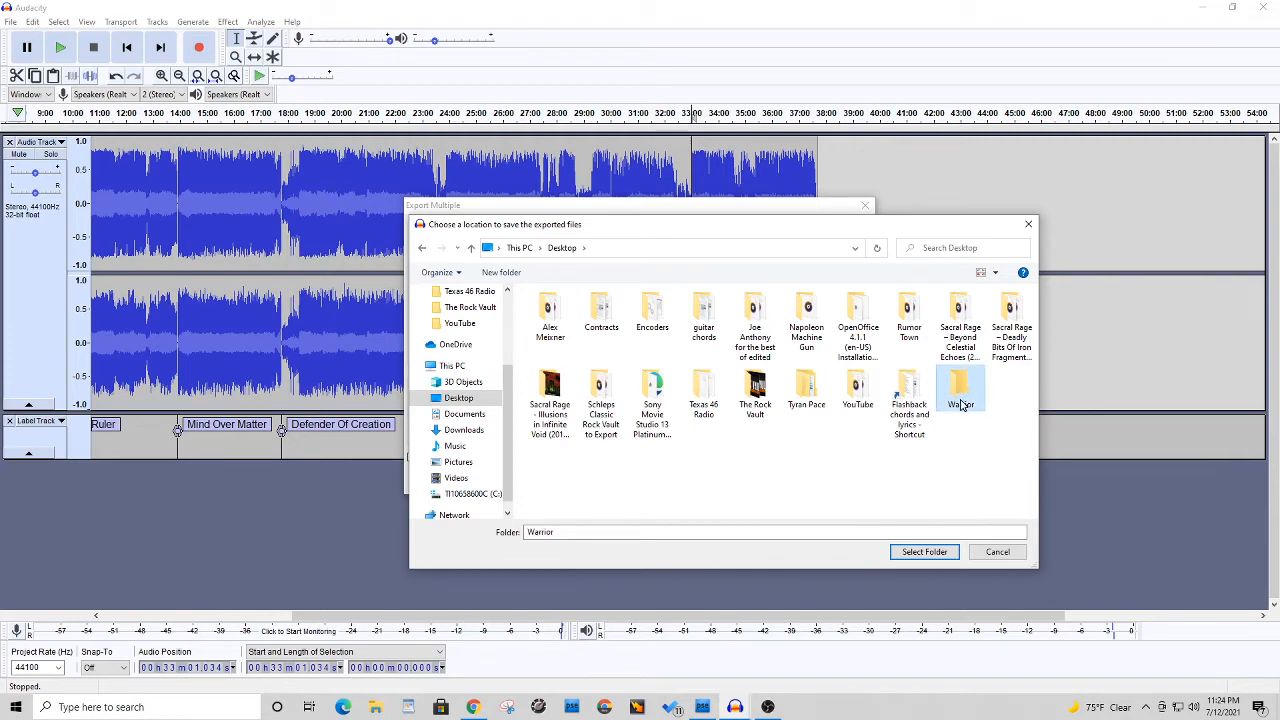
click(923, 551)
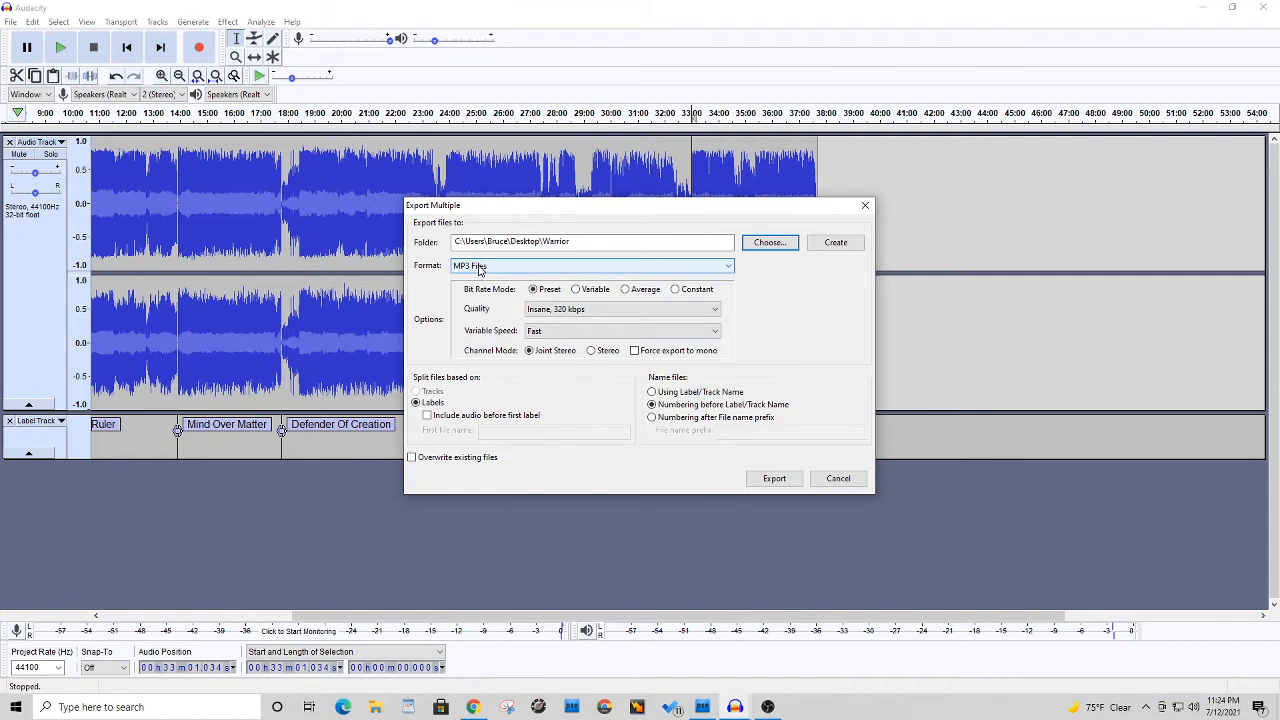
mouse_move(495, 268)
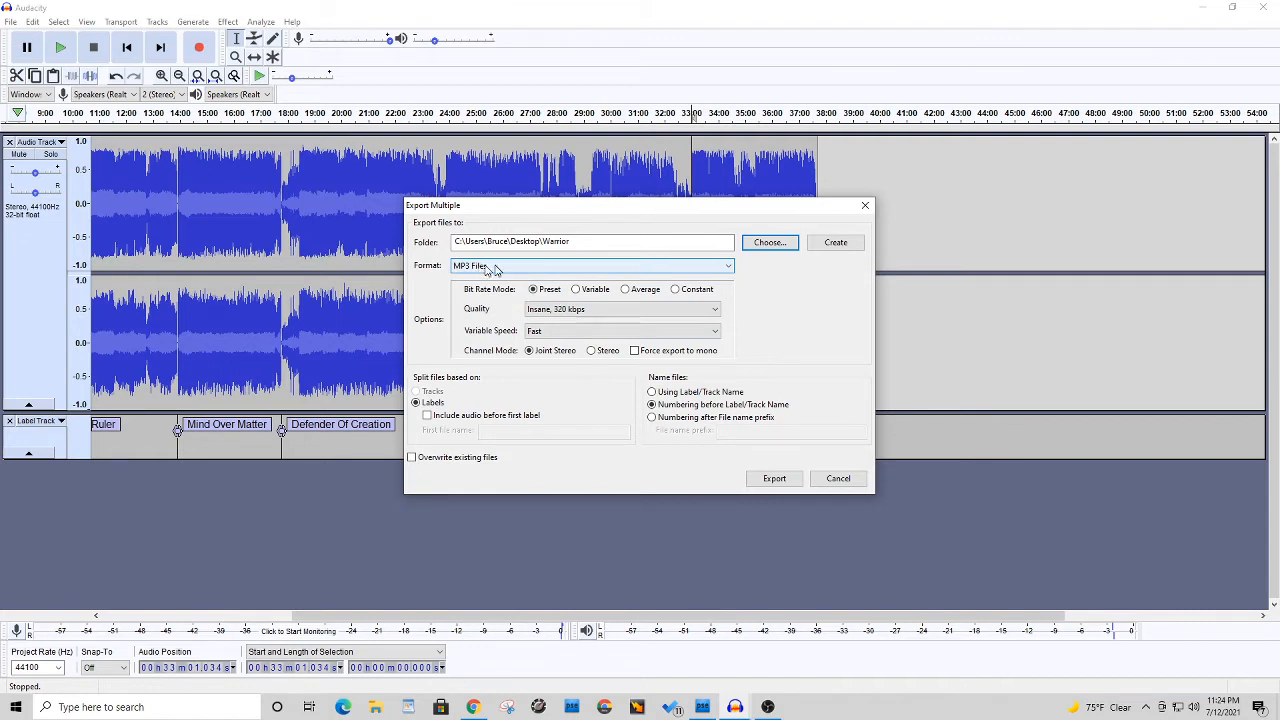
click(589, 265)
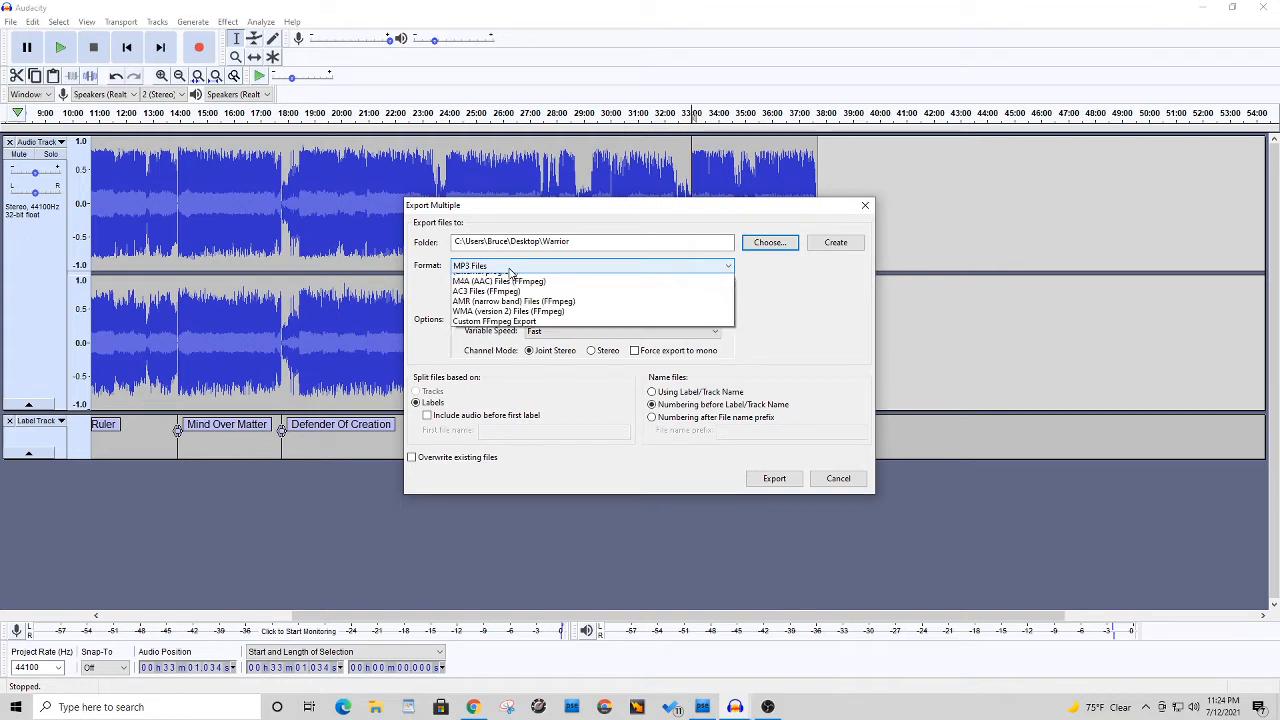
click(590, 265)
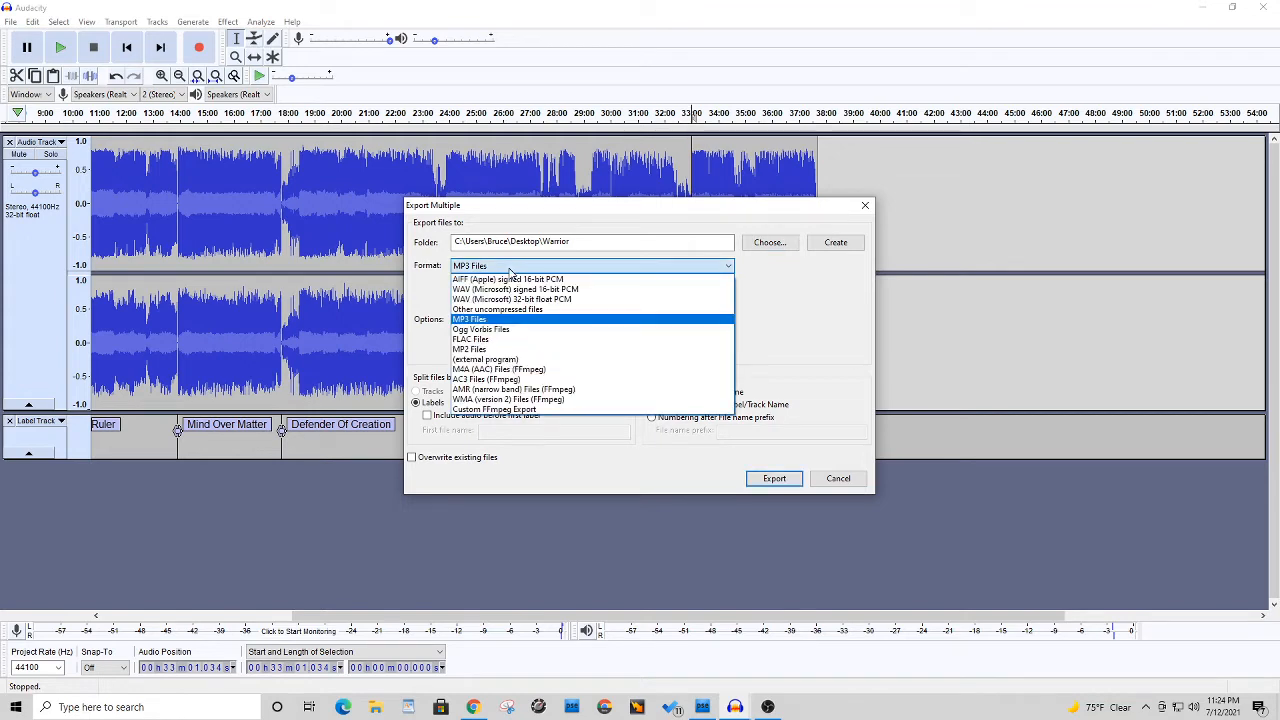
click(470, 318)
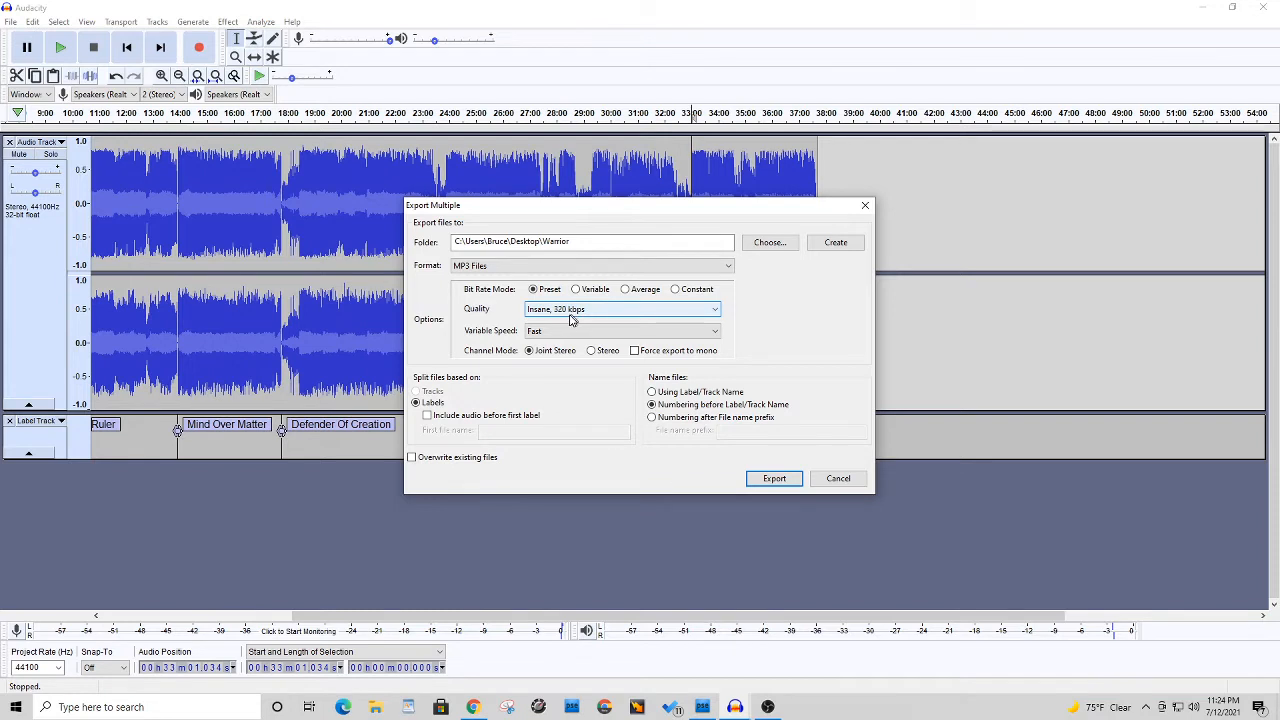
mouse_move(540, 361)
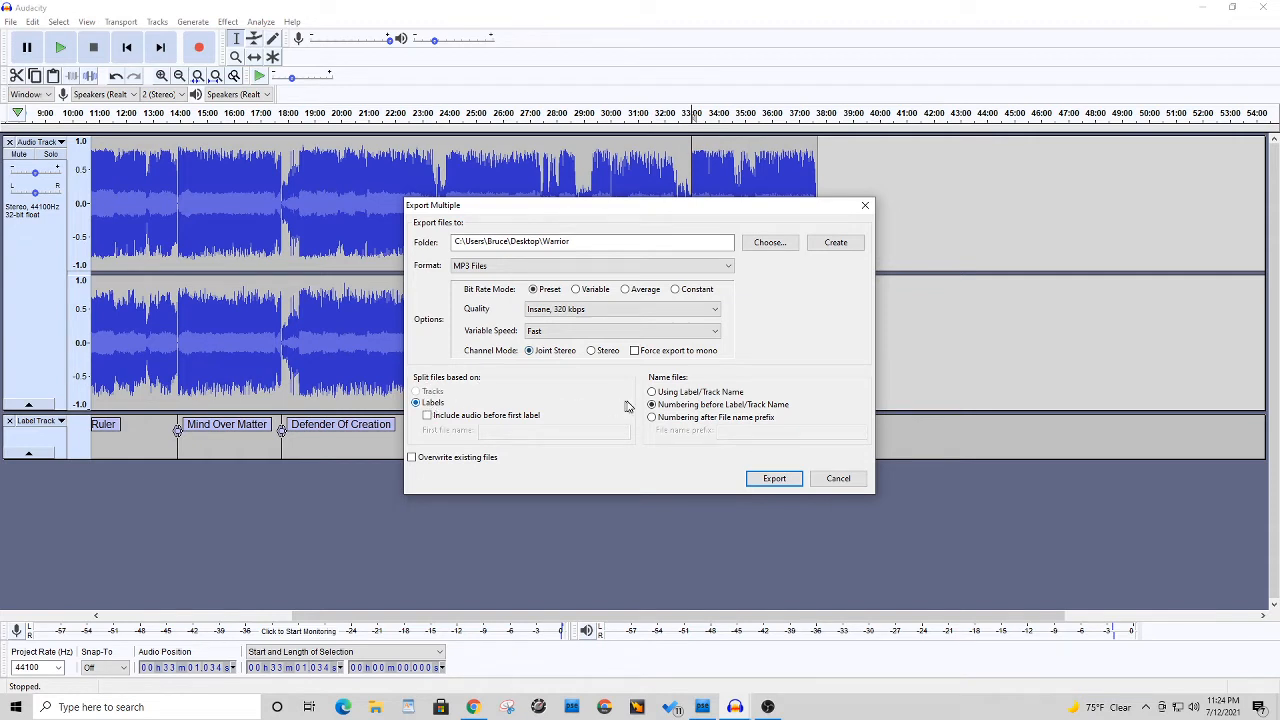
click(651, 404)
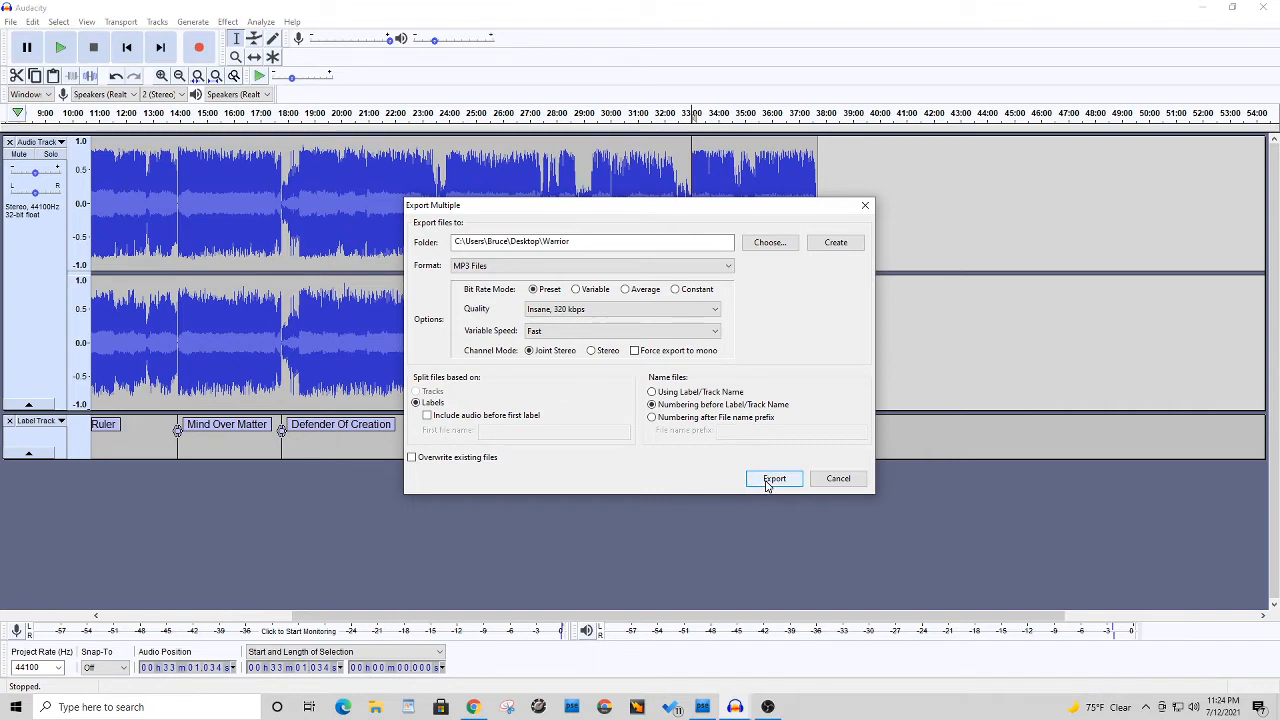
Export the nine labelled songs as numbered MP3s, confirming each track's tags
click(774, 478)
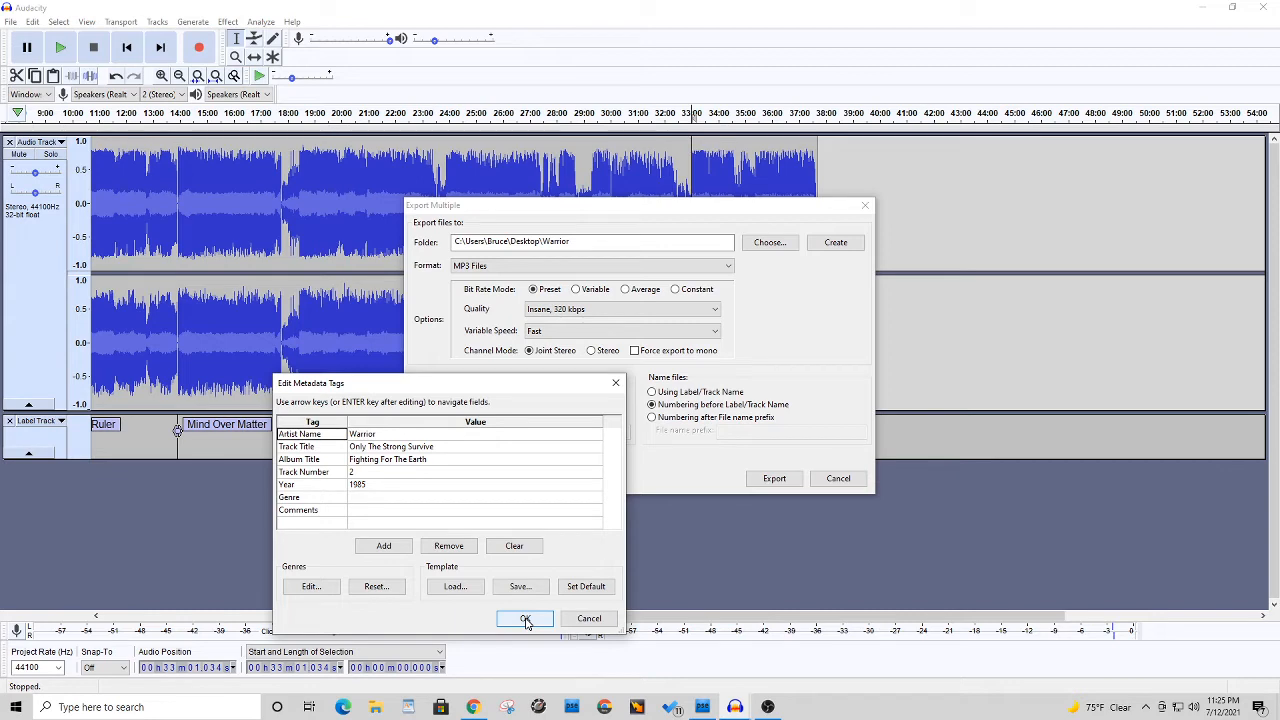
click(524, 618)
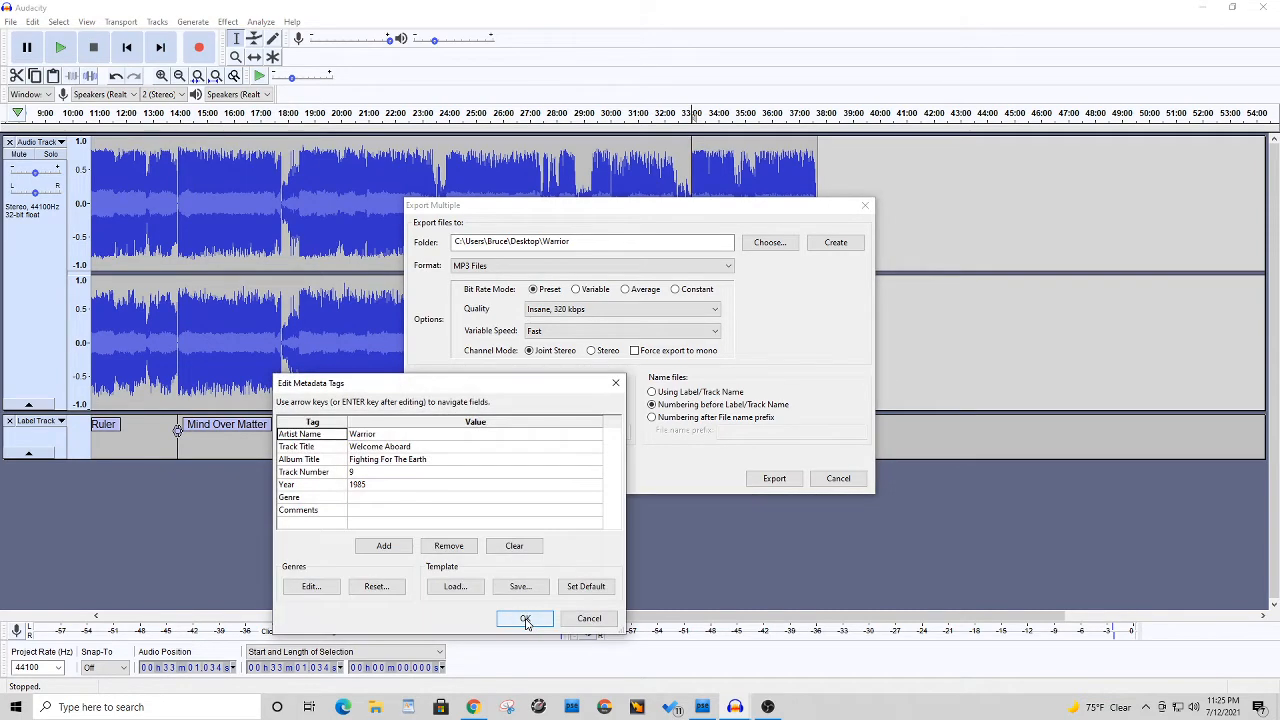
click(524, 618)
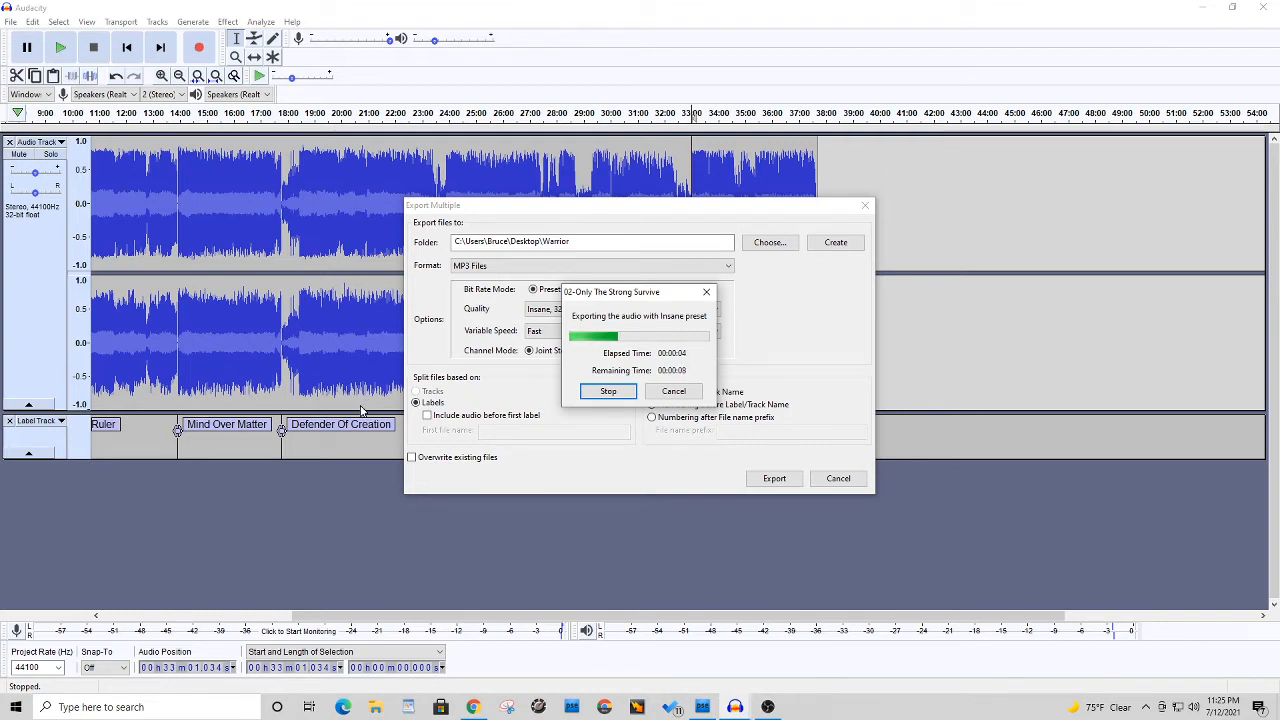
mouse_move(855, 400)
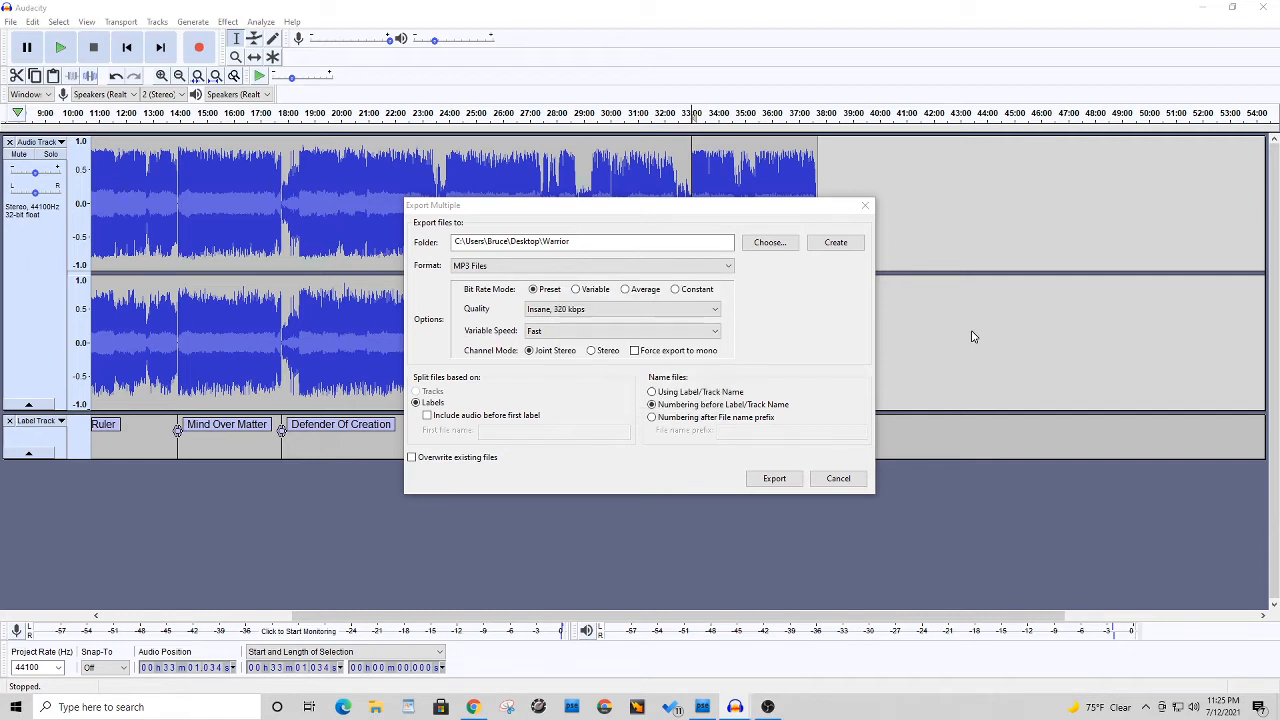
click(774, 478)
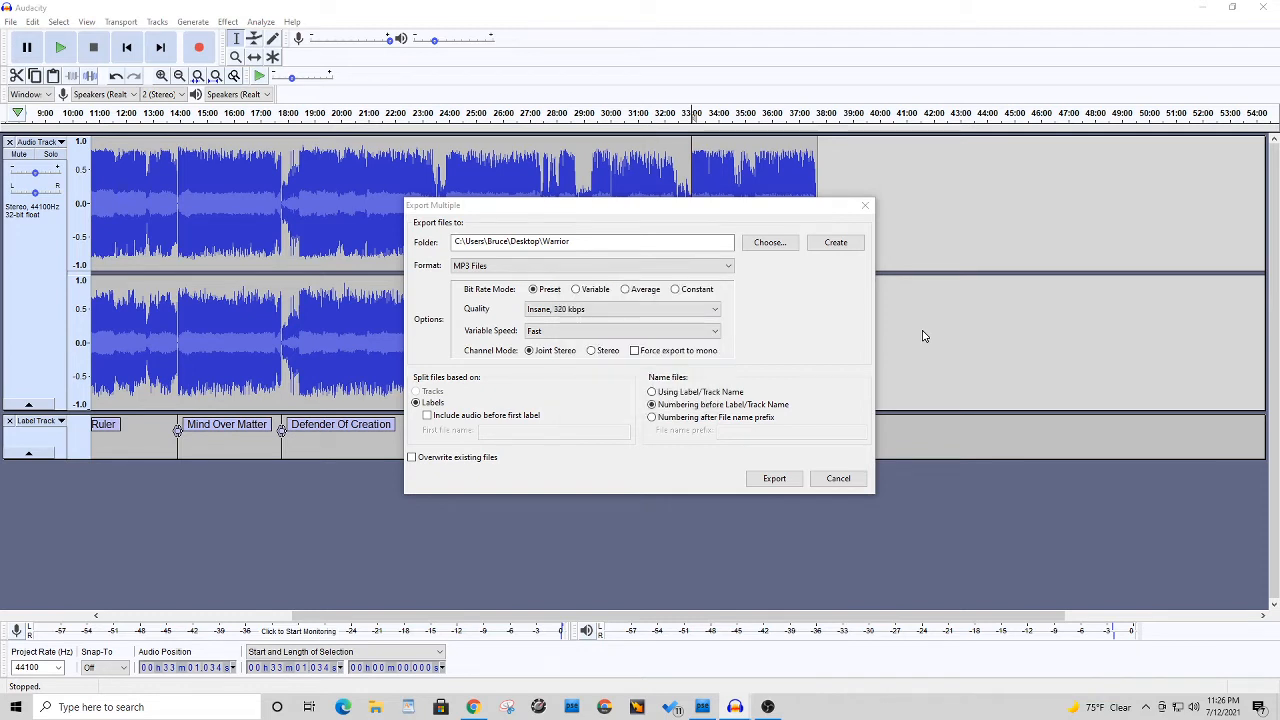
click(774, 478)
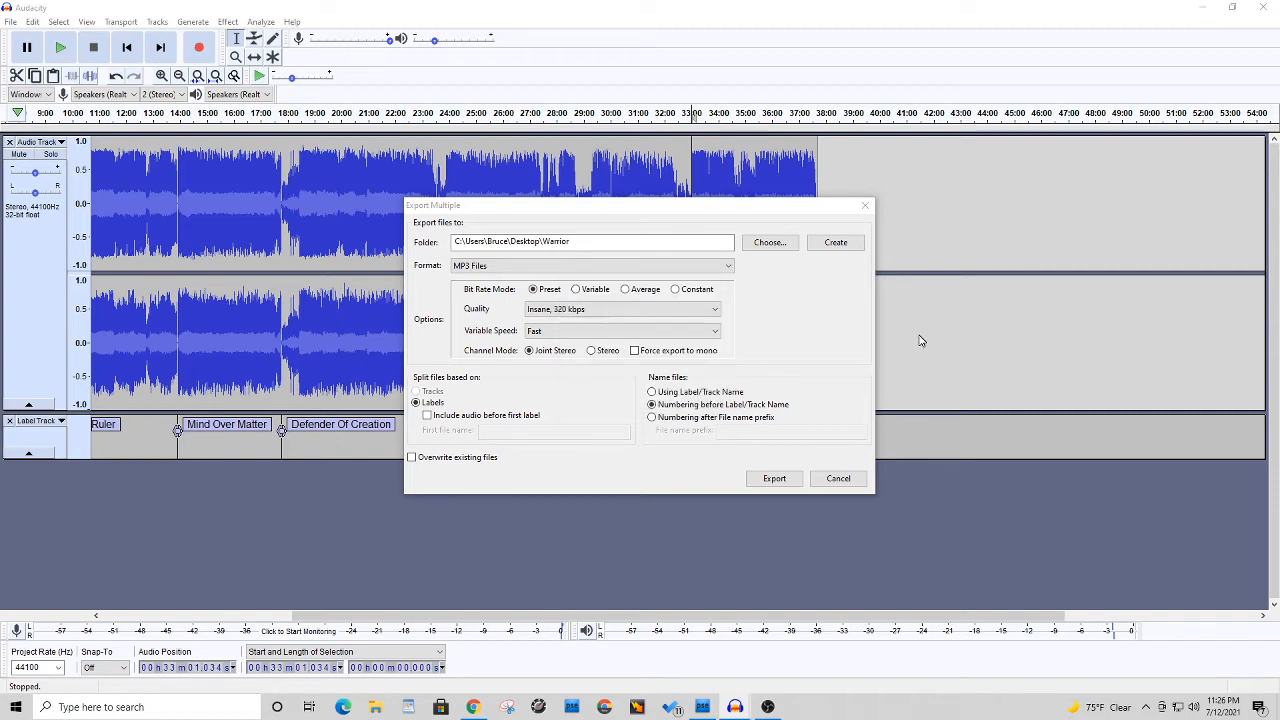
click(774, 478)
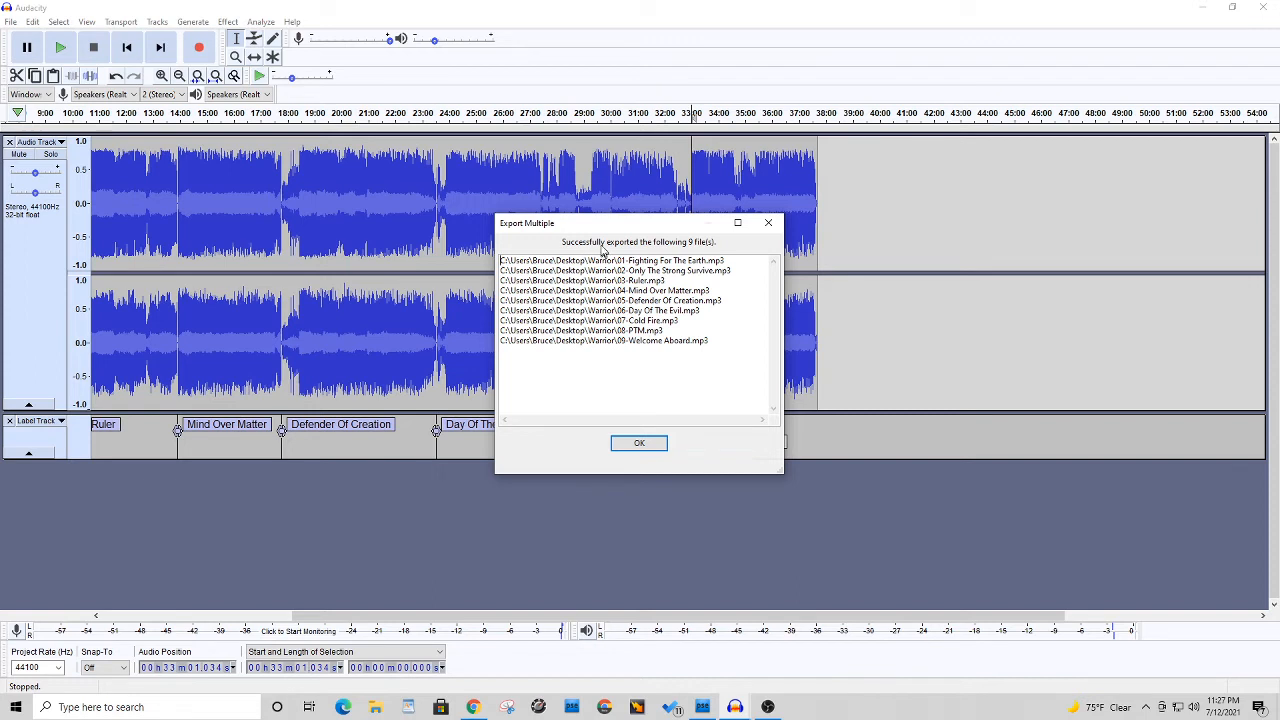
mouse_move(688, 250)
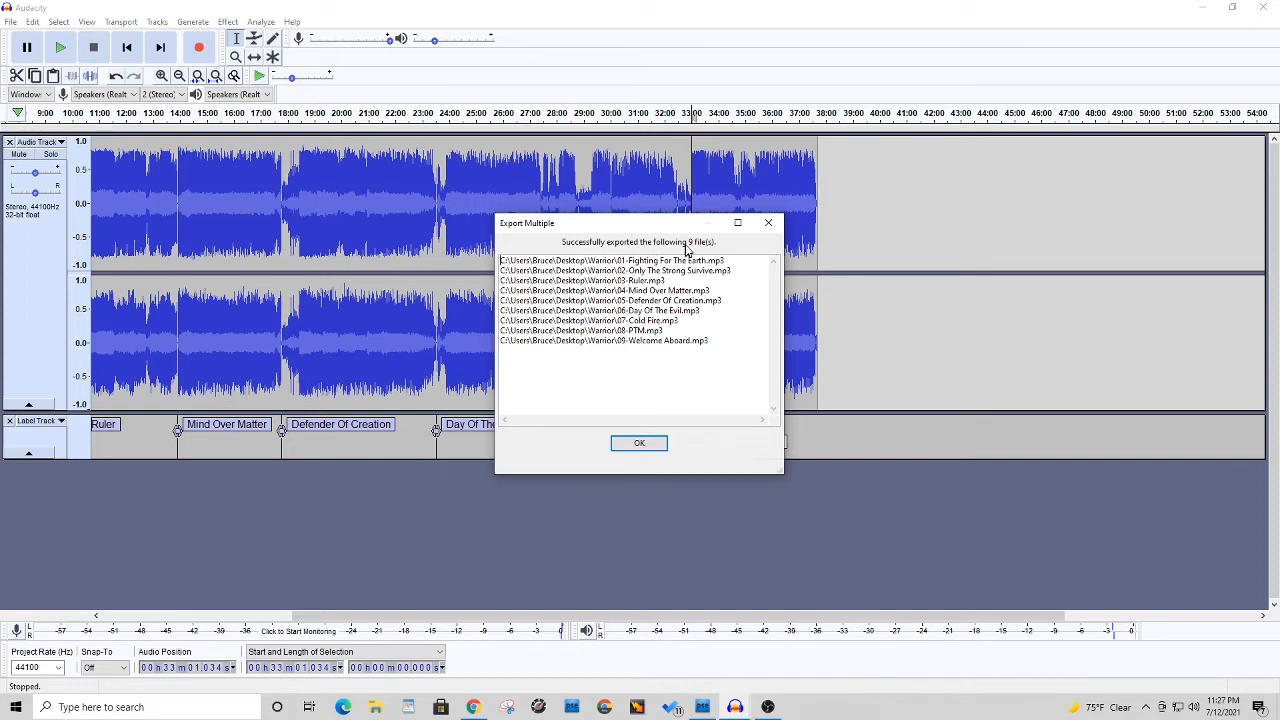
mouse_move(625, 374)
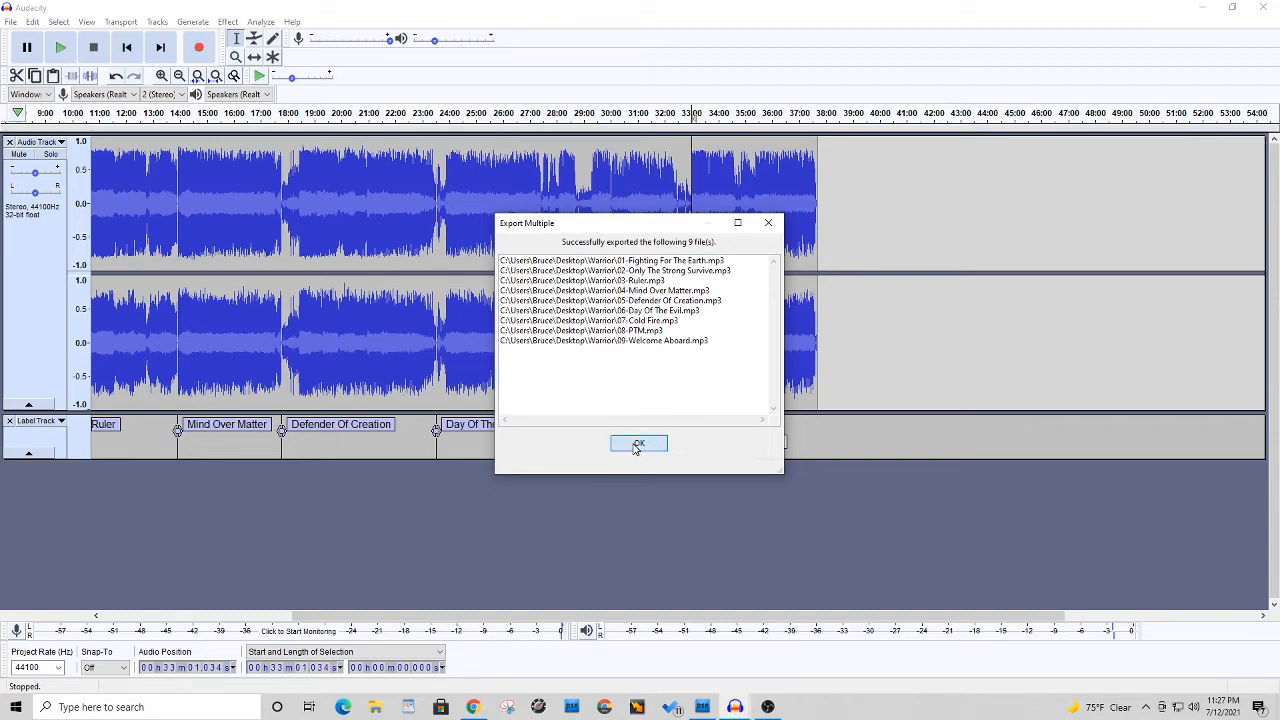
Dismiss the export success report and minimize Audacity
click(638, 443)
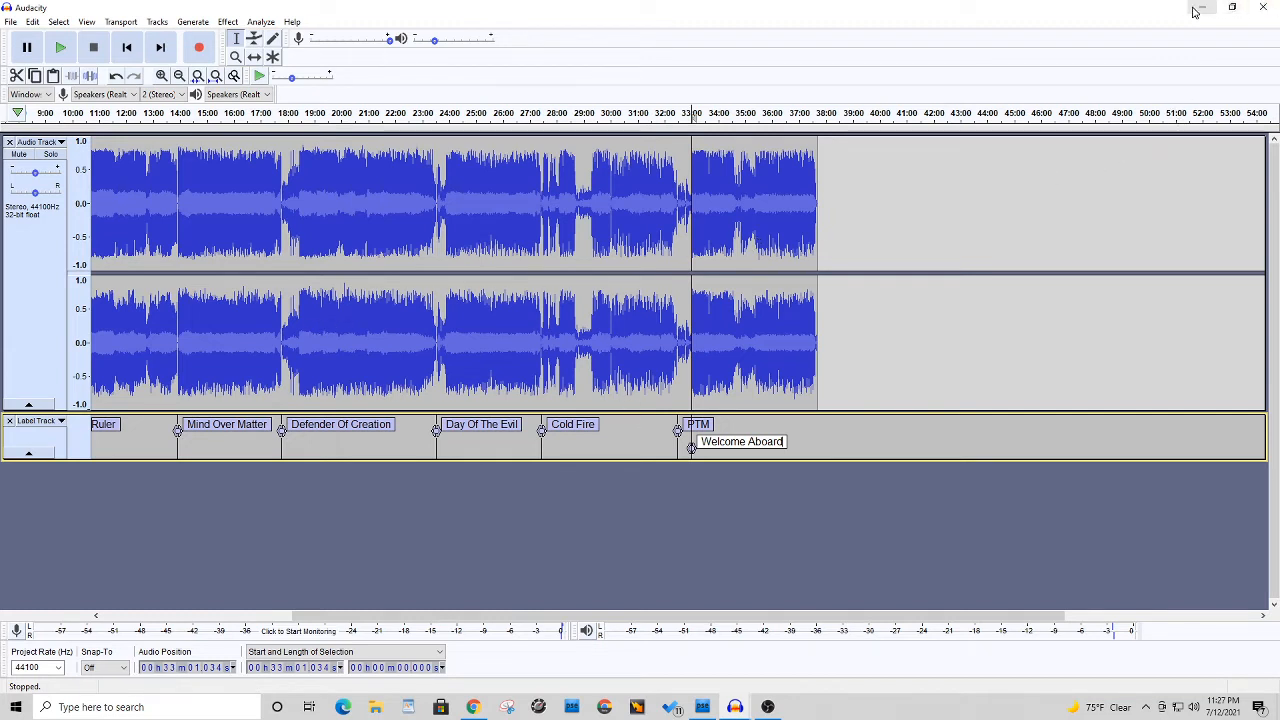
mouse_move(1200, 10)
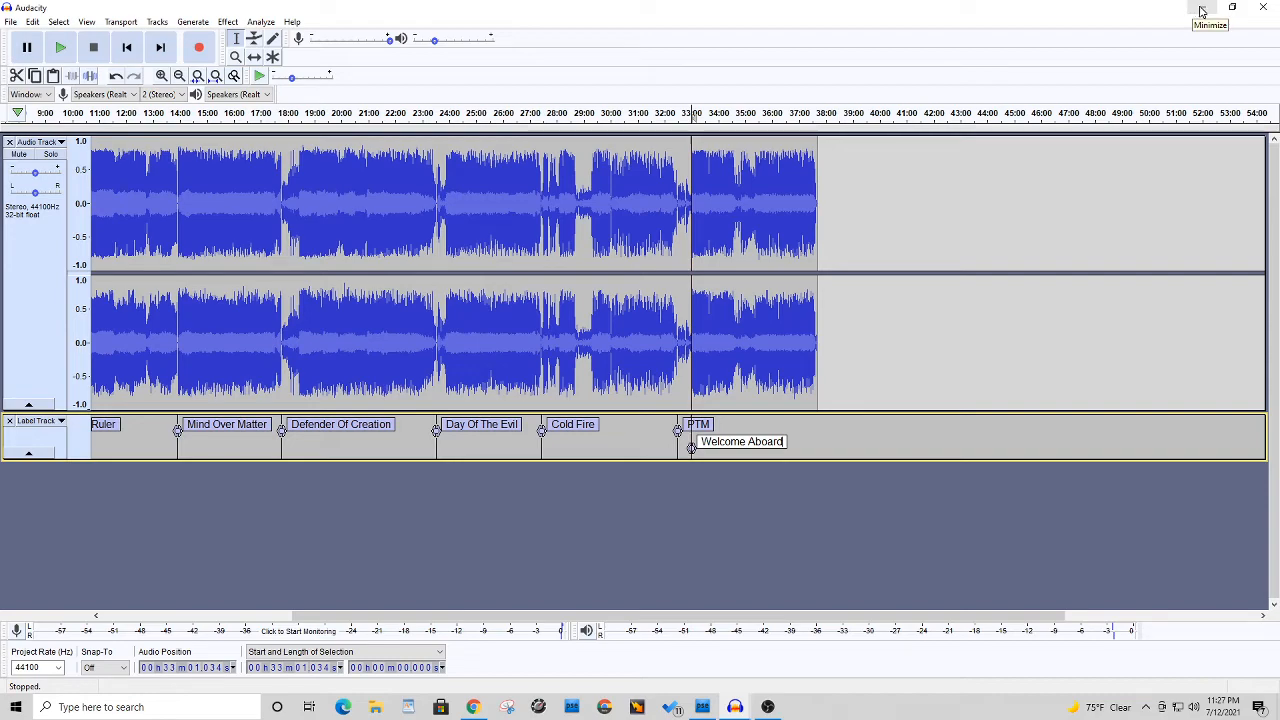
click(1201, 10)
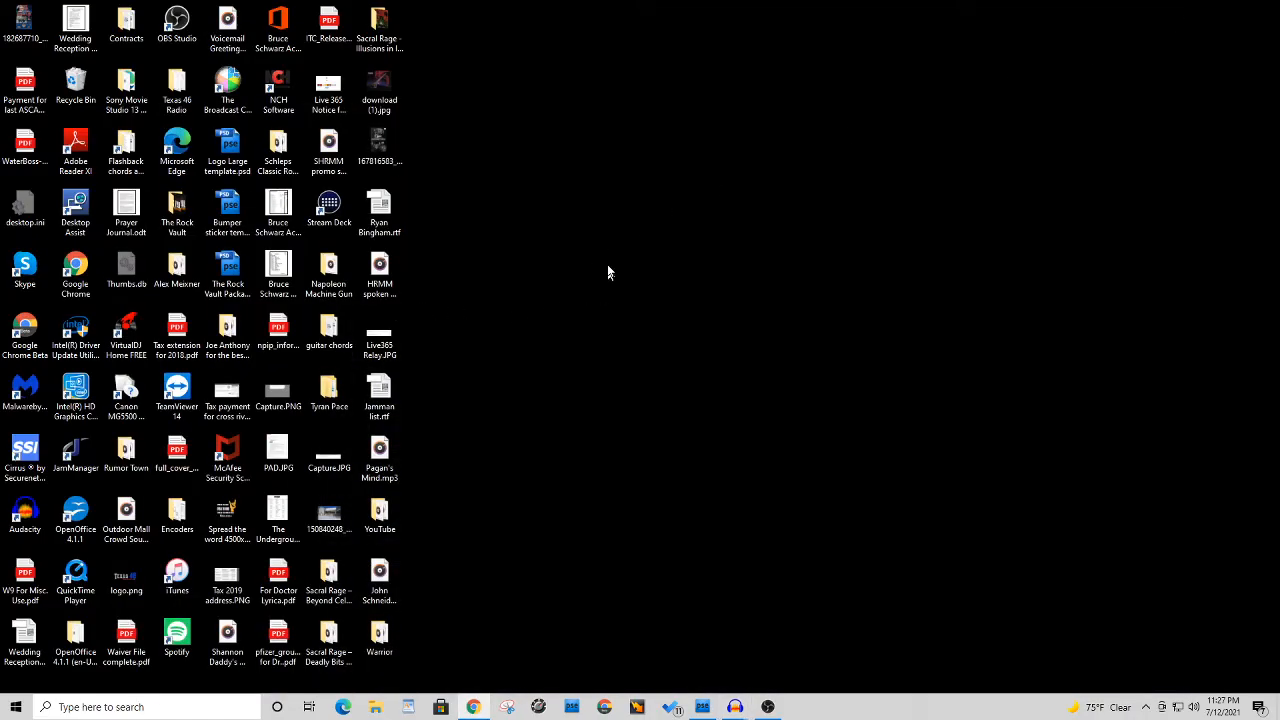
Open the Warrior desktop folder in File Explorer and bring up MP3Gain
click(379, 634)
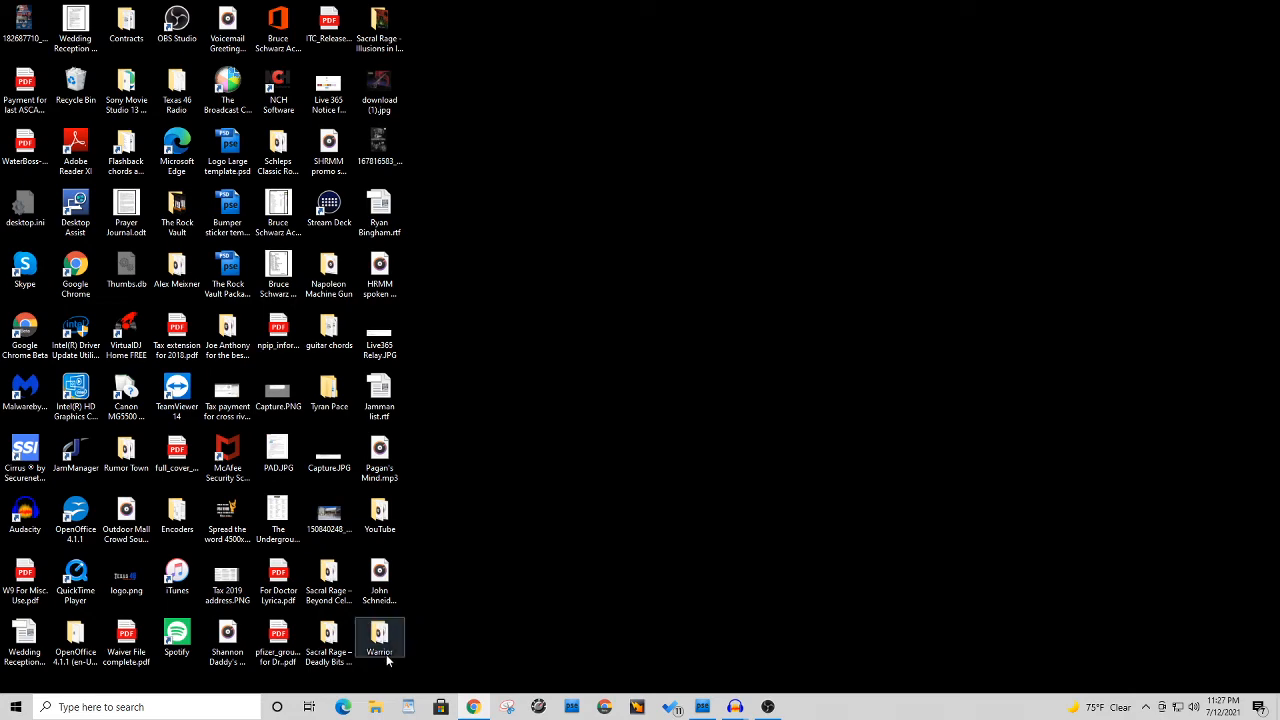
mouse_move(383, 650)
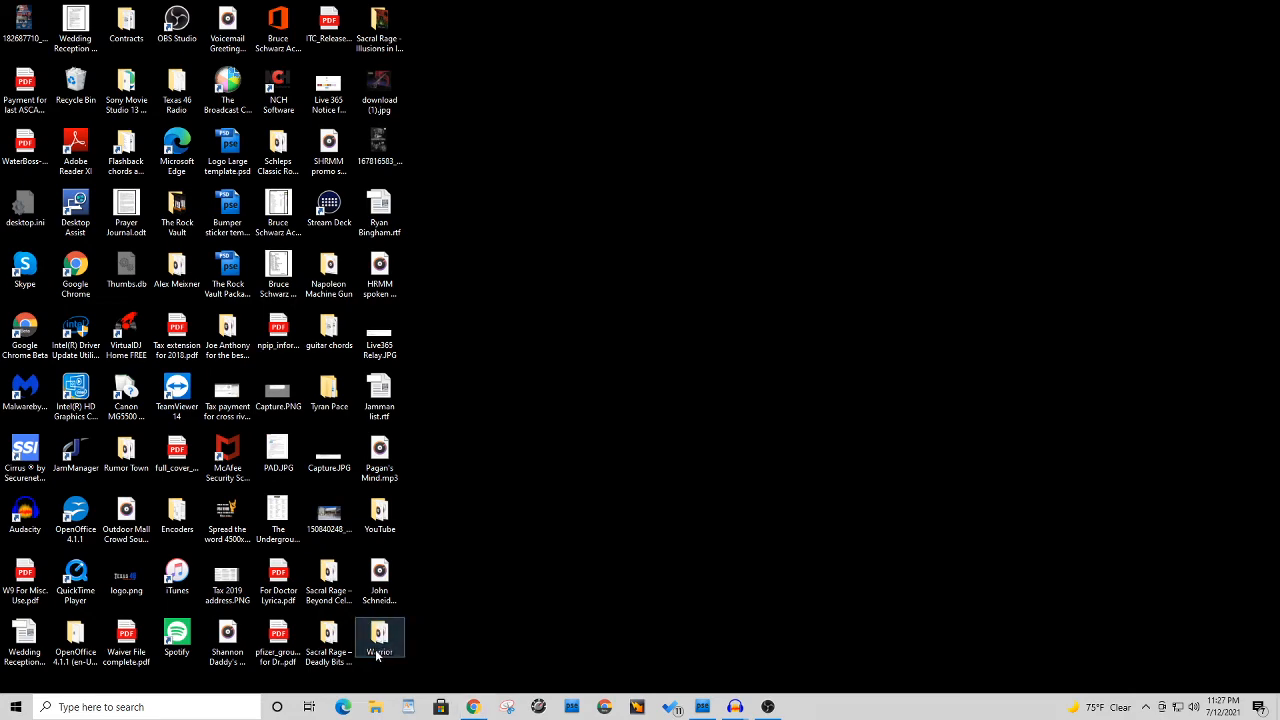
double_click(379, 636)
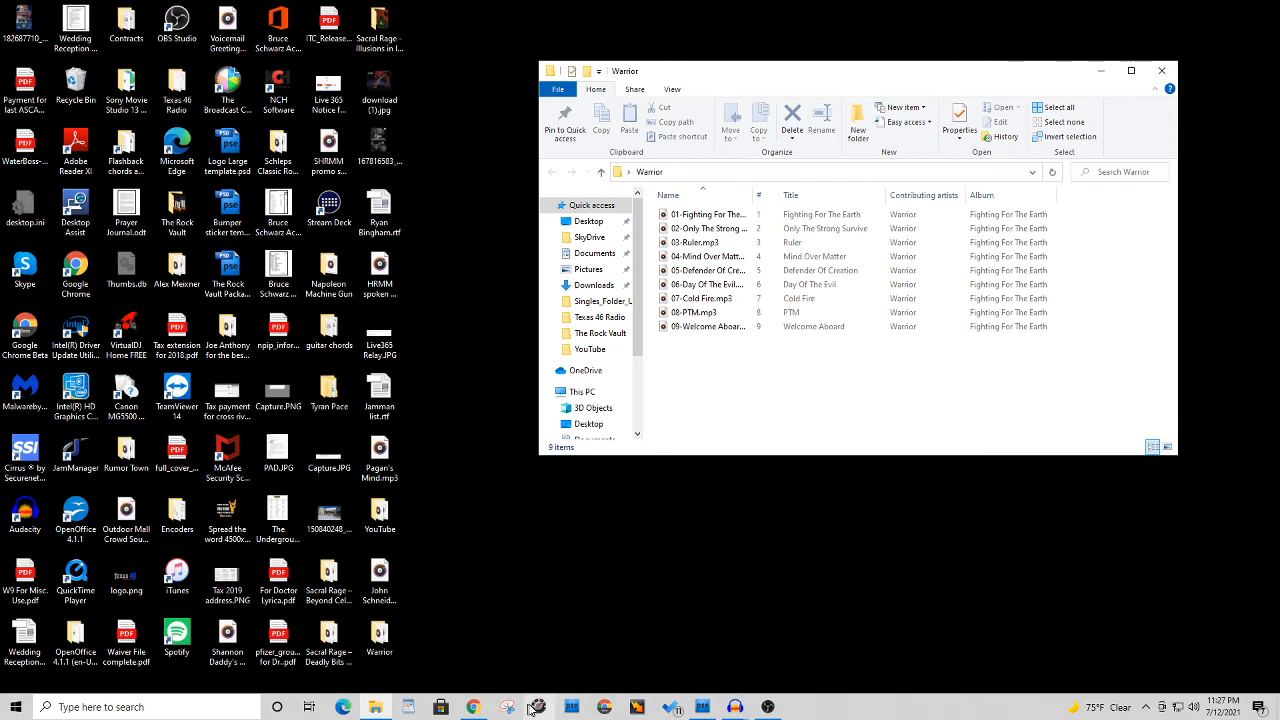
mouse_move(540, 707)
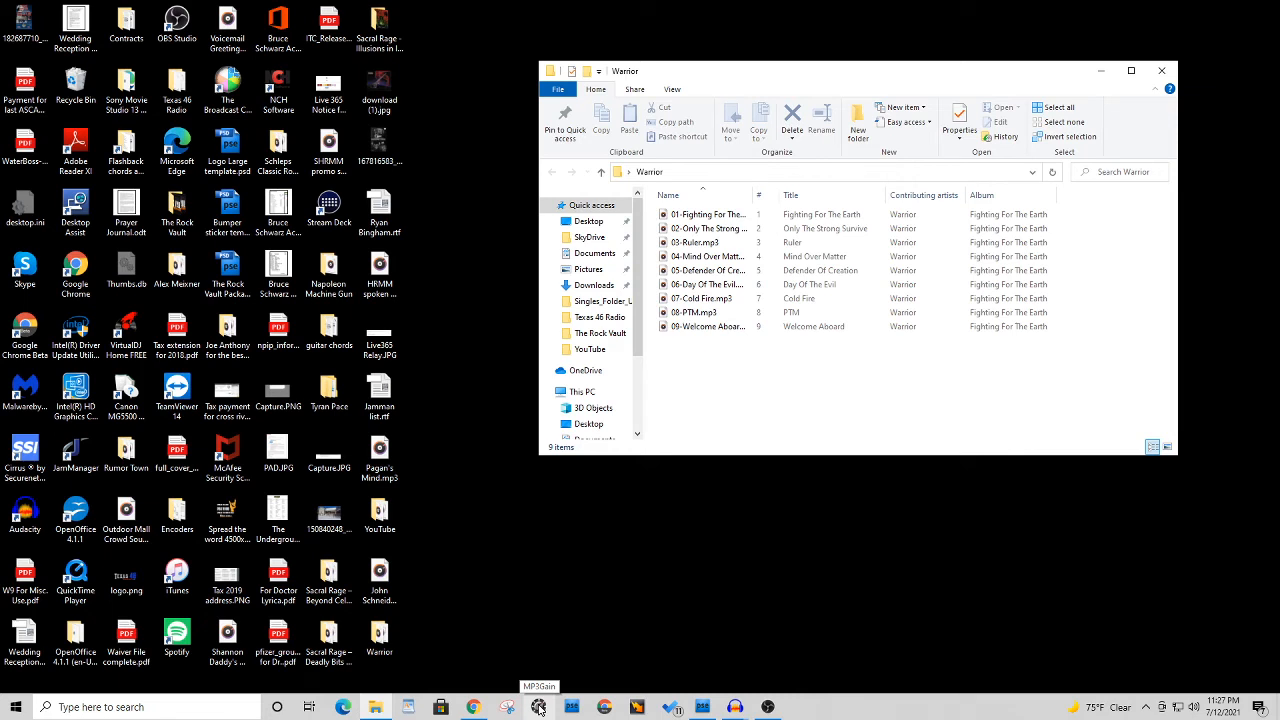
mouse_move(535, 712)
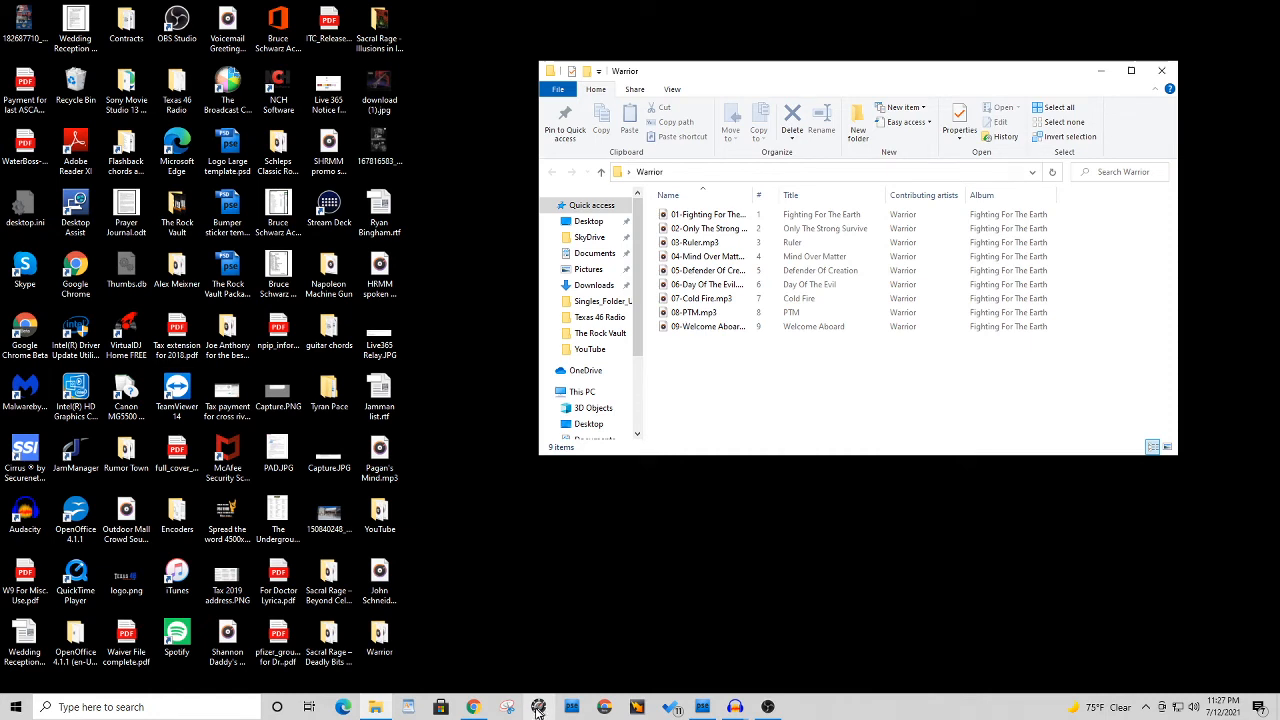
mouse_move(528, 715)
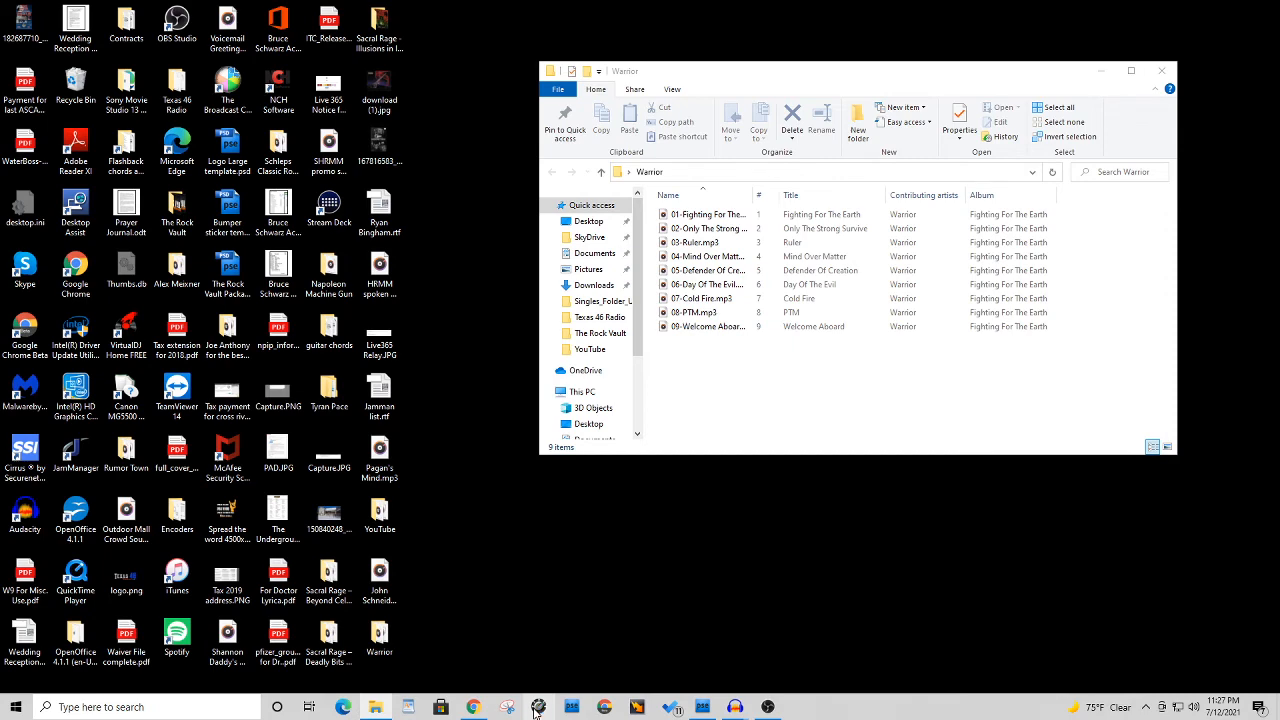
click(538, 707)
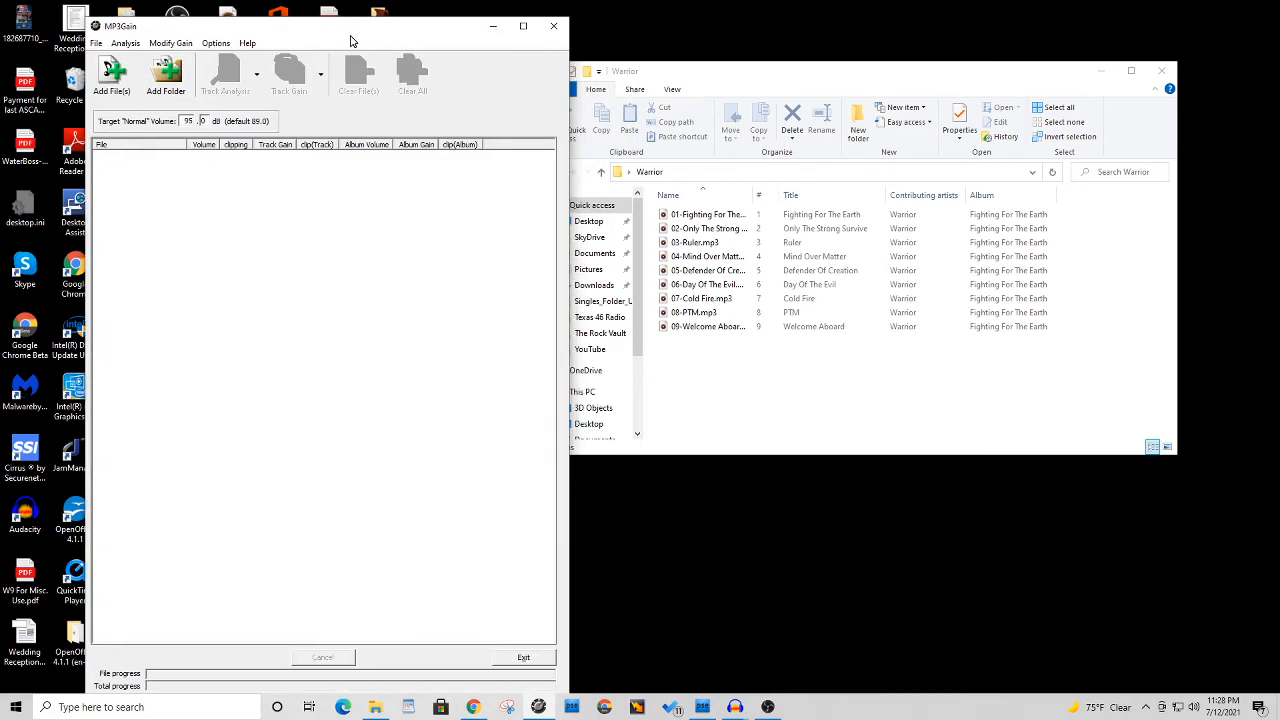
mouse_move(311, 236)
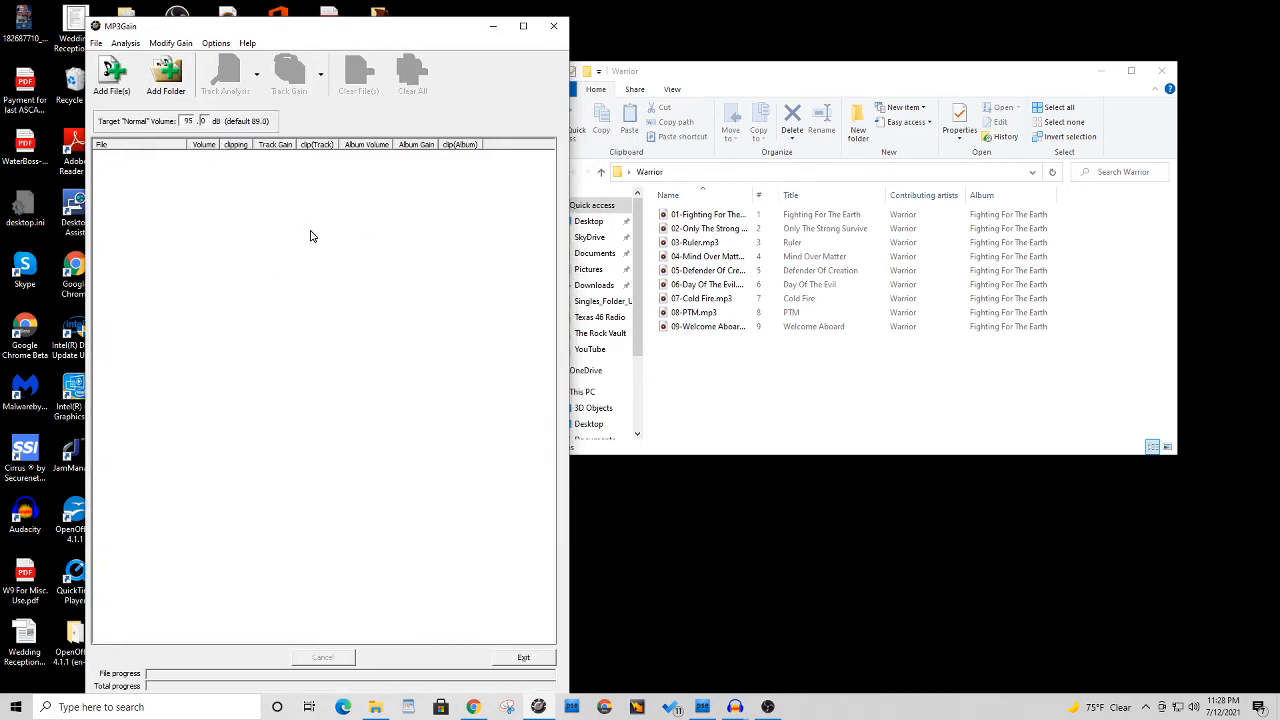
mouse_move(303, 272)
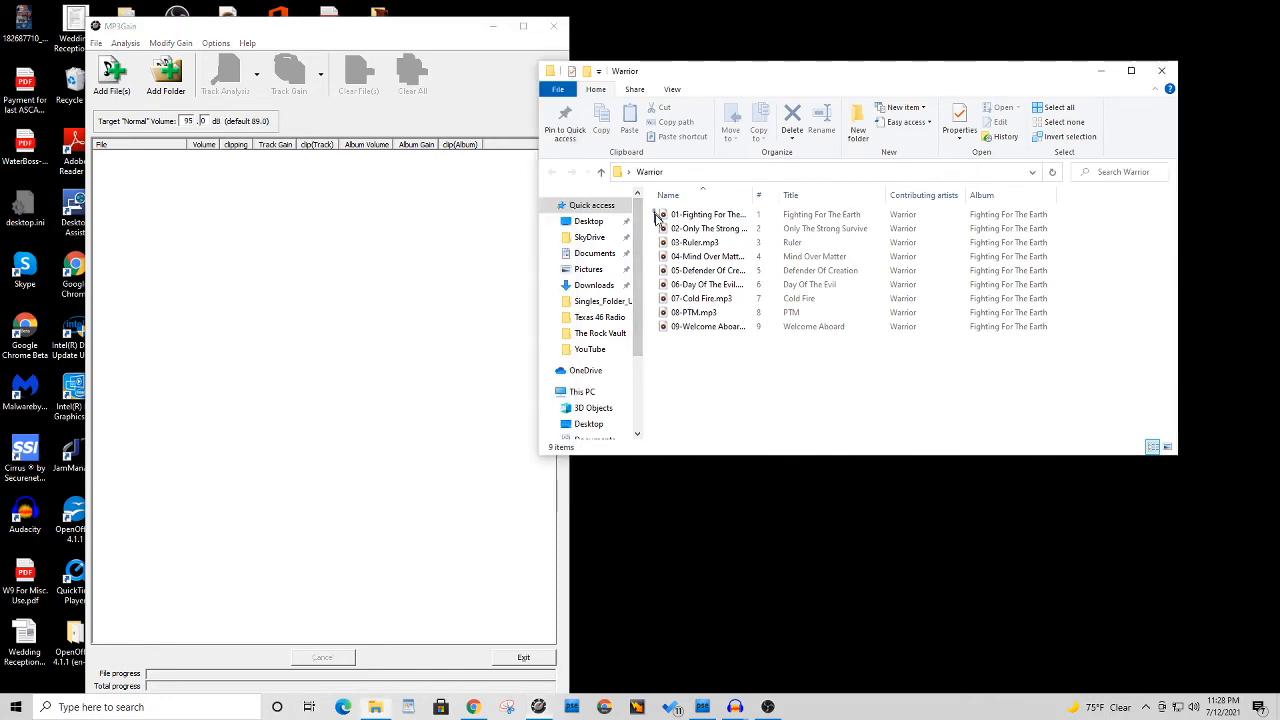
Select the Warrior tracks for MP3Gain and start volume normalization on the list
click(710, 214)
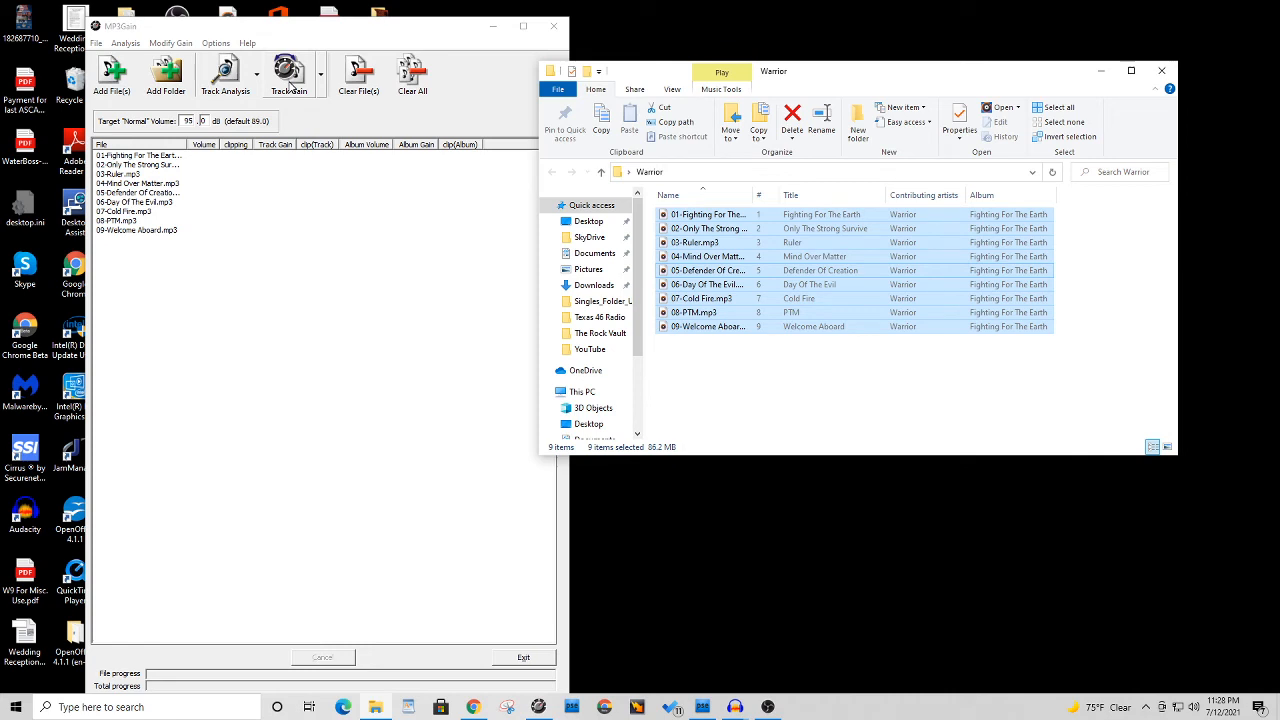
click(290, 75)
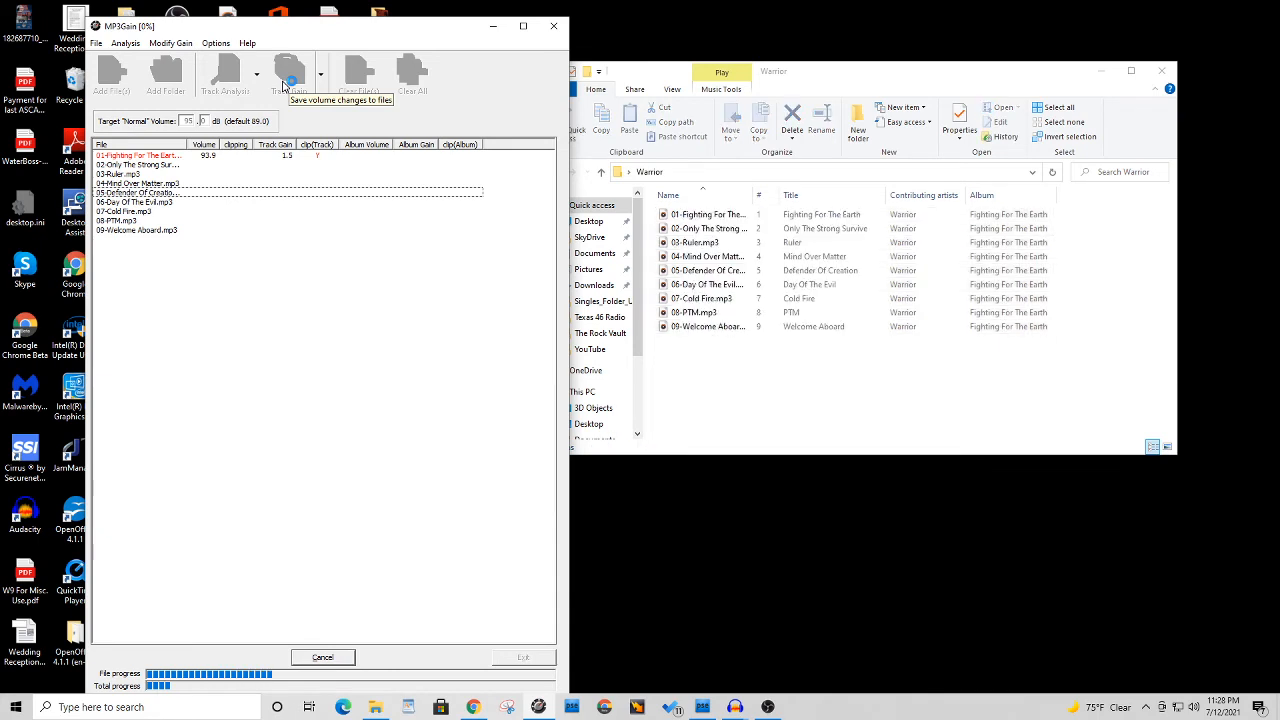
Apply Track Gain to all nine Warrior tracks, bringing each to about 95 dB
click(290, 68)
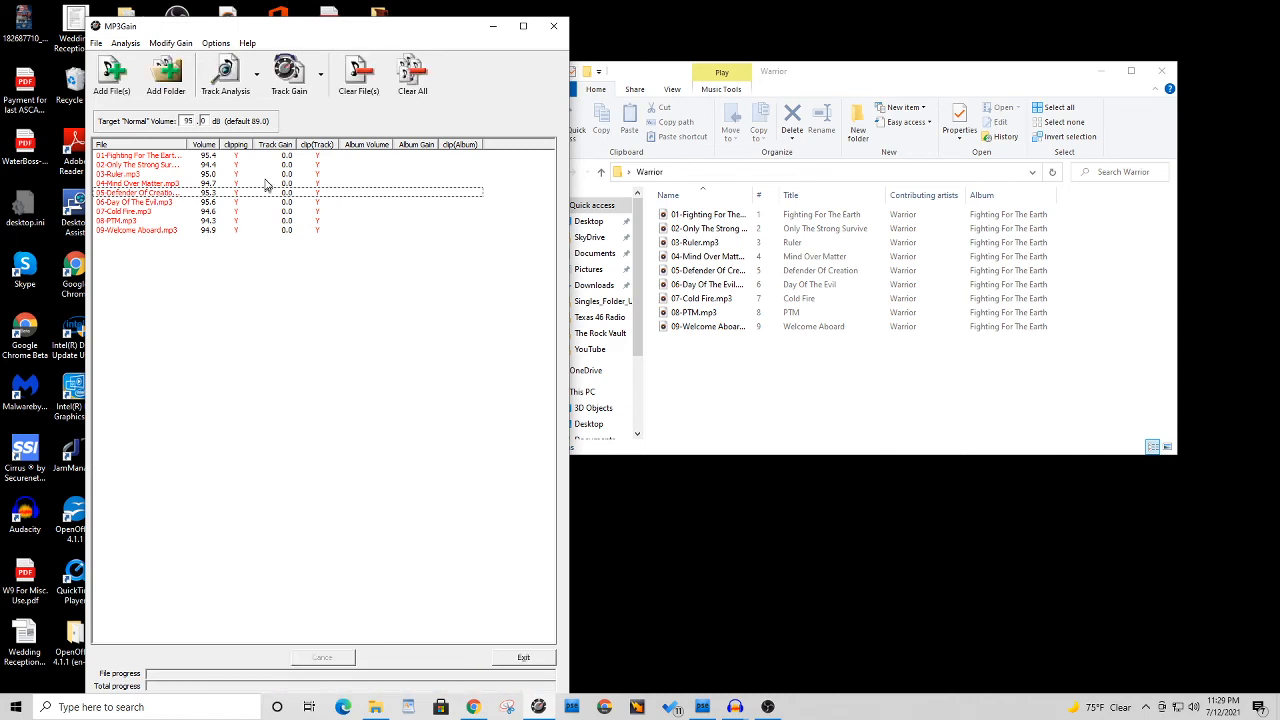
mouse_move(237, 159)
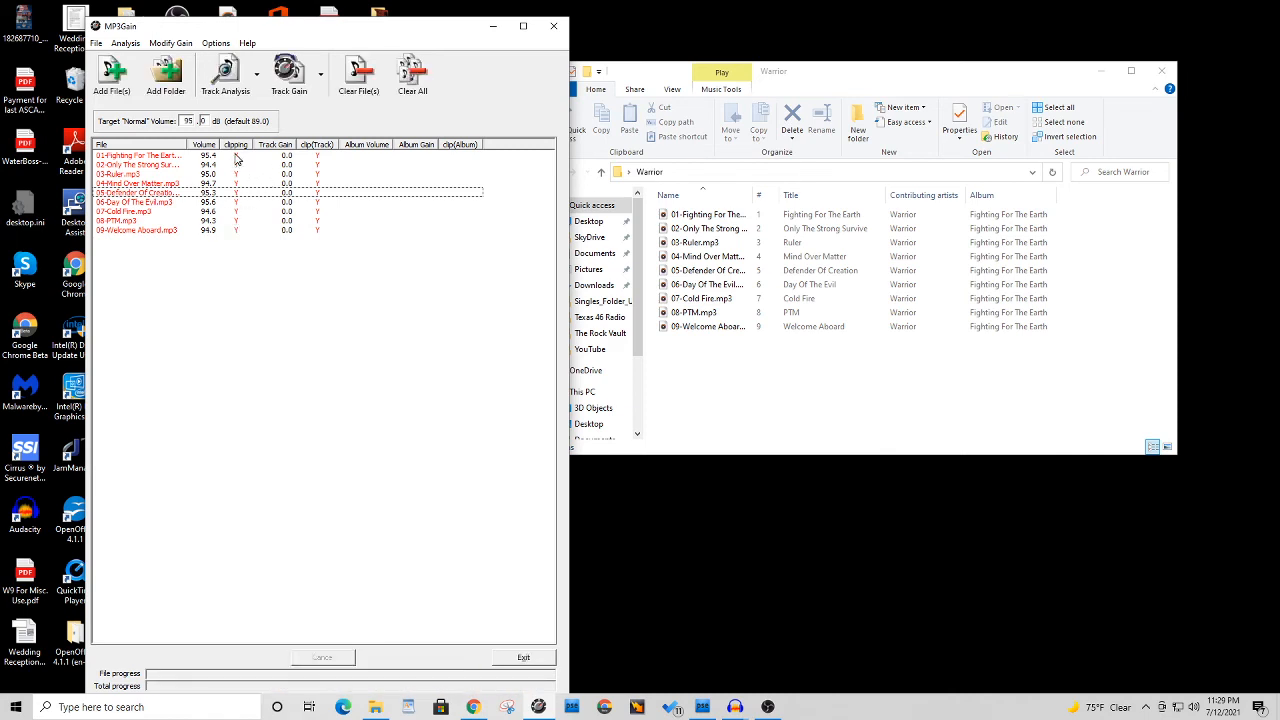
mouse_move(231, 210)
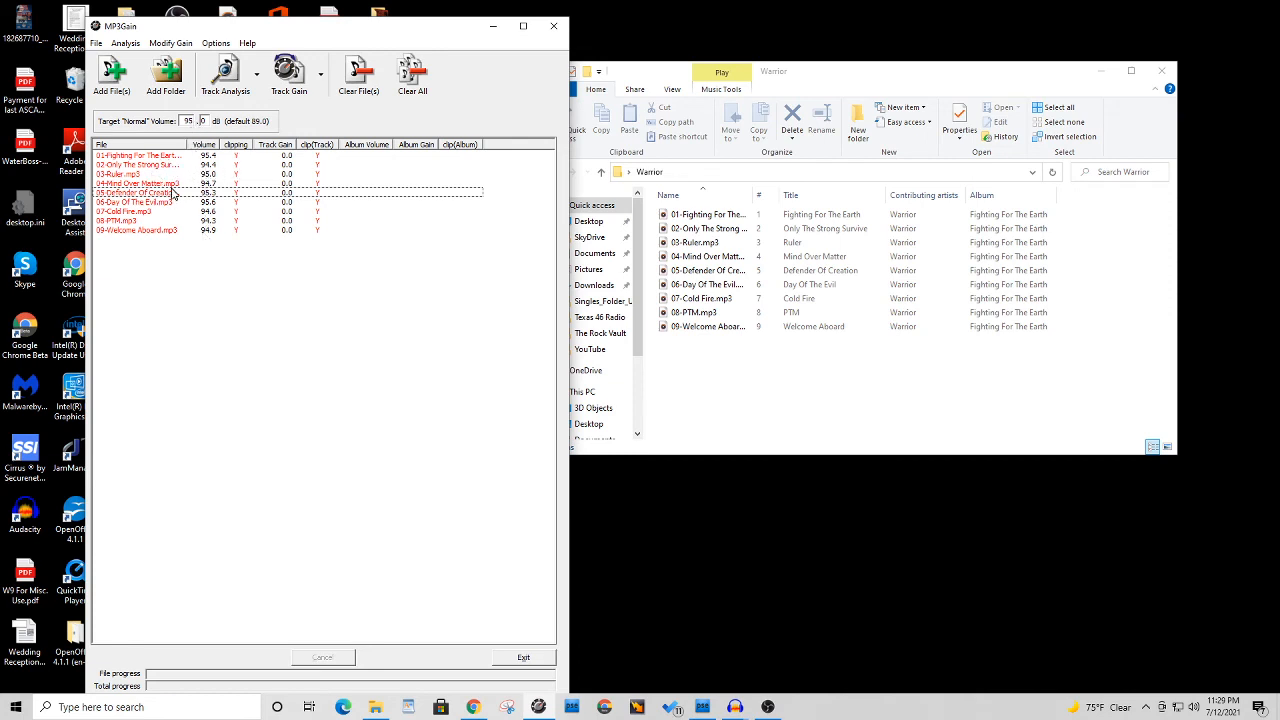
mouse_move(224, 265)
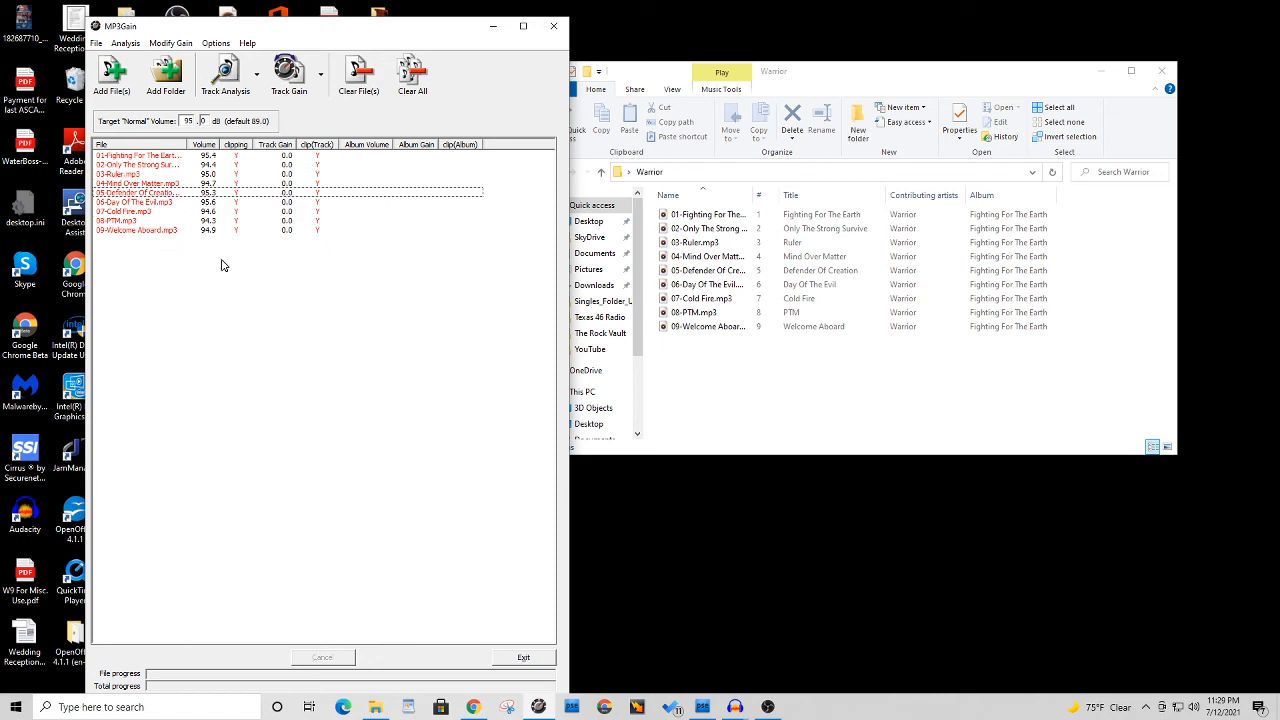
mouse_move(280, 280)
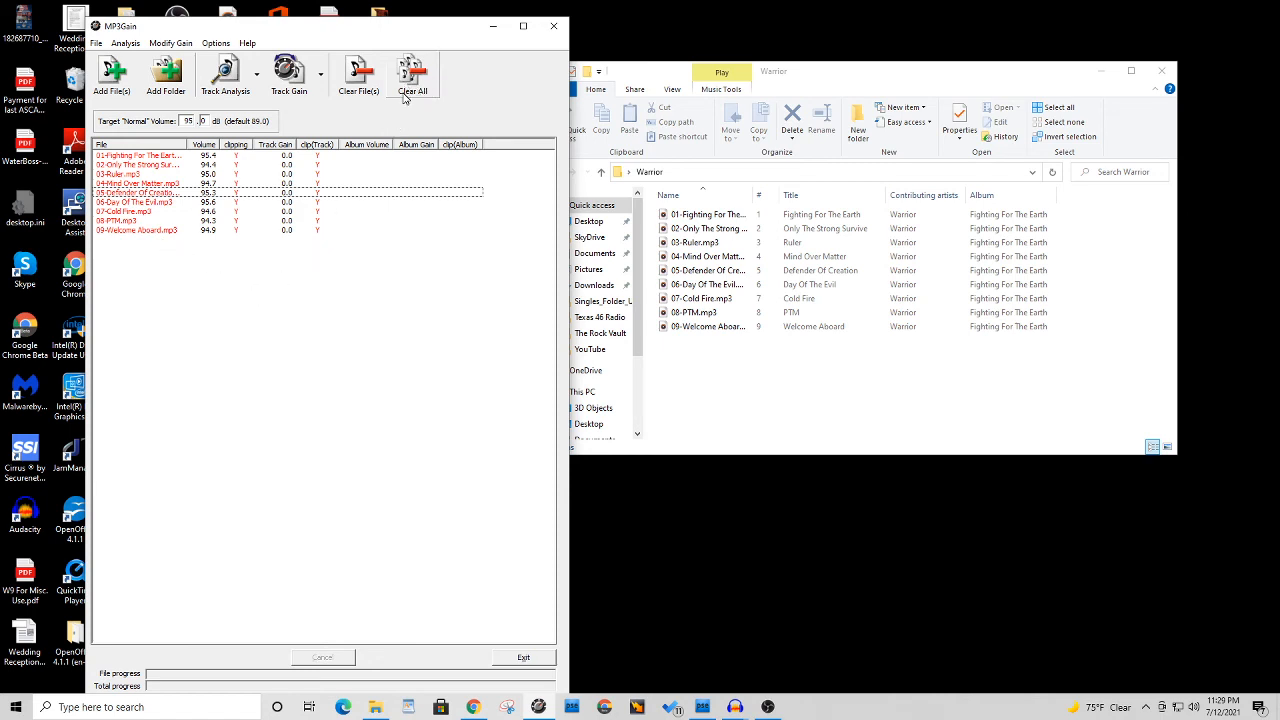
Clear MP3Gain's file list, quit it, and close the untitled Audacity project
click(412, 75)
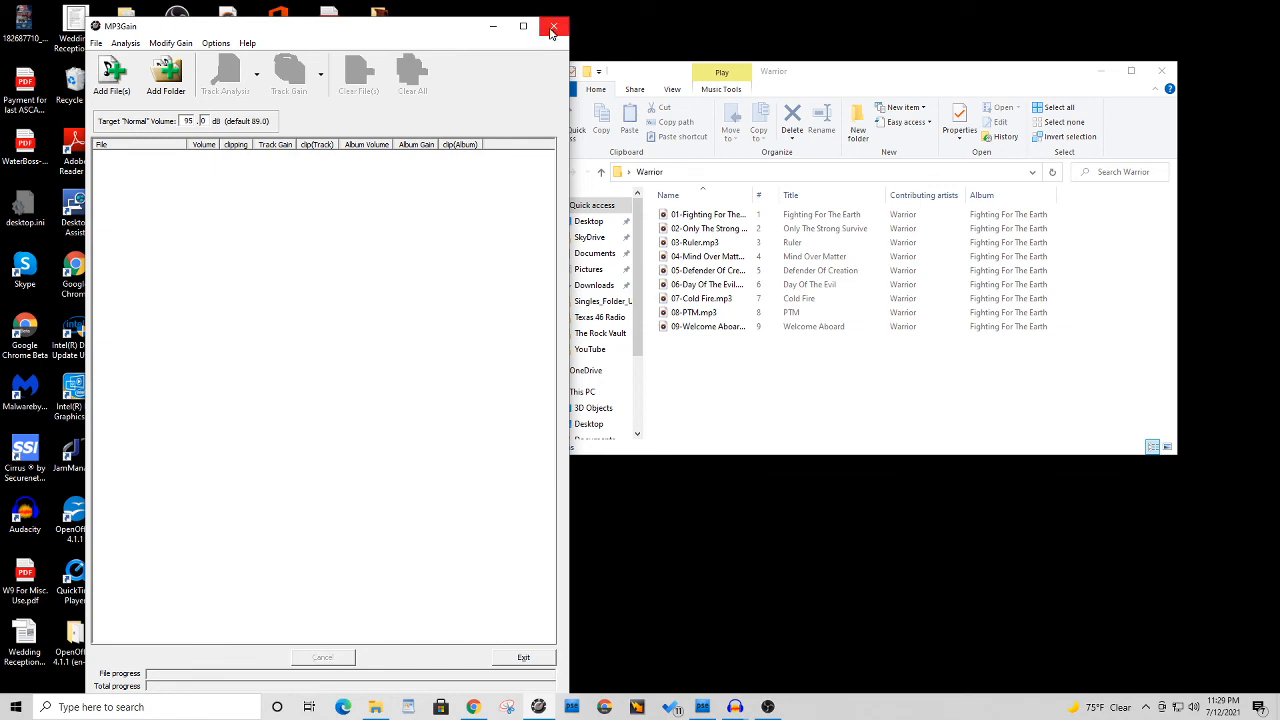
click(554, 26)
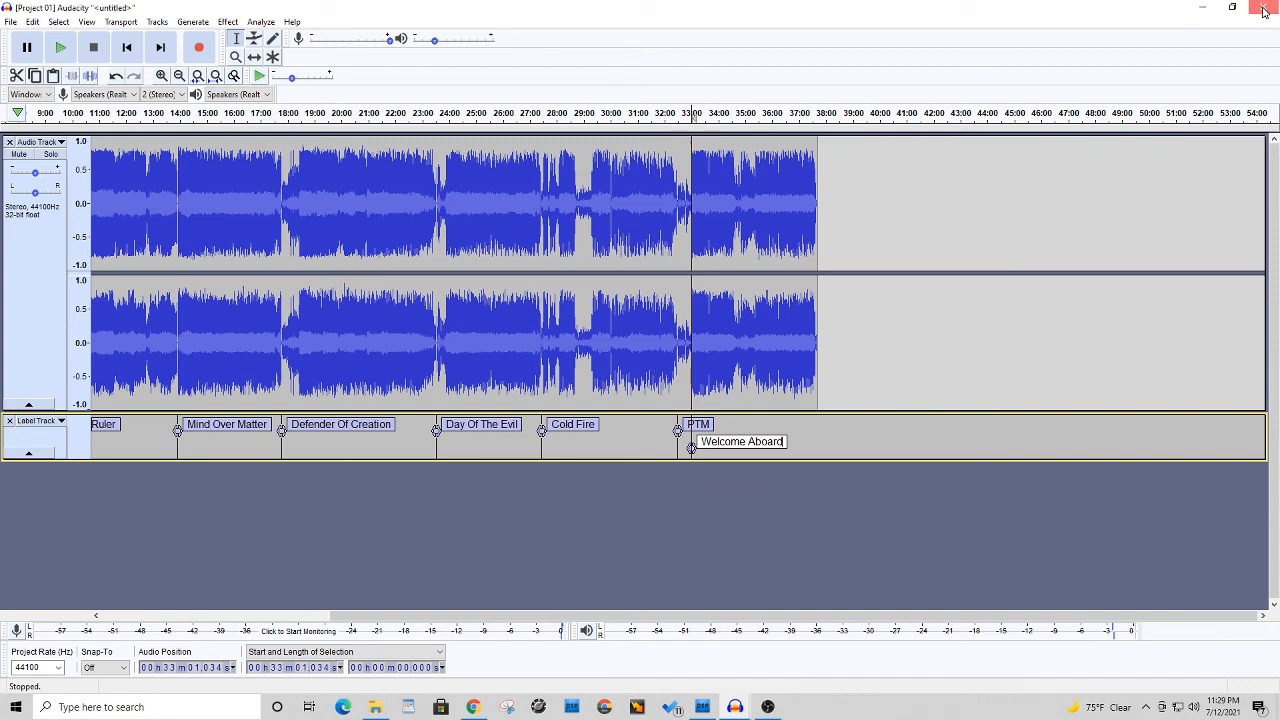
click(1264, 8)
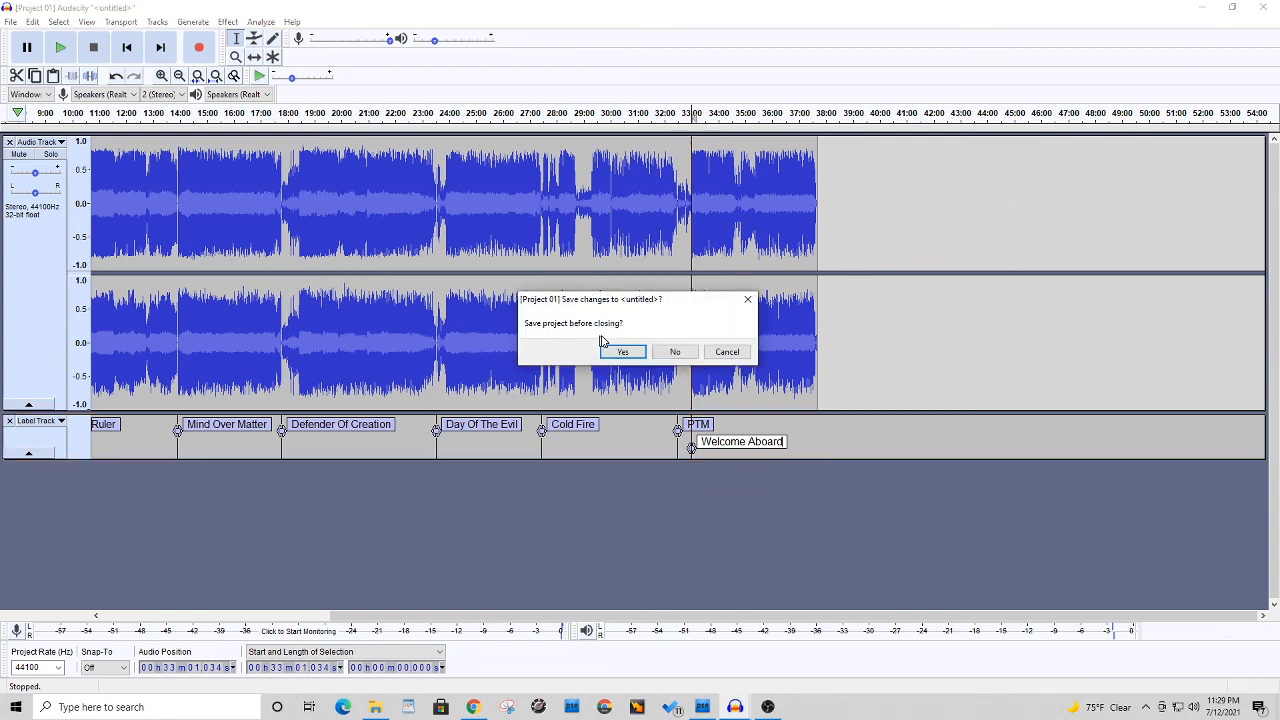